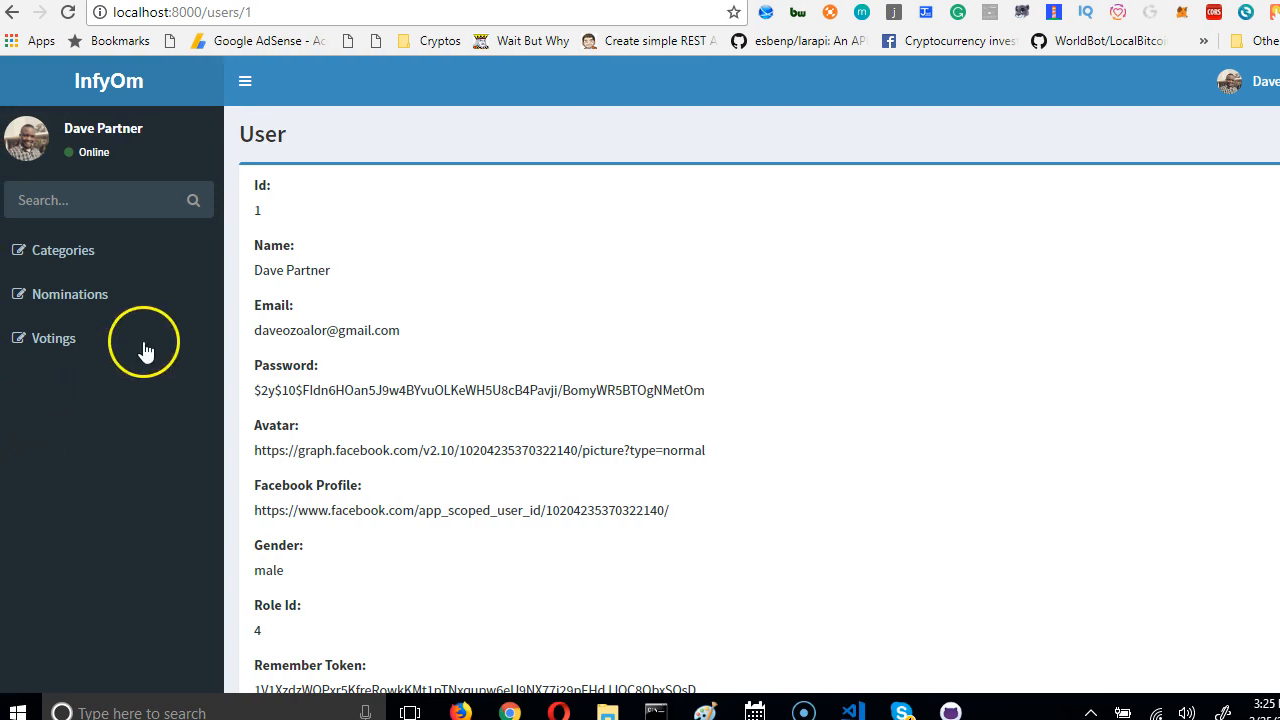
mouse_move(44, 500)
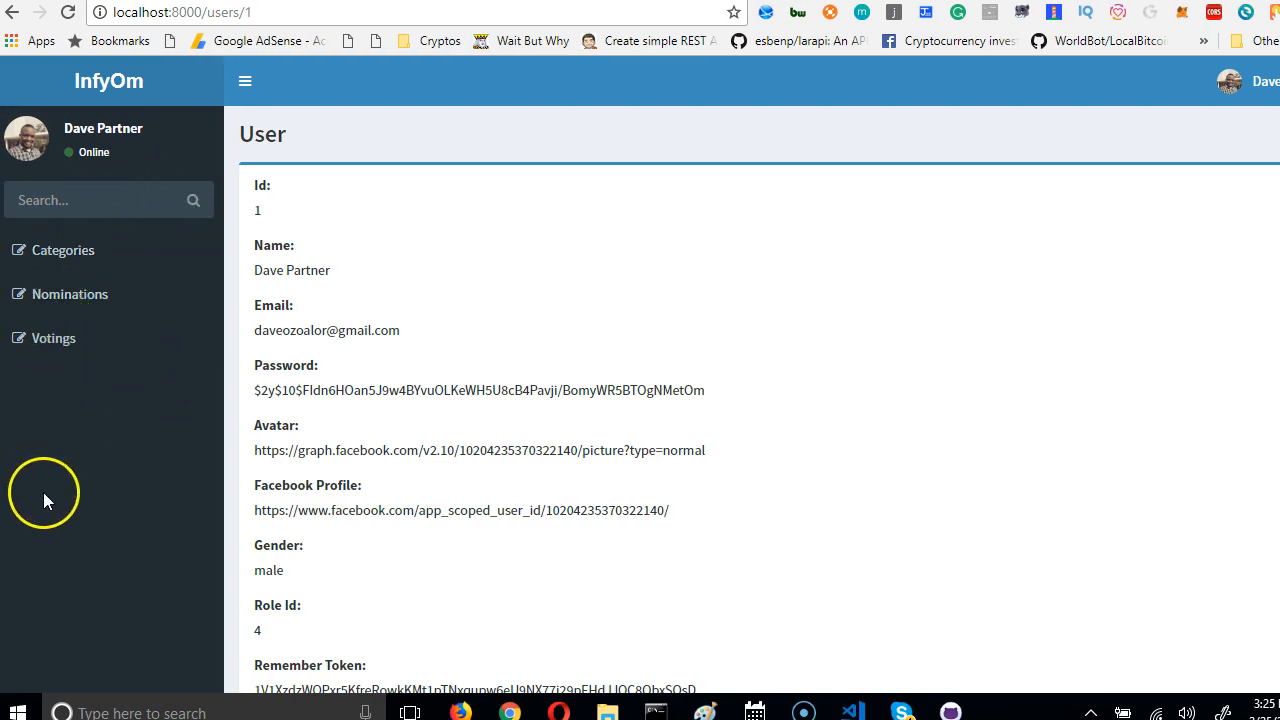
mouse_move(100, 396)
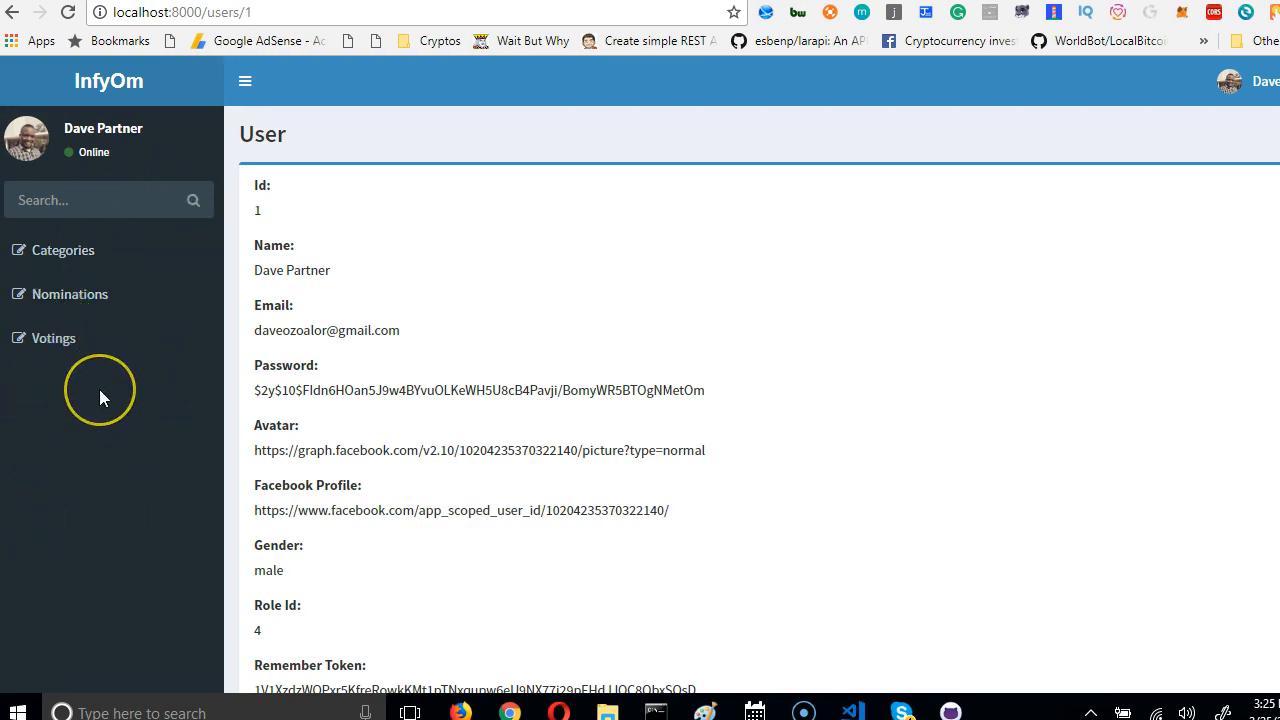
mouse_move(210, 488)
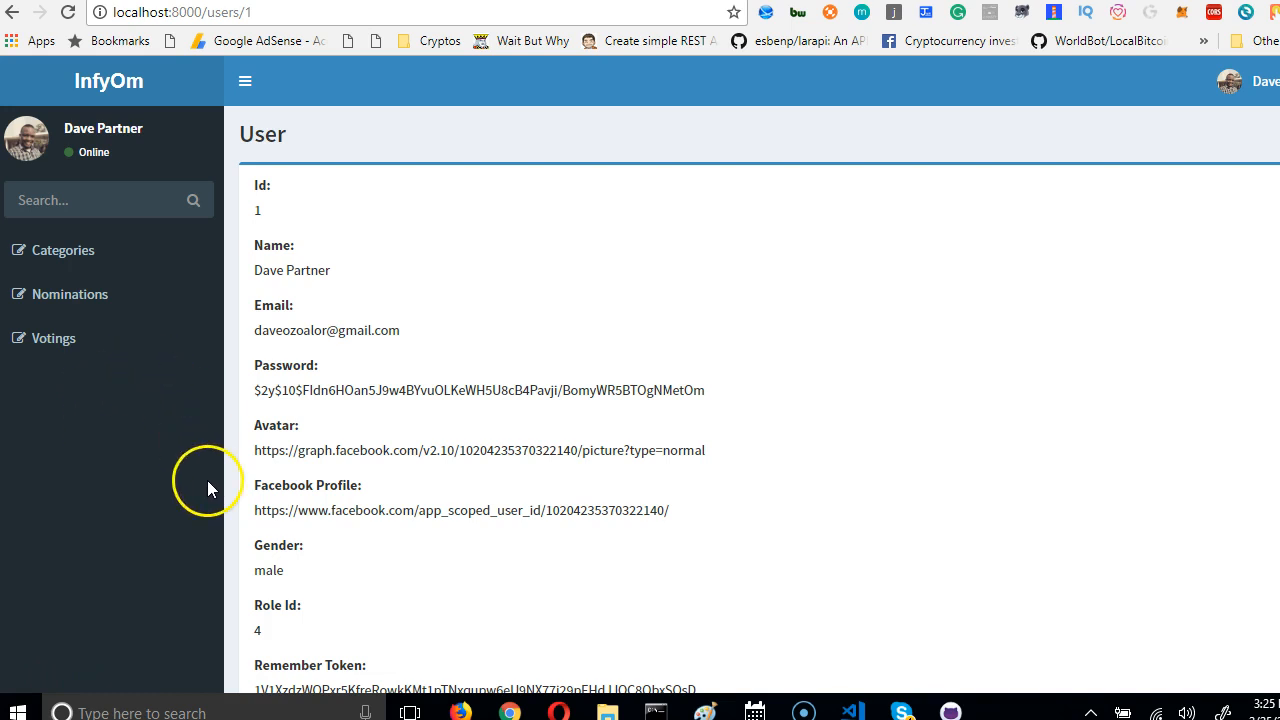
mouse_move(30, 448)
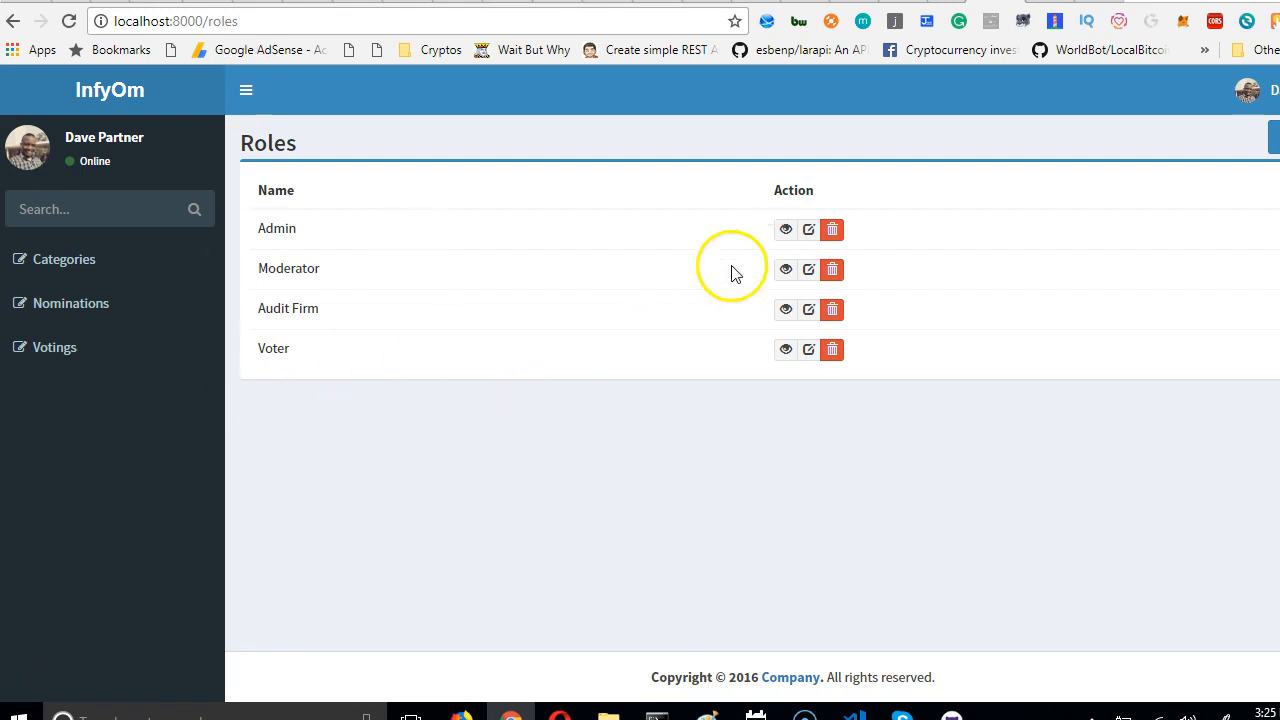
mouse_move(198, 50)
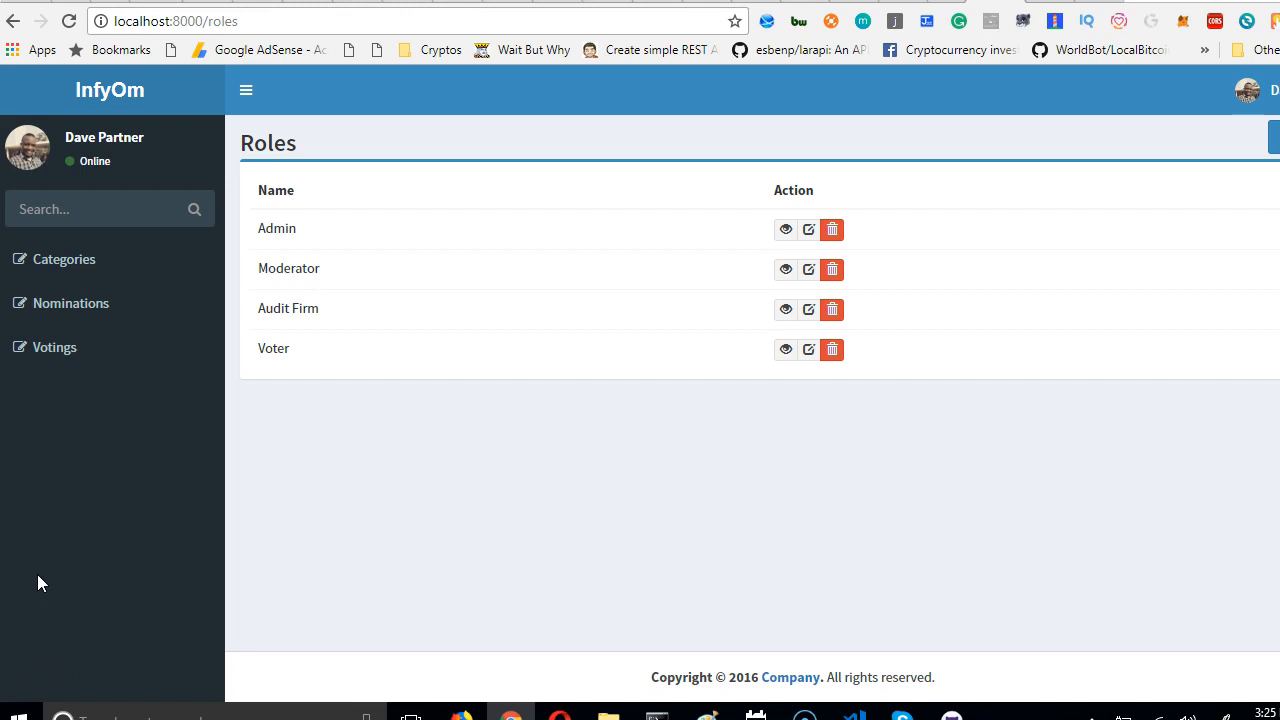
mouse_move(796, 610)
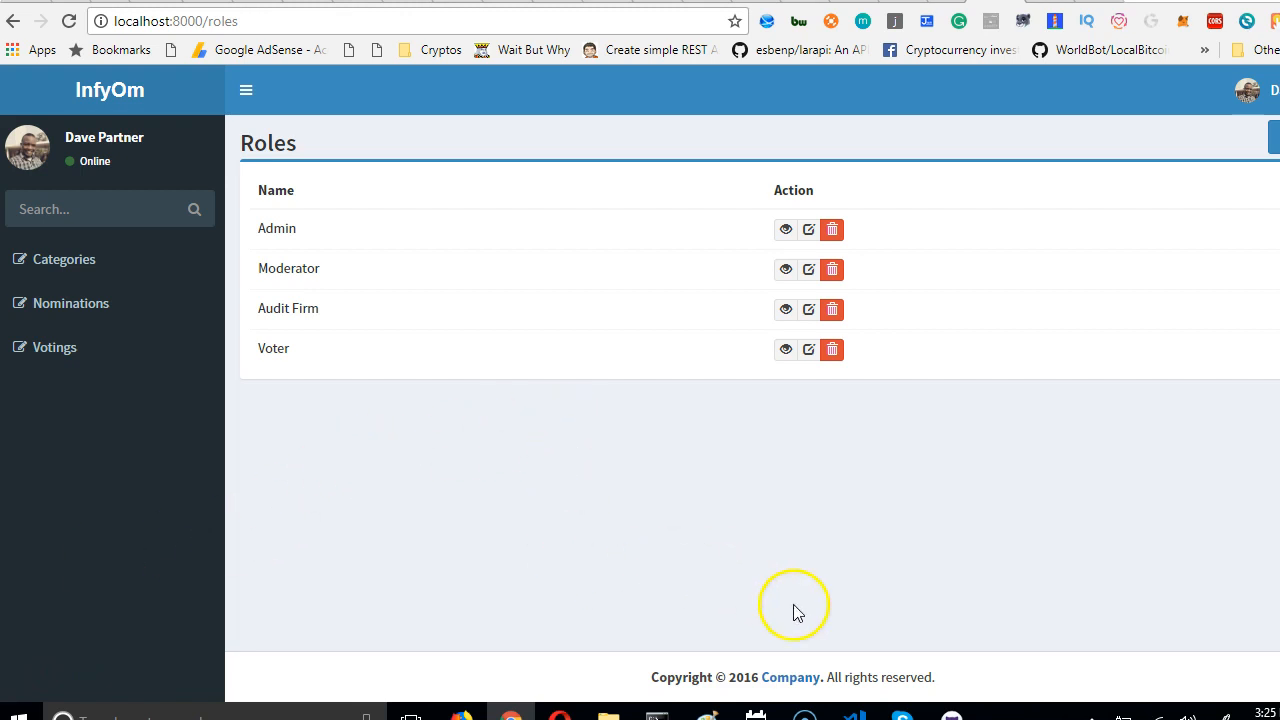
mouse_move(230, 218)
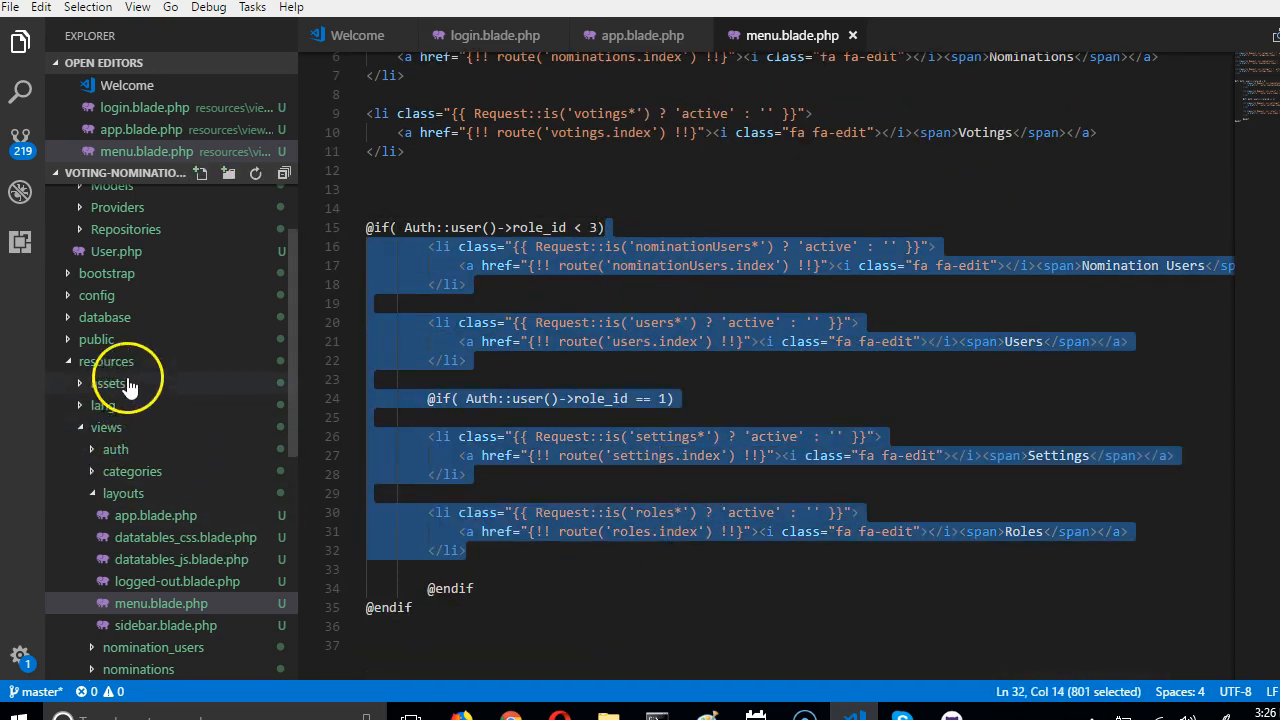
Step: Move the votings resource route in web.php to follow the nominations route, checking menu.blade.php in between
left_click(96, 384)
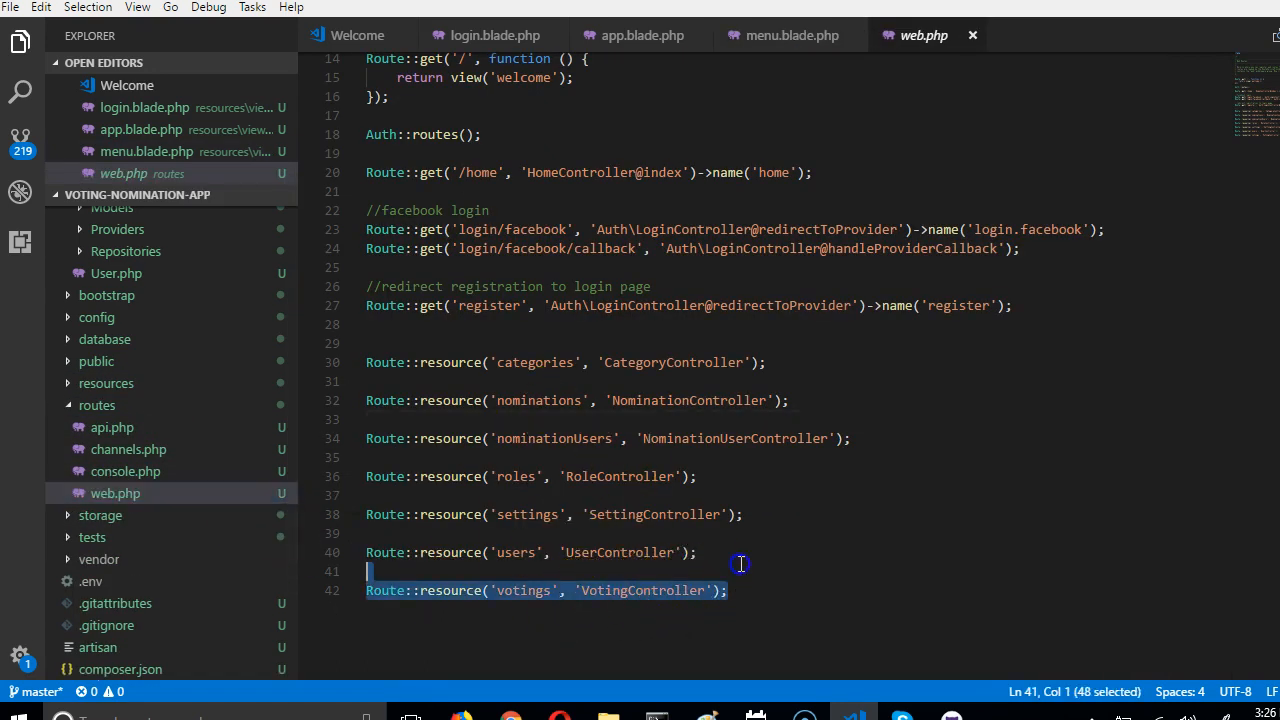
mouse_move(650, 584)
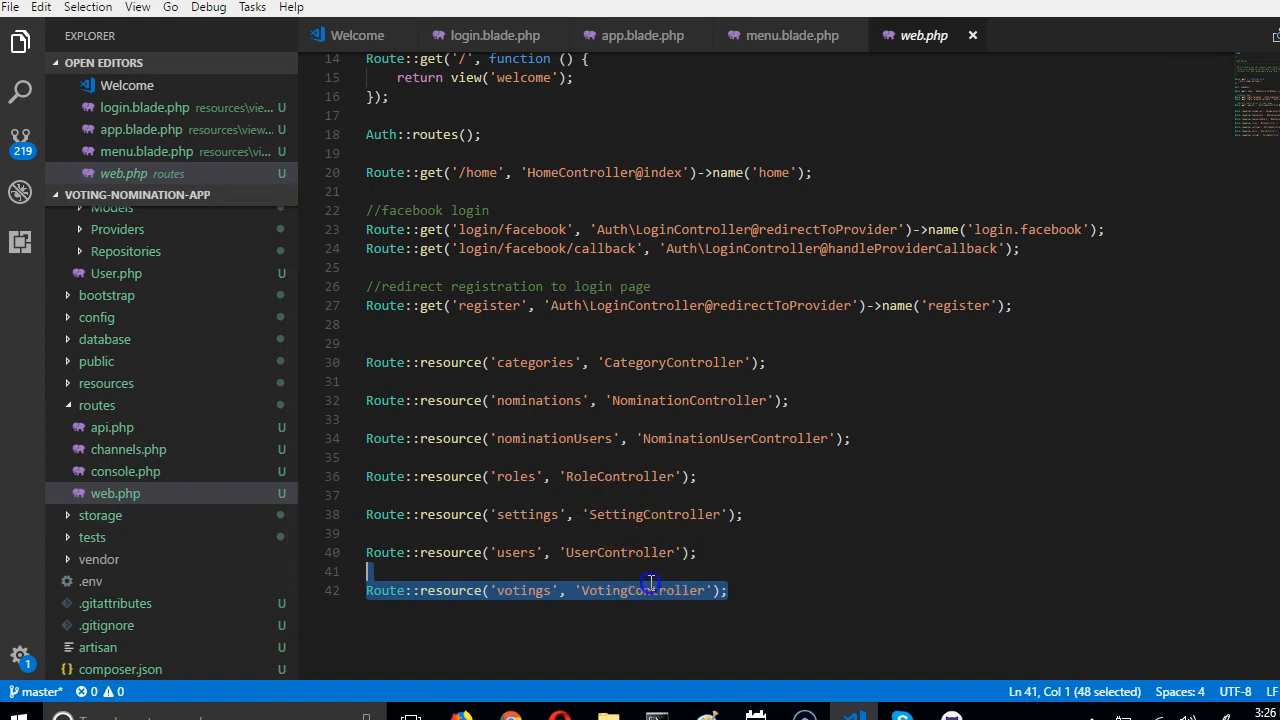
mouse_move(672, 438)
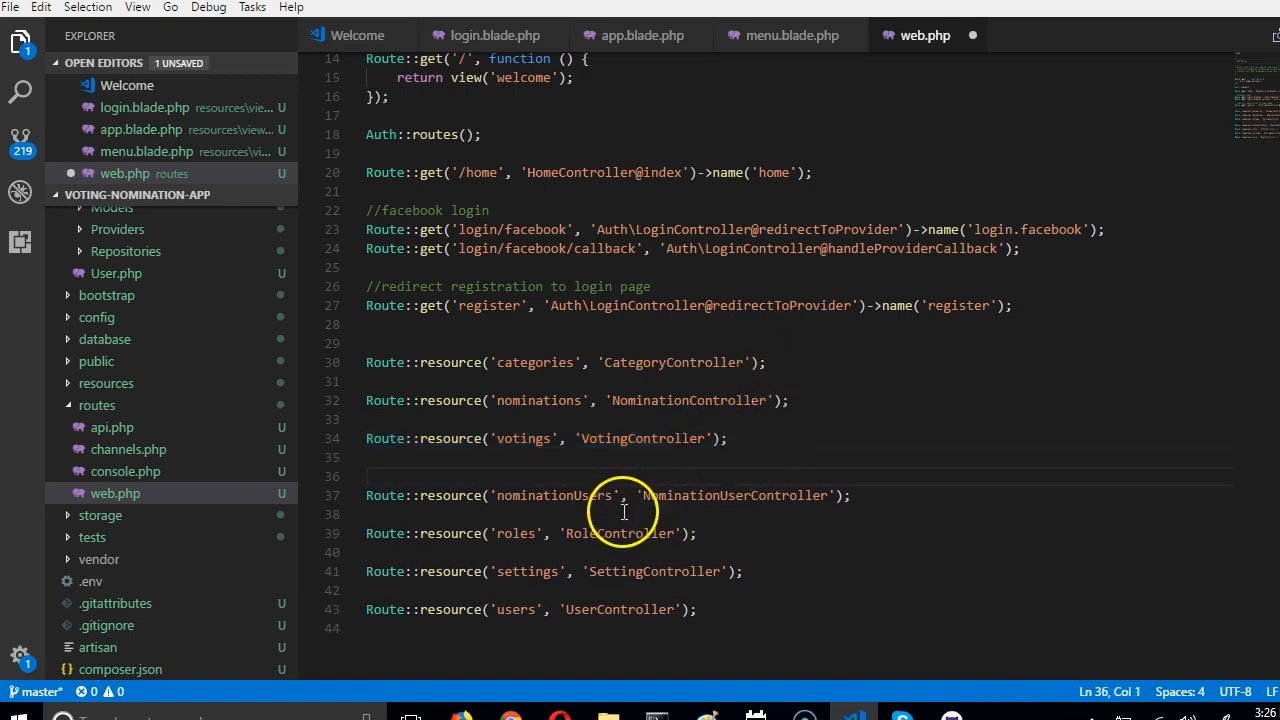
left_click(790, 36)
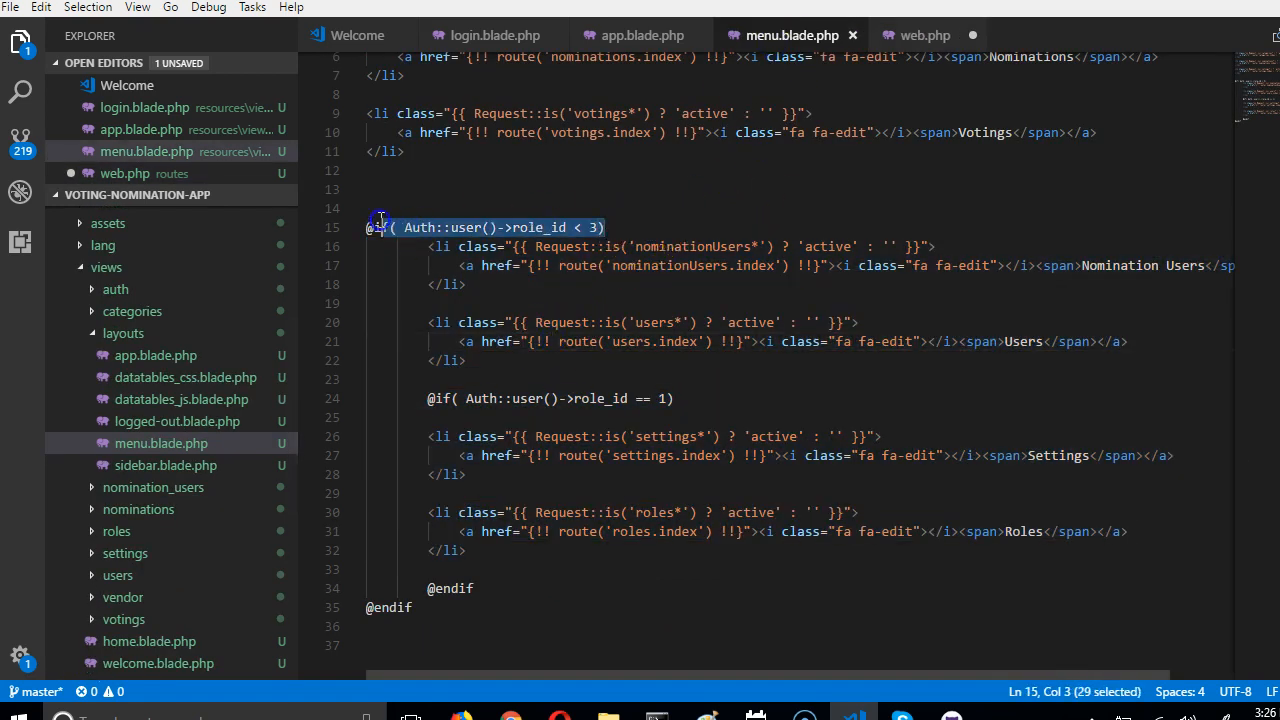
left_click(920, 36)
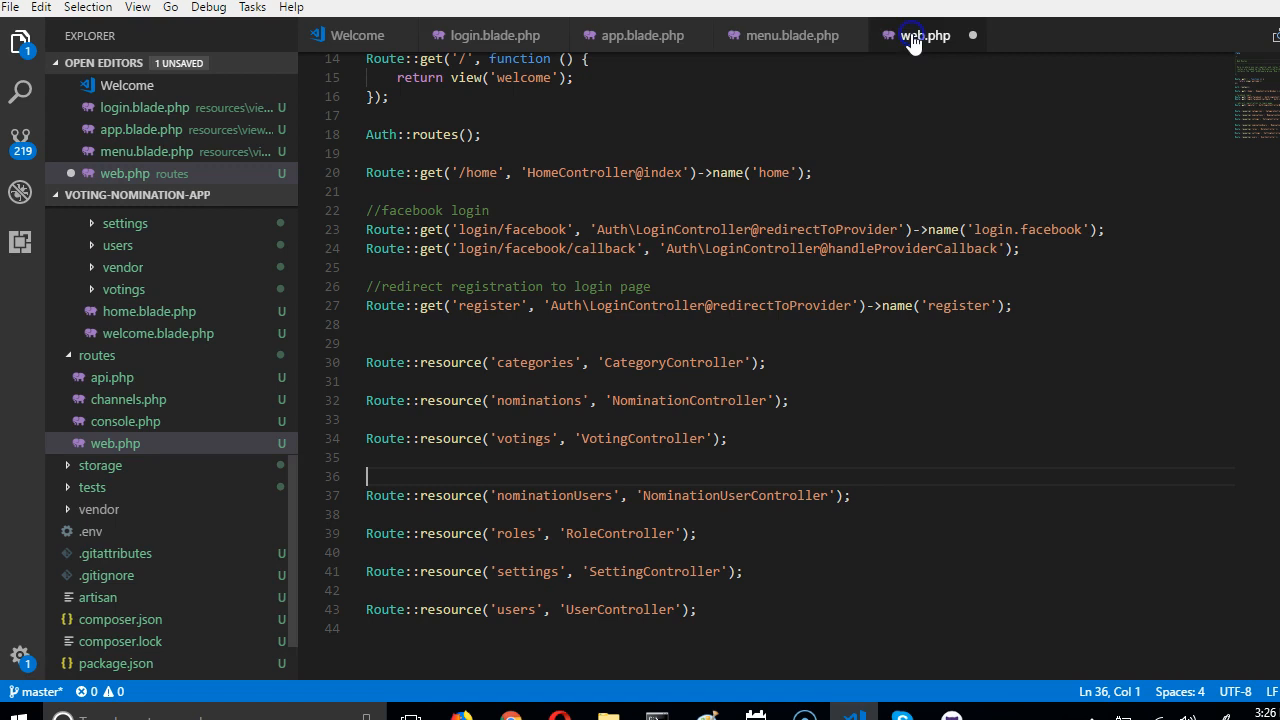
type("@if( Auth::user()->role_id < 3)")
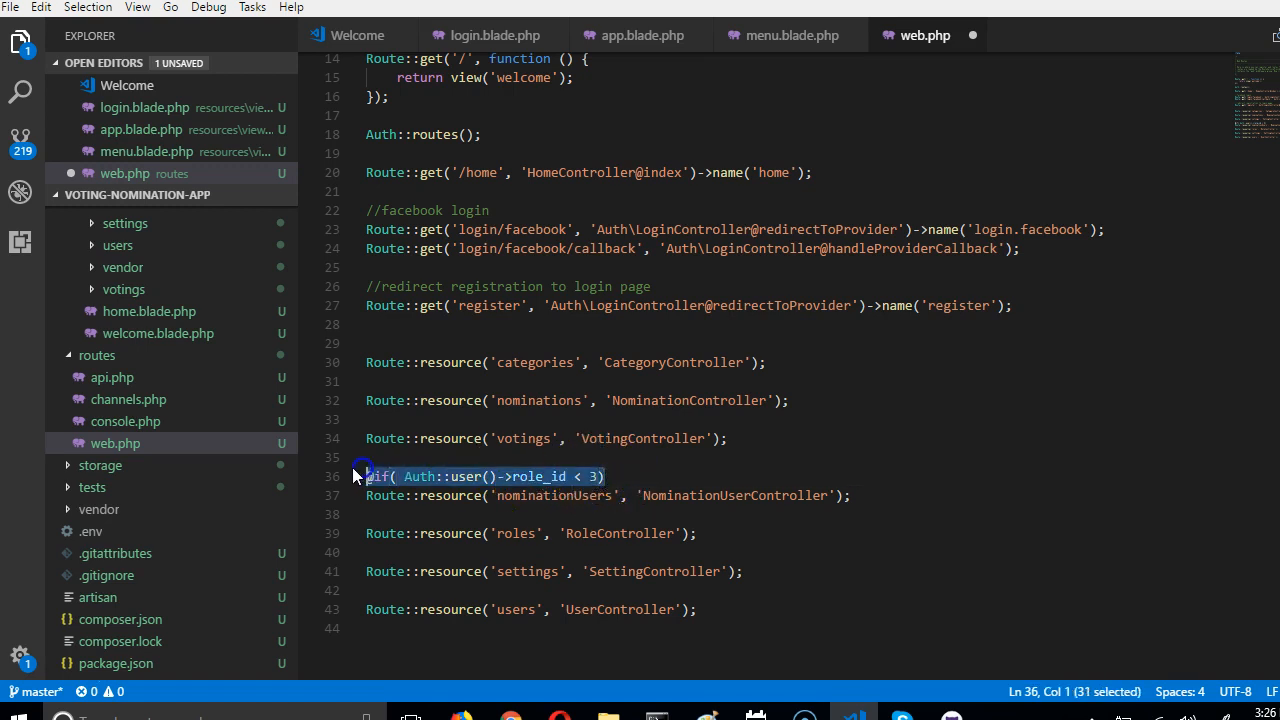
type("//only")
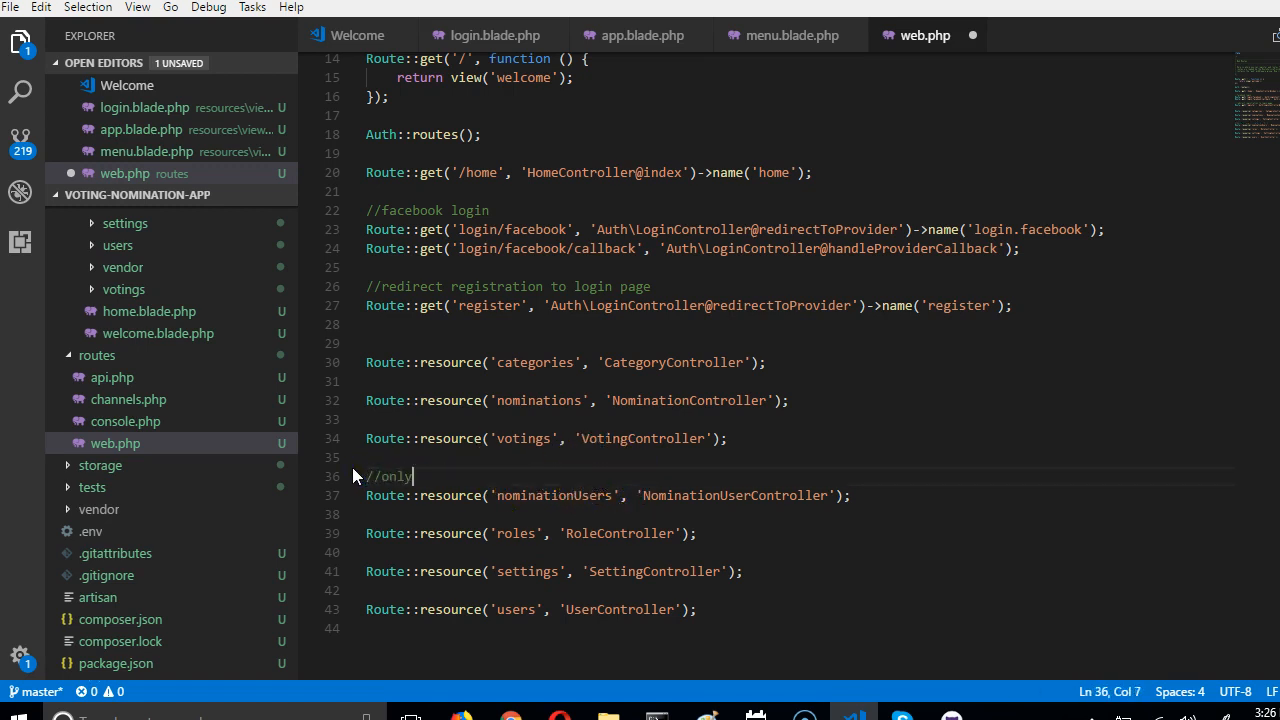
type("admin can")
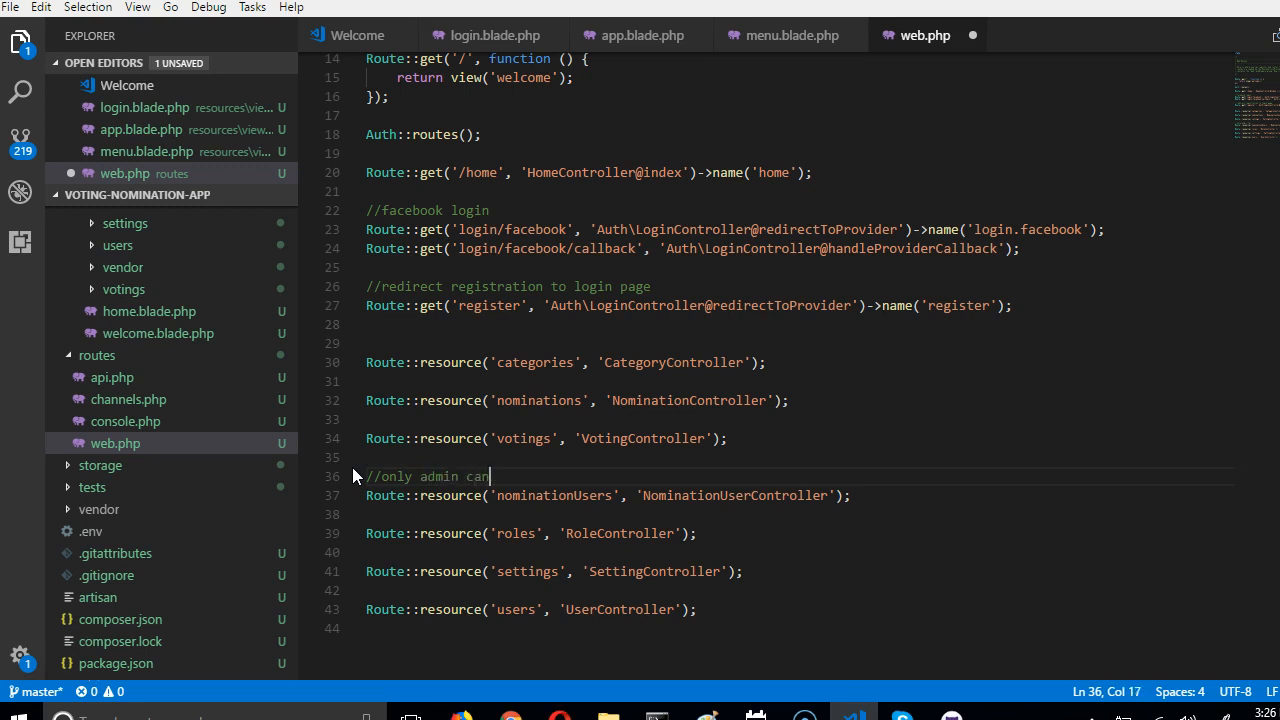
type("access")
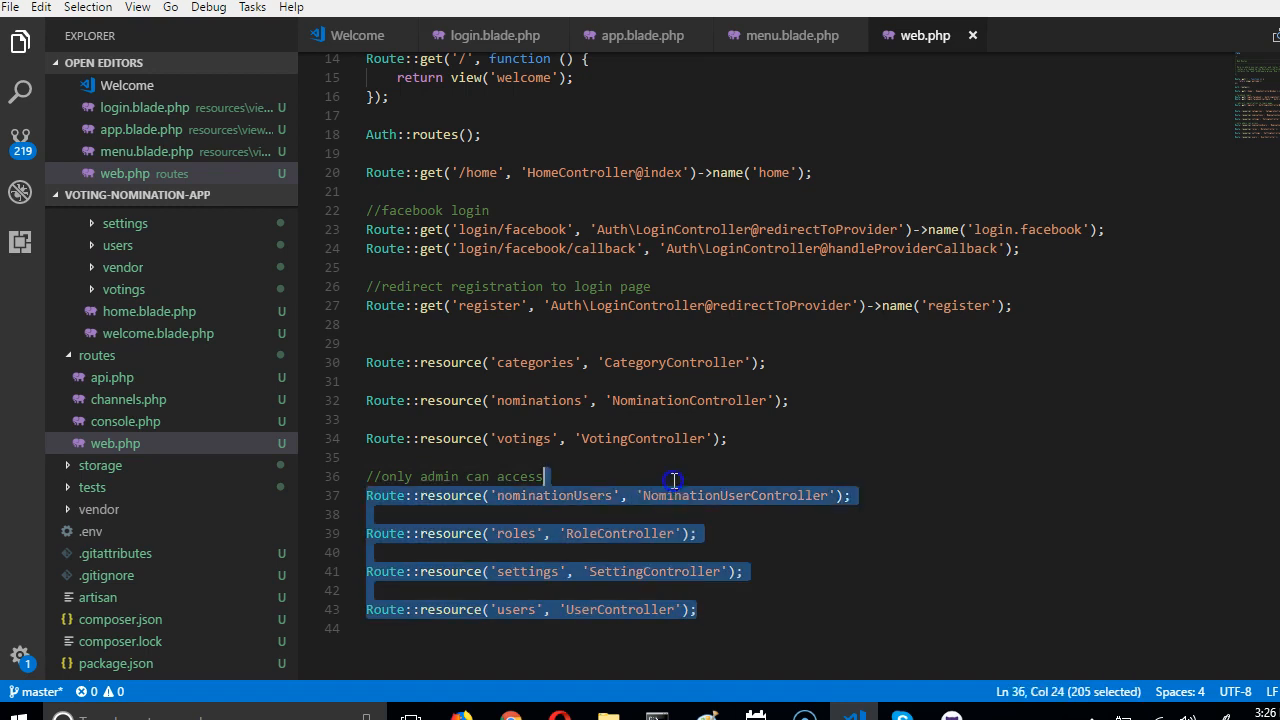
Step: Inspect the admin-only routes below, selecting the NominationUserController name
left_click(668, 532)
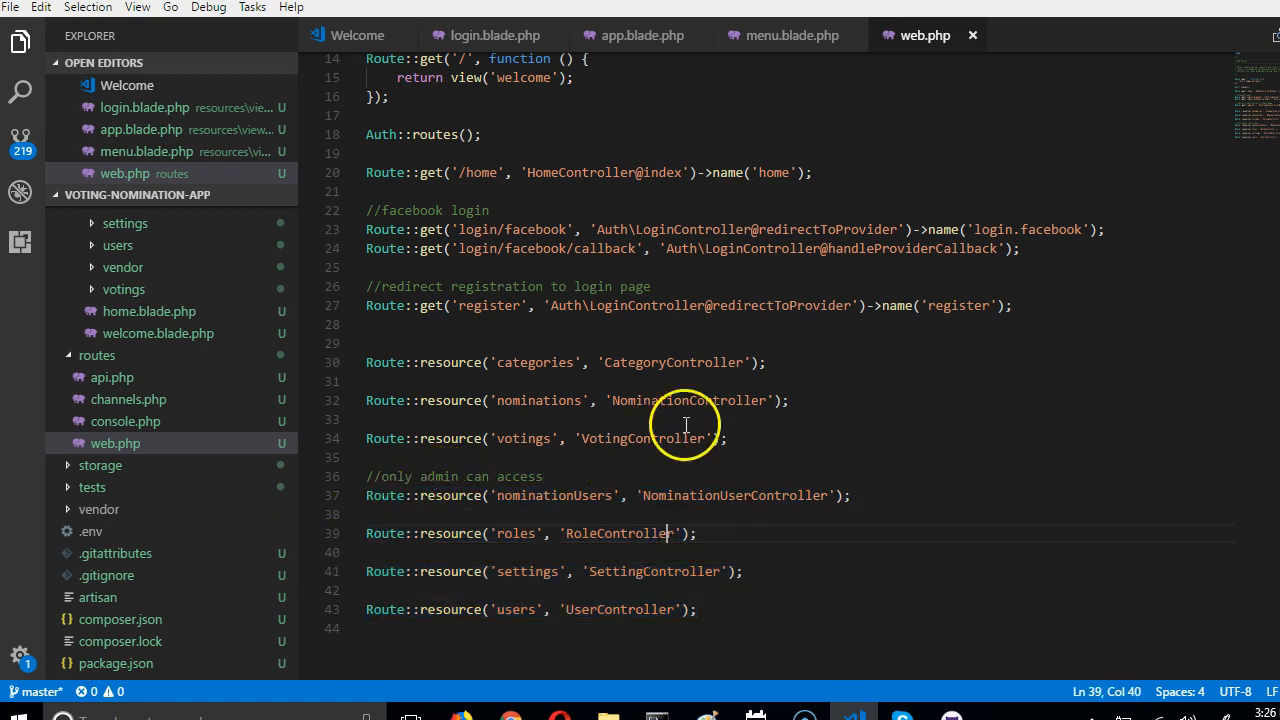
mouse_move(856, 336)
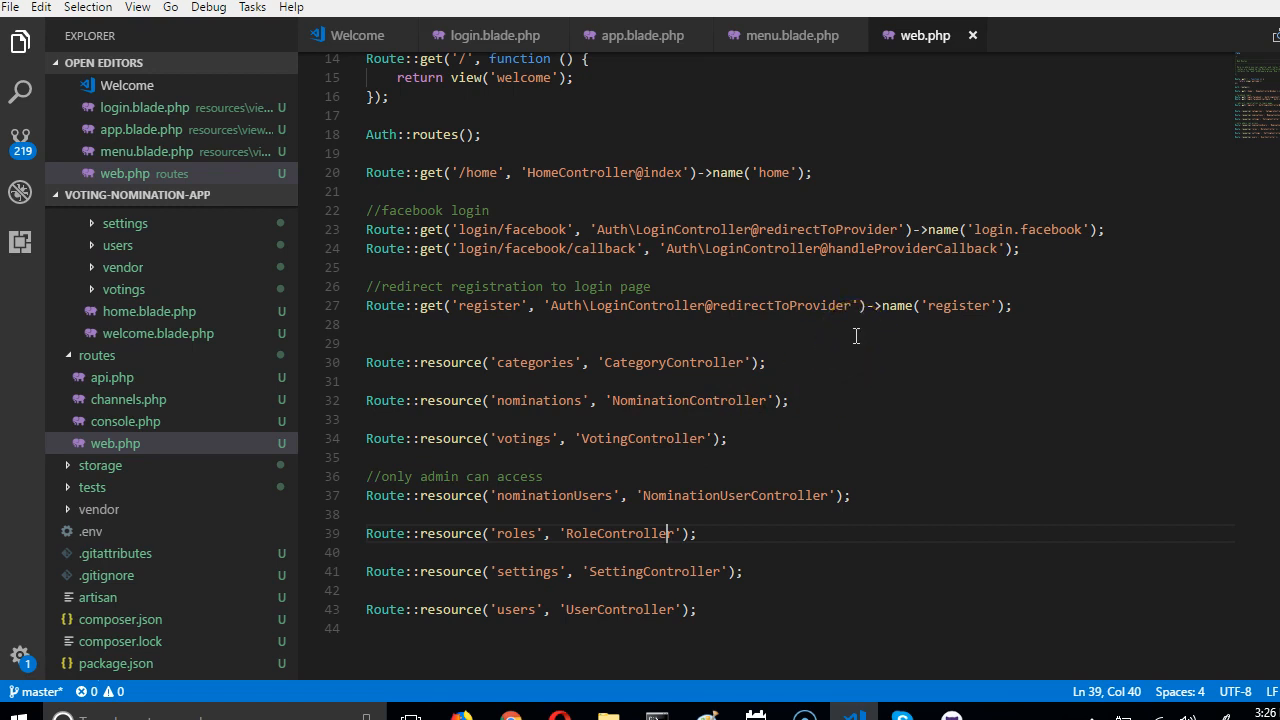
mouse_move(736, 520)
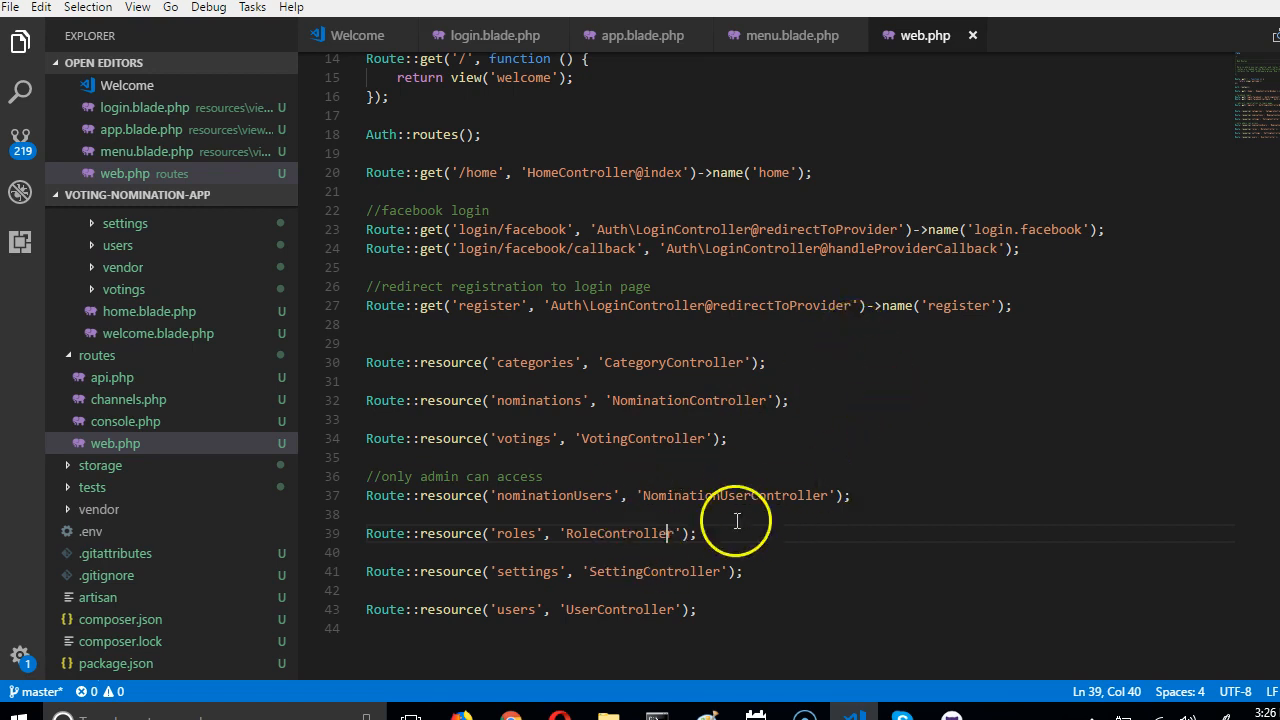
mouse_move(770, 528)
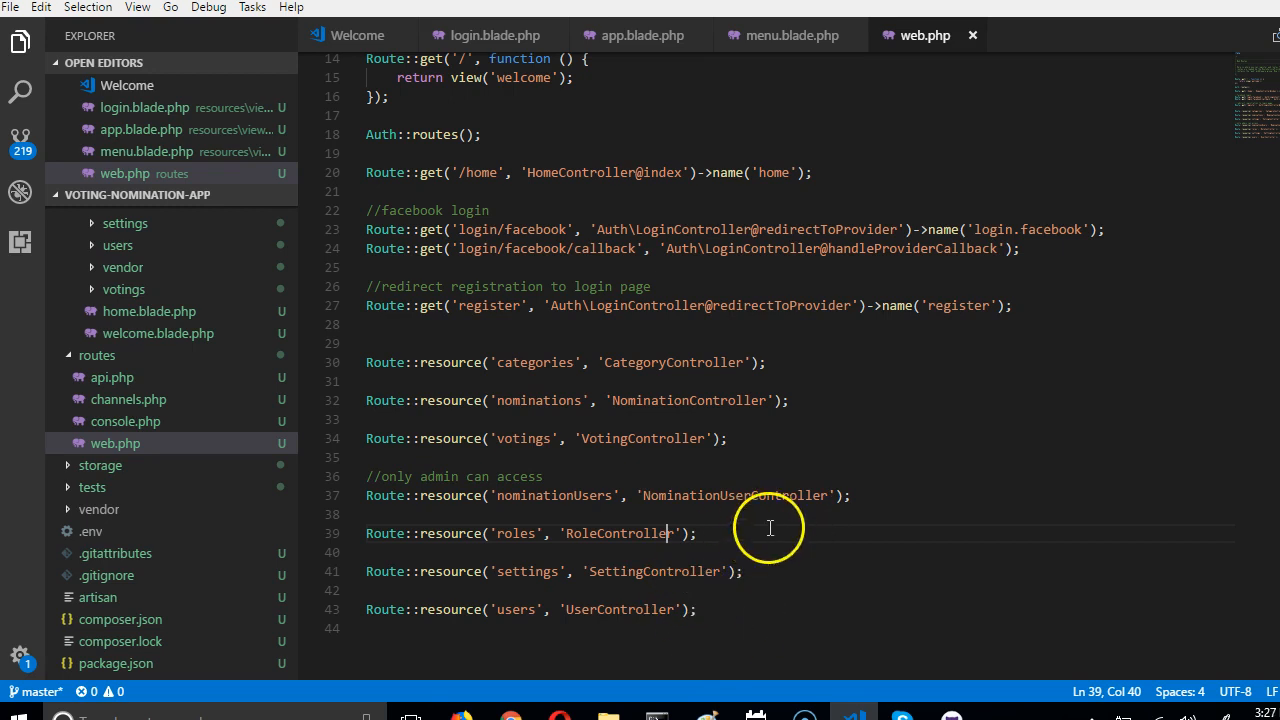
mouse_move(812, 496)
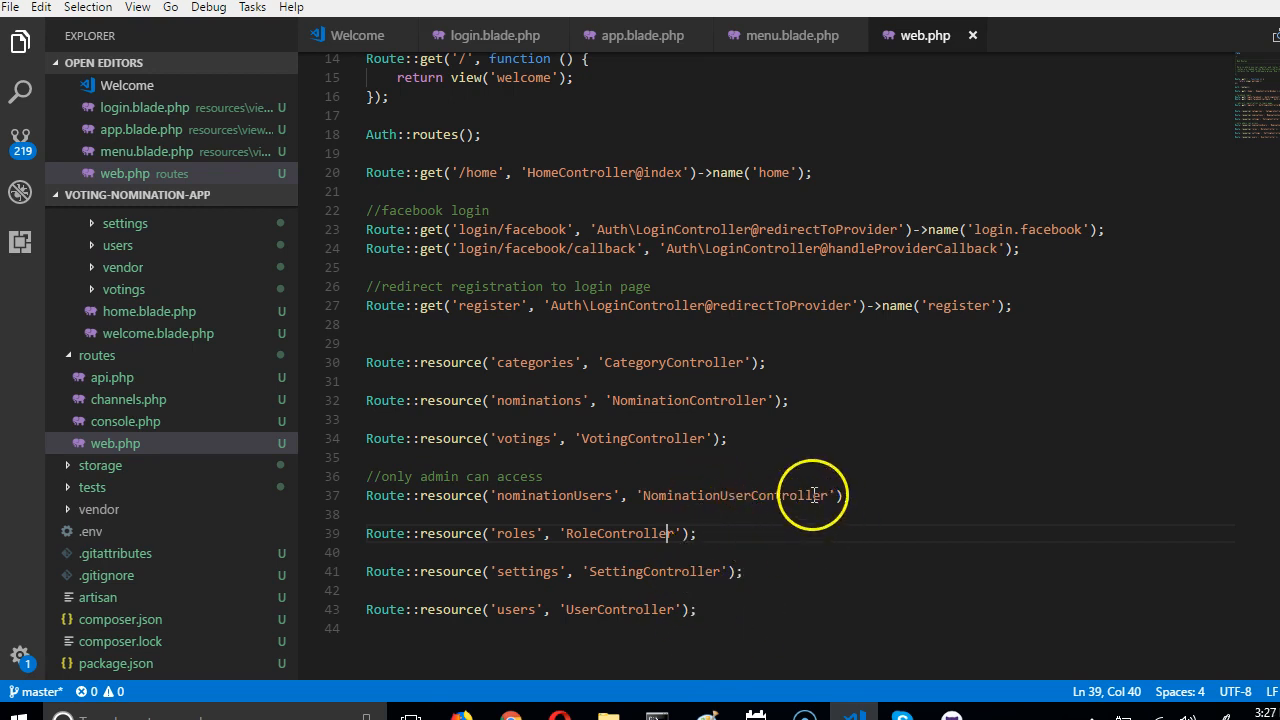
double_click(736, 496)
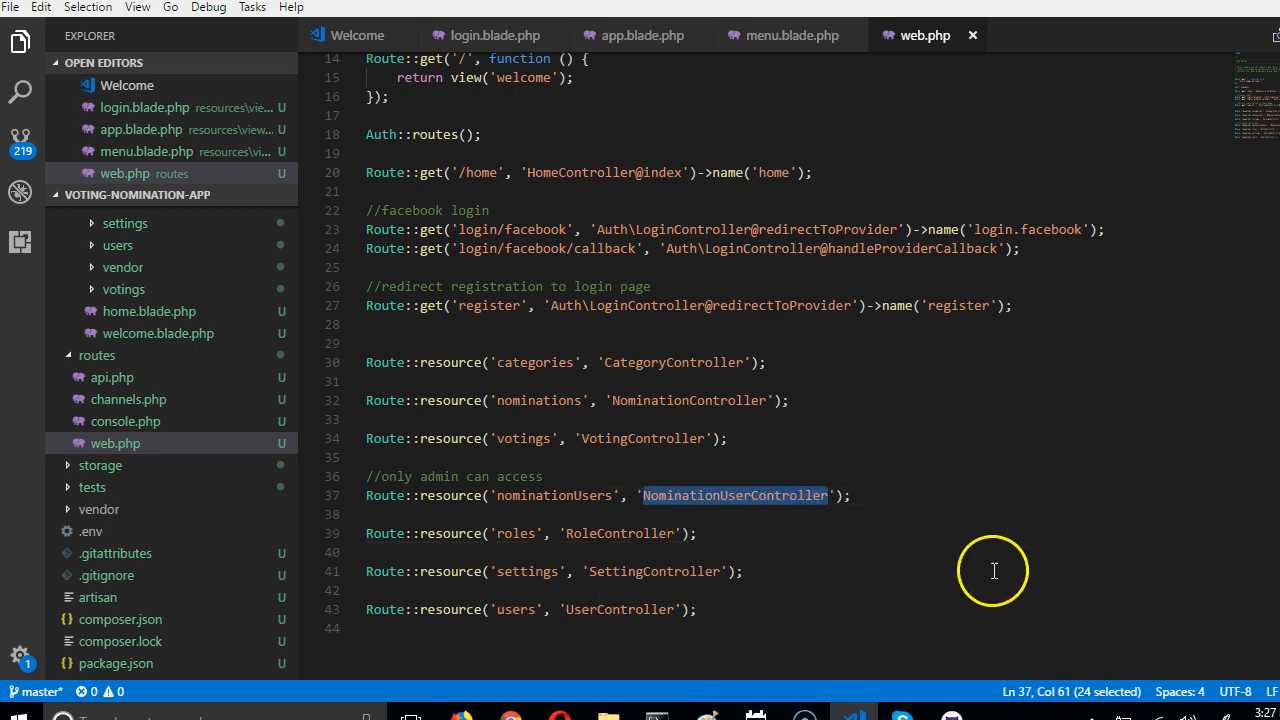
mouse_move(496, 564)
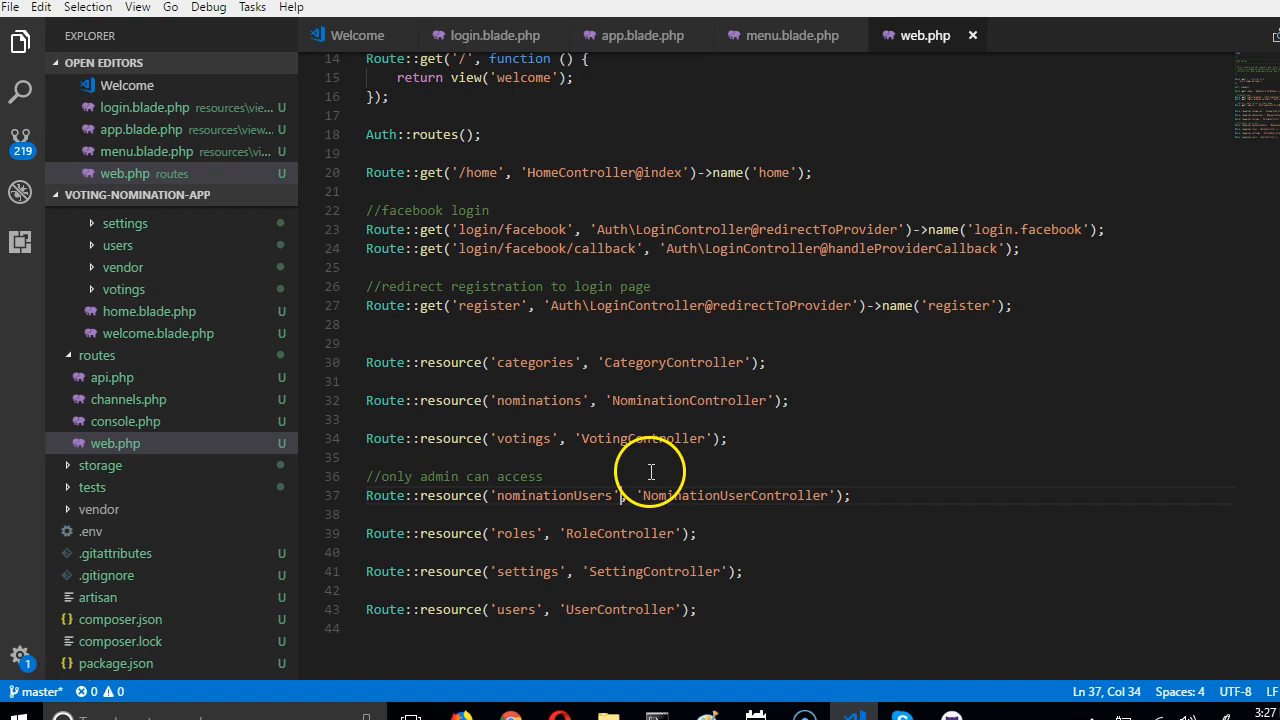
mouse_move(636, 432)
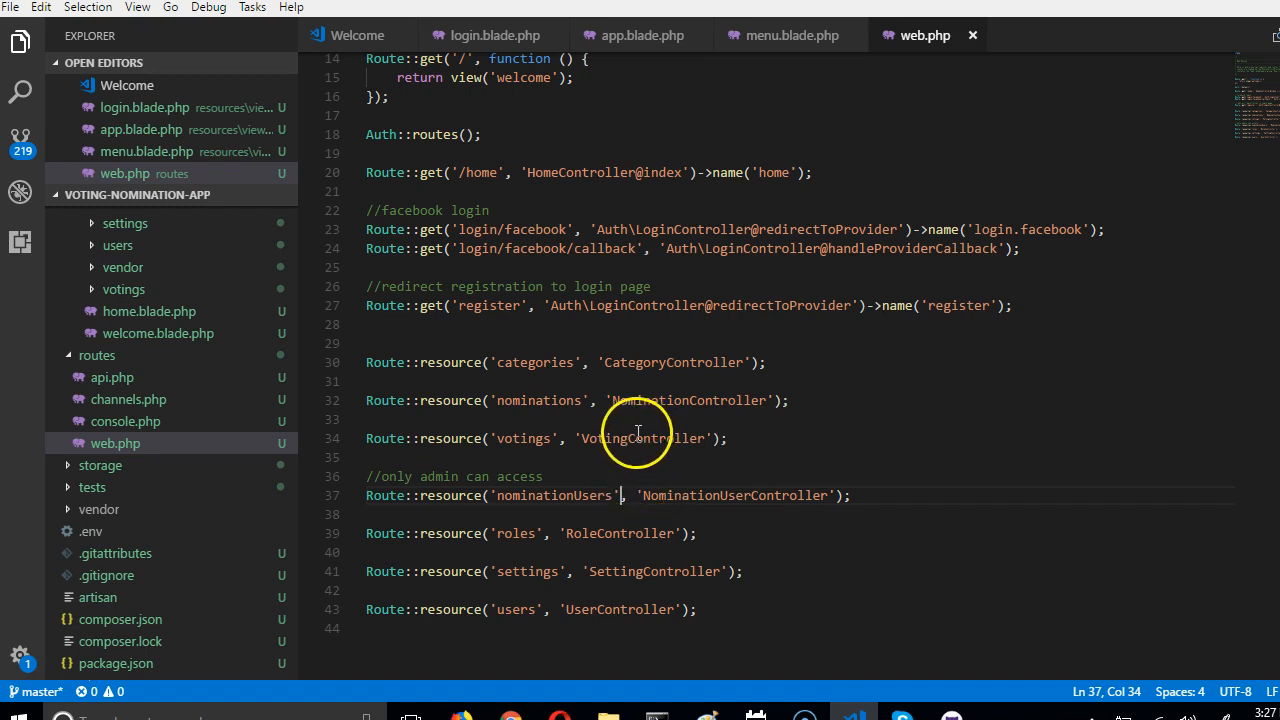
double_click(732, 496)
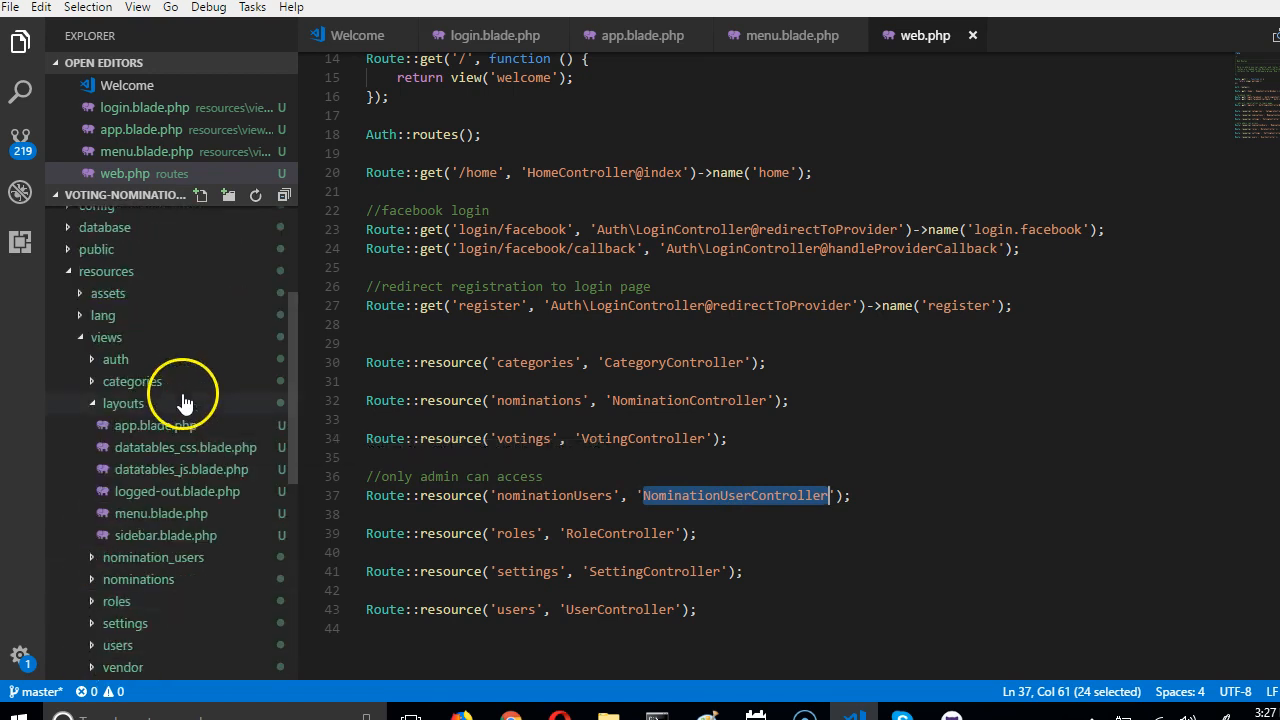
Step: Reveal the app/Http/Middleware files in the Explorer sidebar
left_click(106, 272)
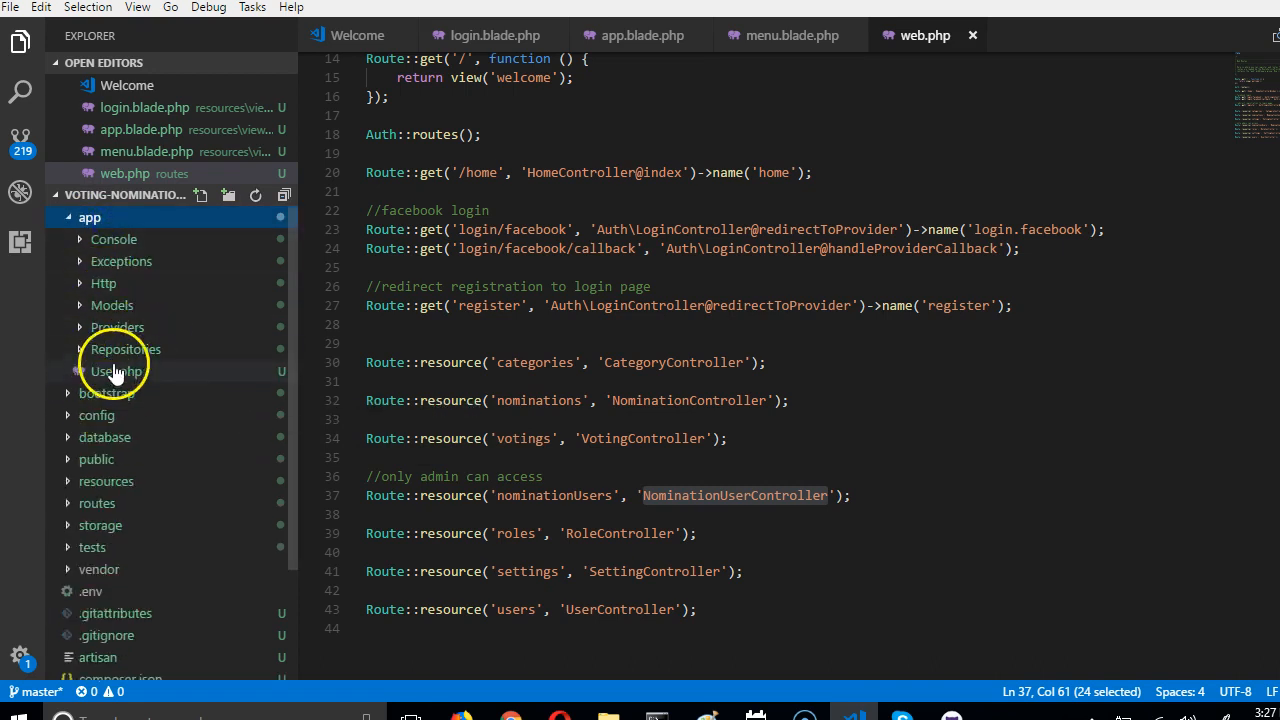
left_click(104, 284)
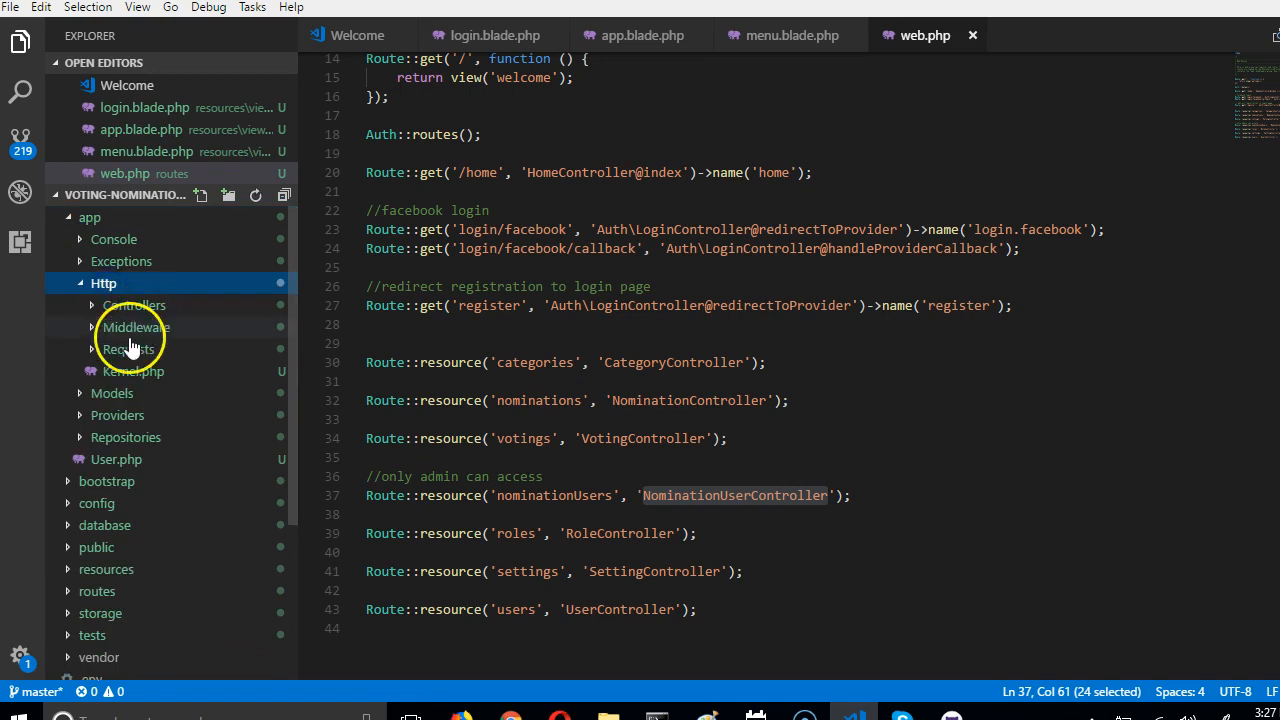
left_click(136, 328)
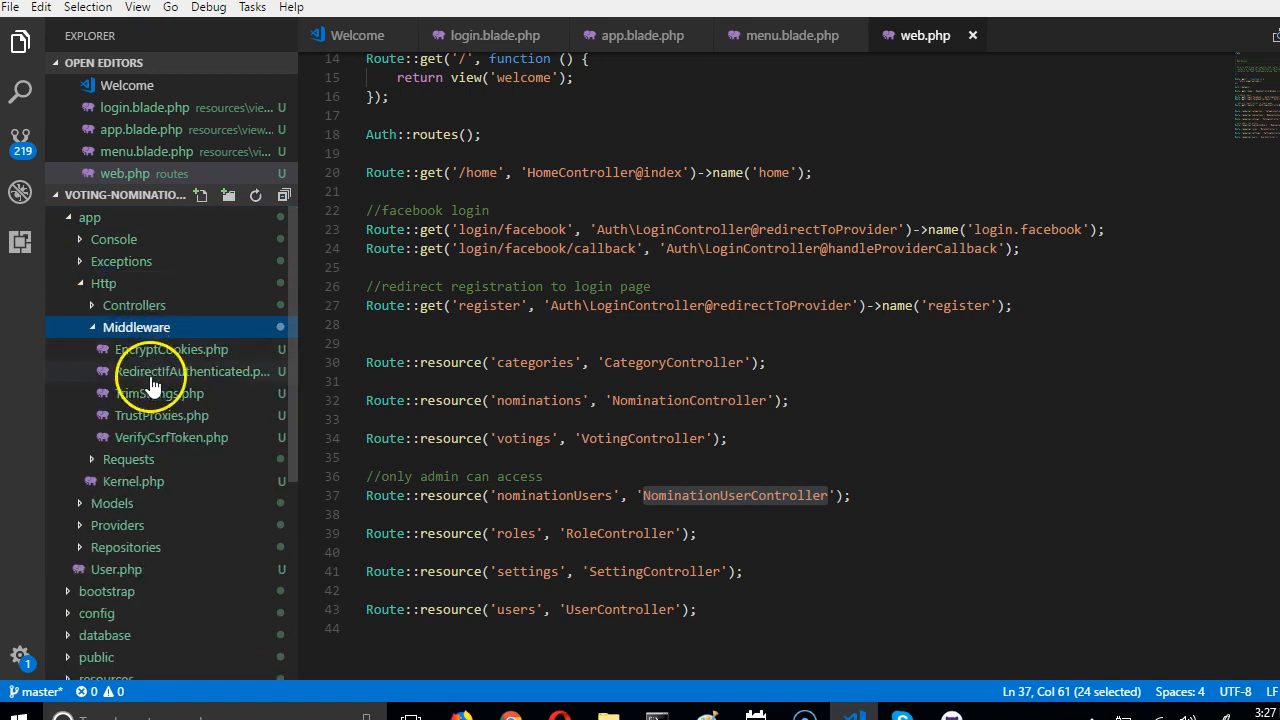
mouse_move(170, 440)
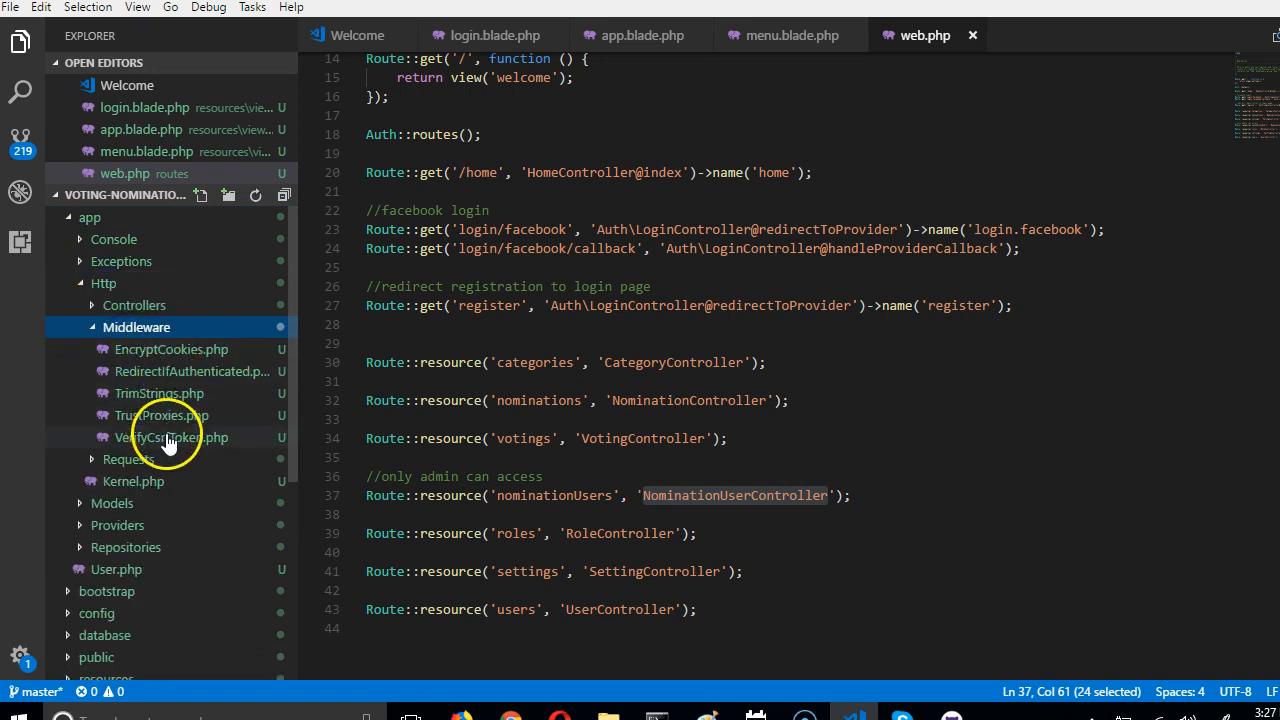
mouse_move(172, 436)
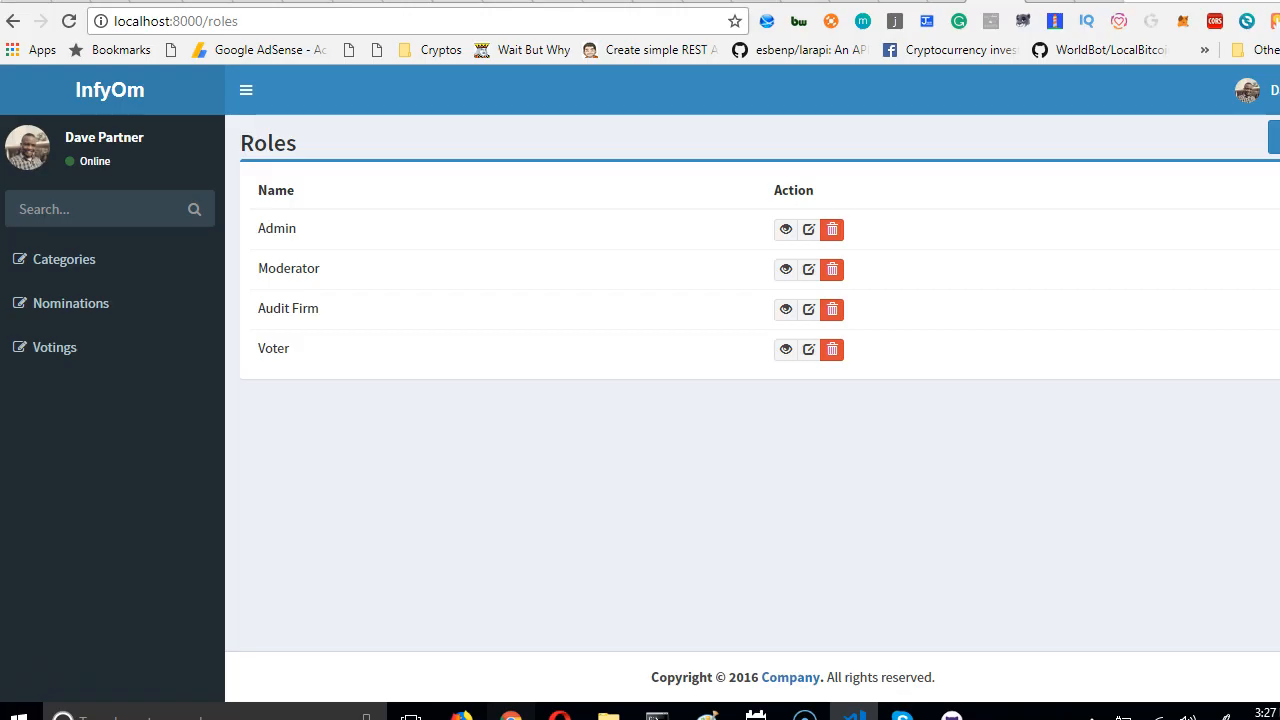
mouse_move(1008, 94)
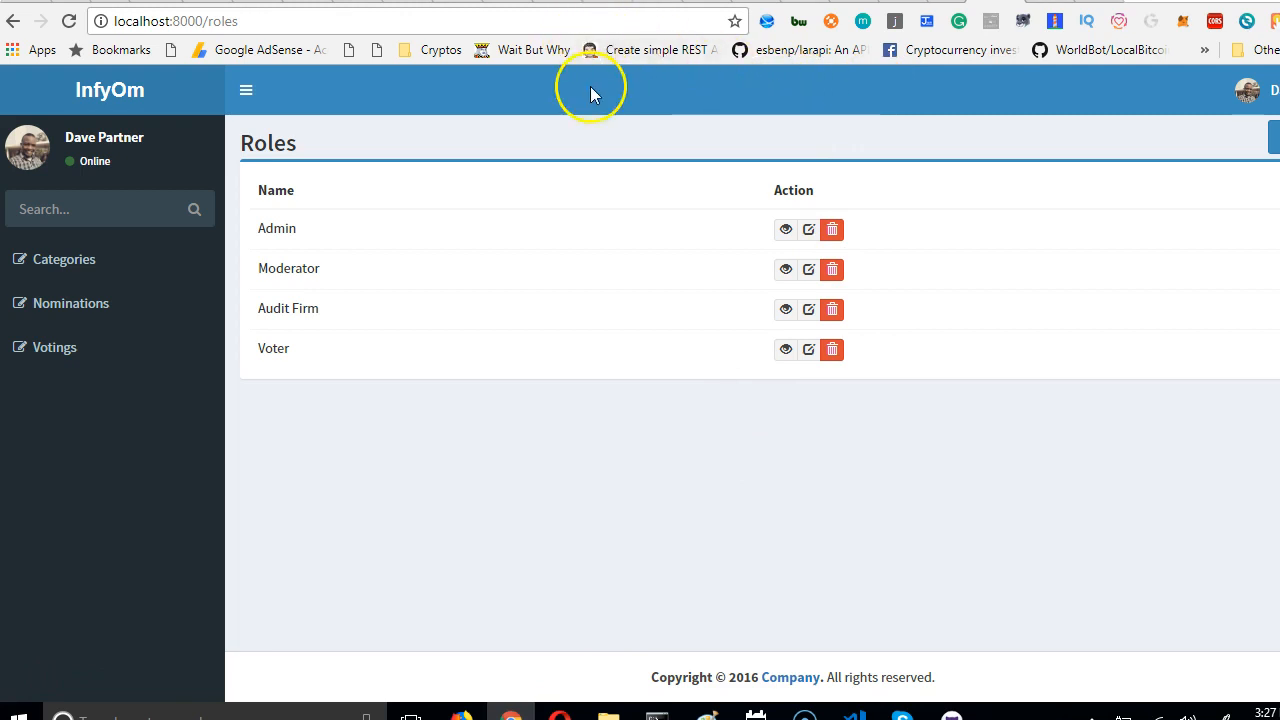
mouse_move(644, 76)
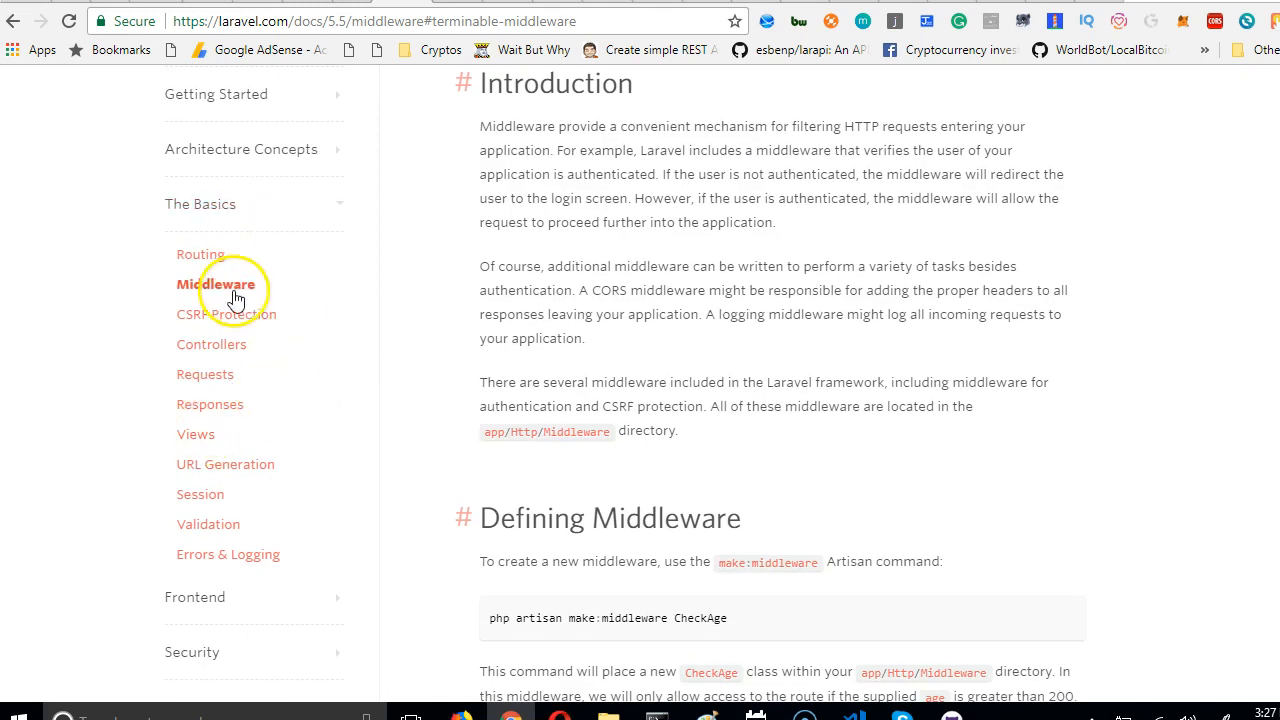
Step: Scroll the Laravel 5.5 middleware docs down to the Defining Middleware section
scroll("down", 3)
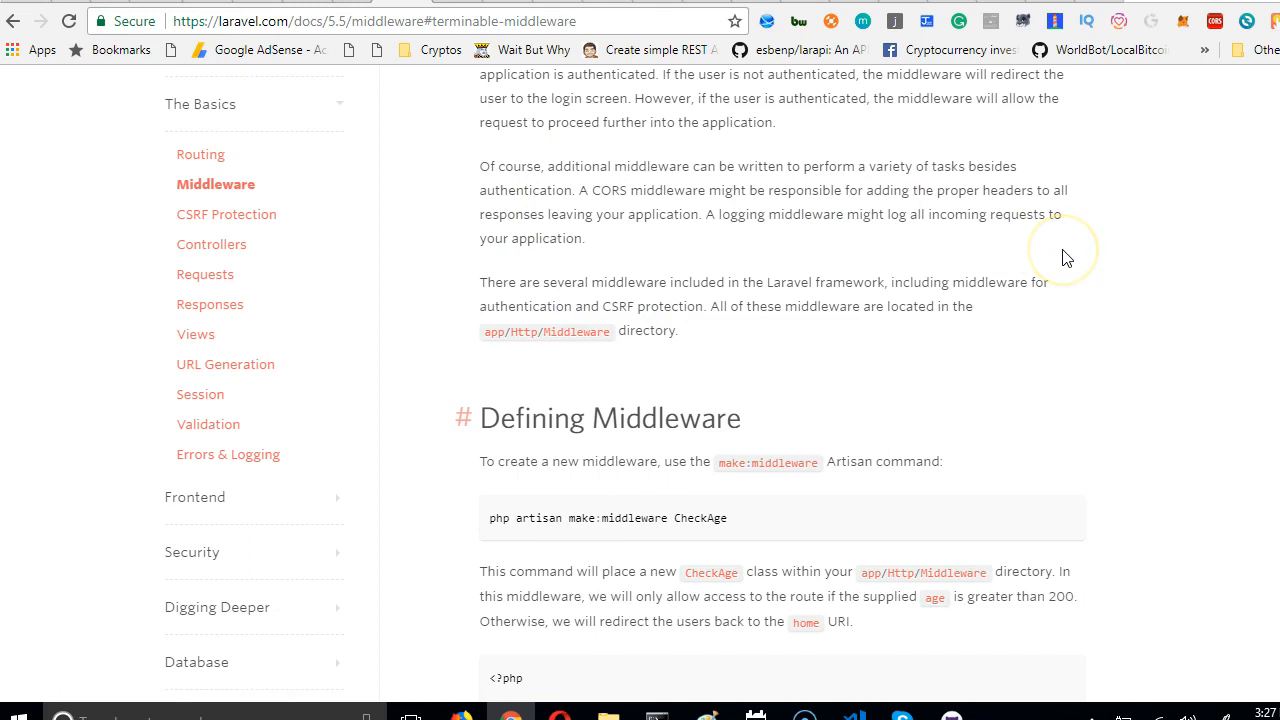
scroll("down", 3)
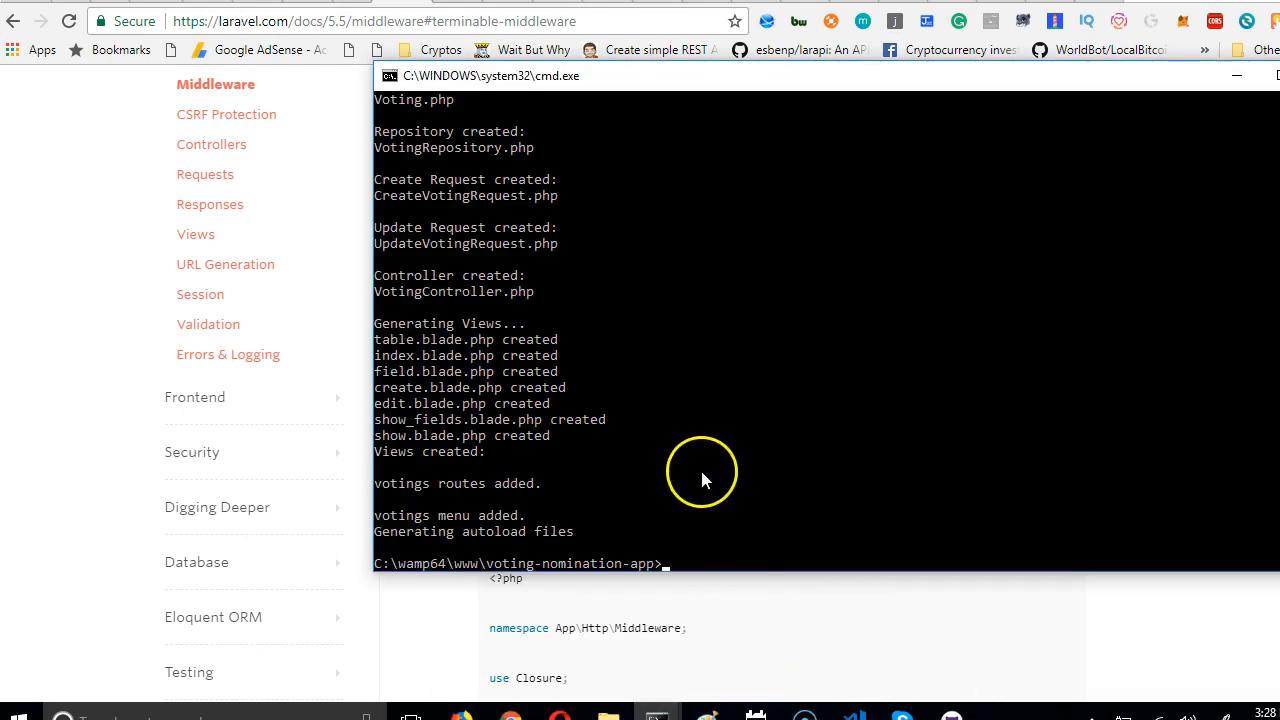
Step: Generate Admin, Moderator and AuditFirm middleware with php artisan make:middleware
type("php artisan make:middleware Ch")
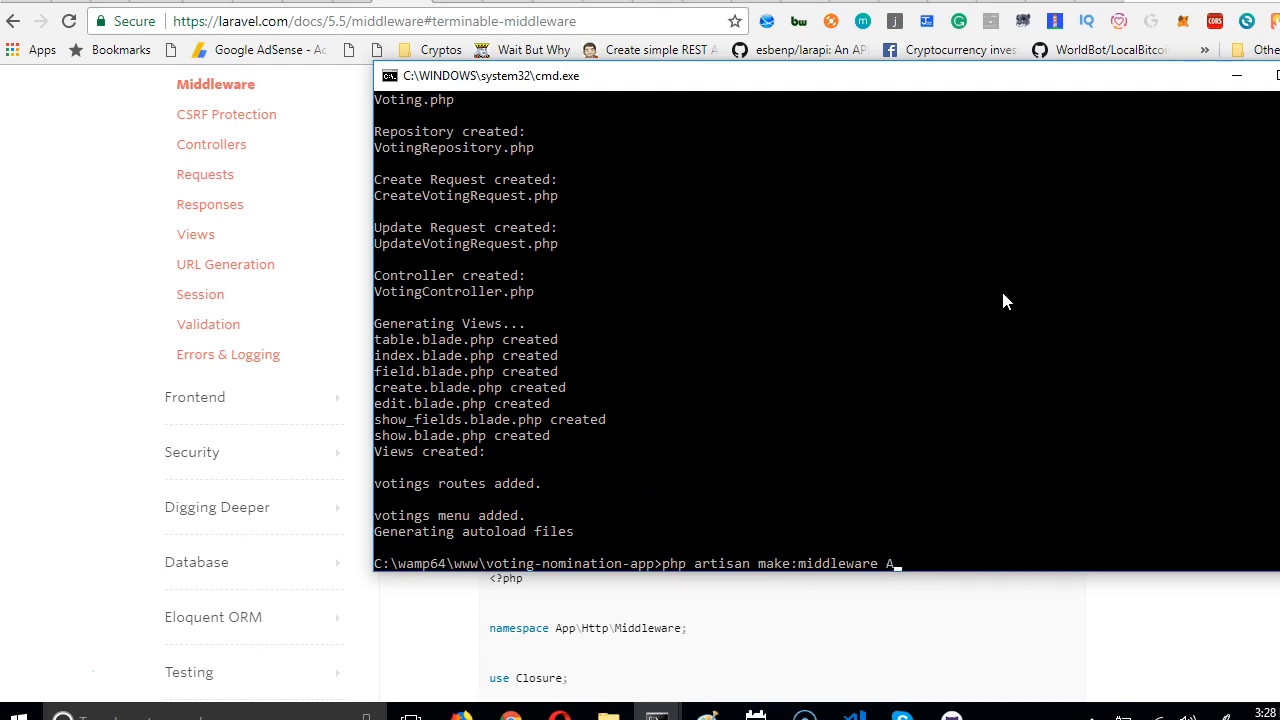
type("dmin")
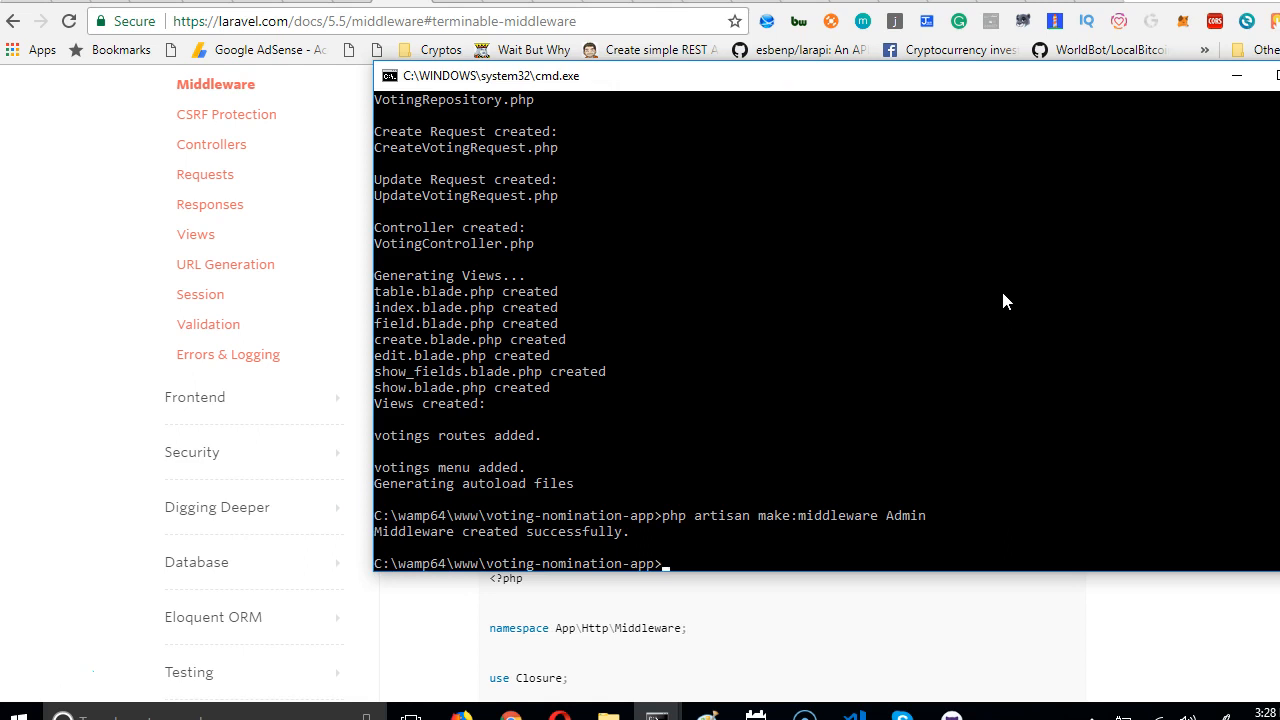
type("php artisan make:middleware Moderator")
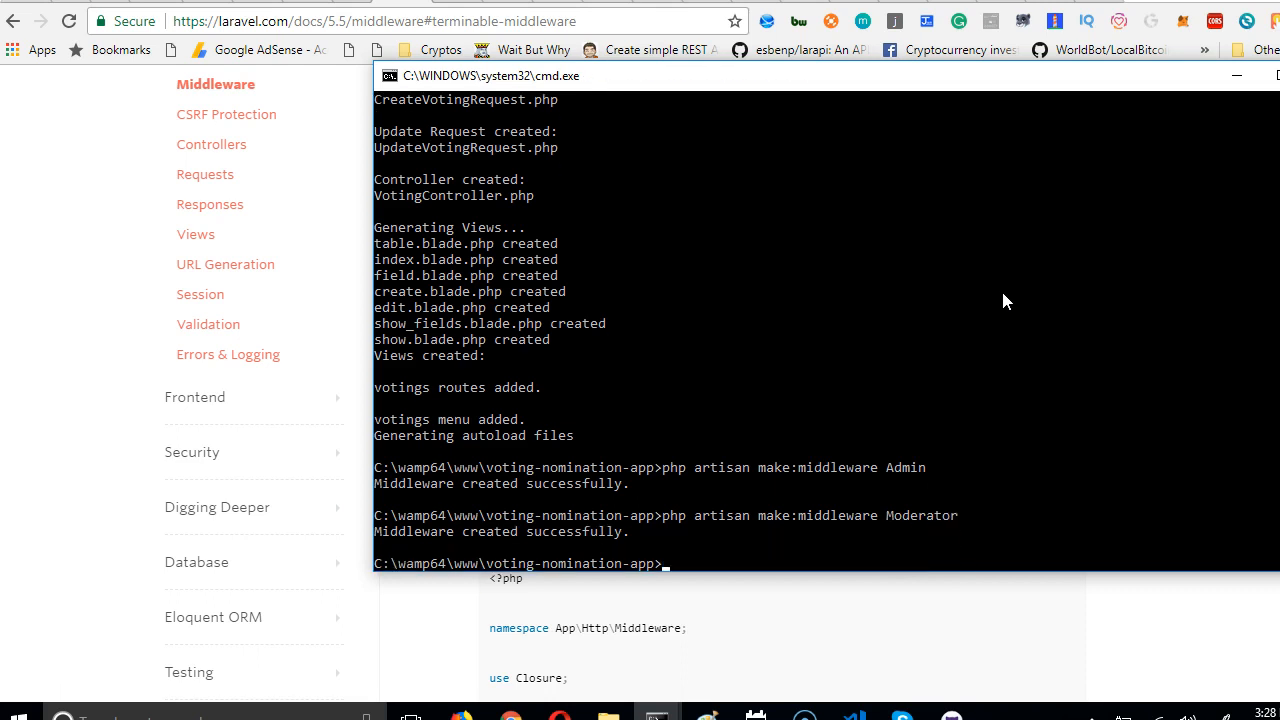
type("php artisan make:middleware Moder")
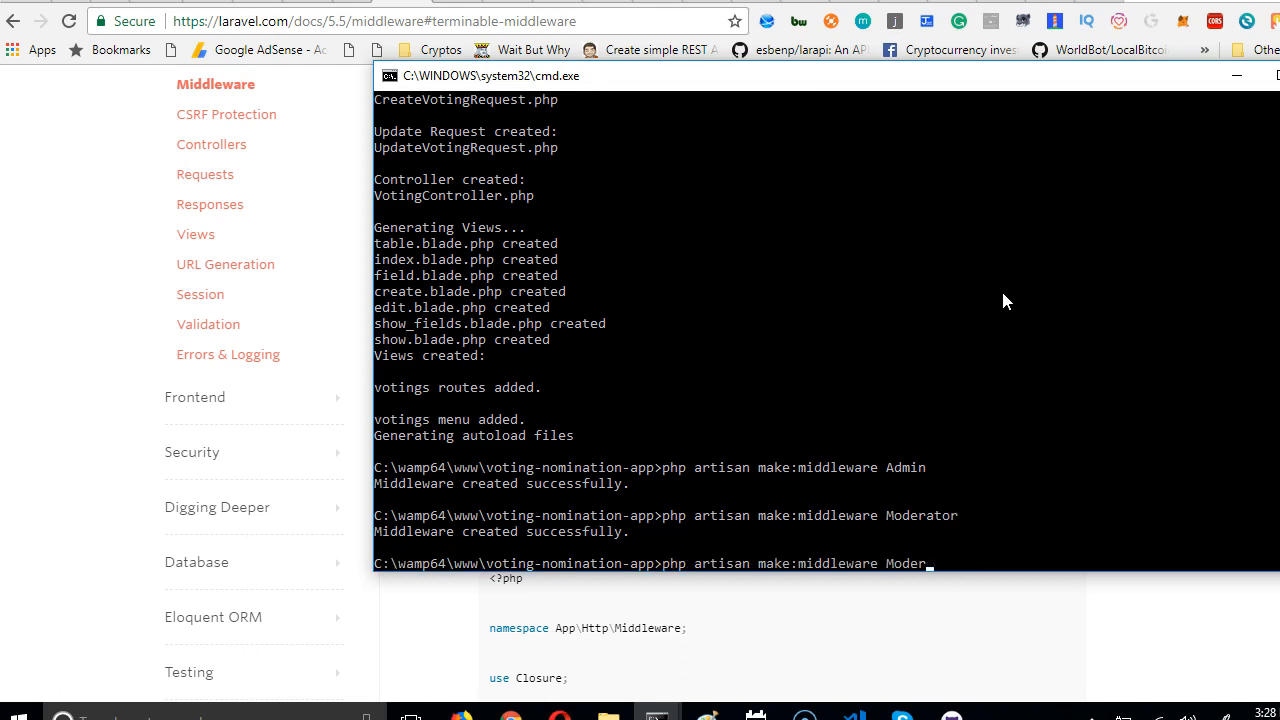
key("Backspace")
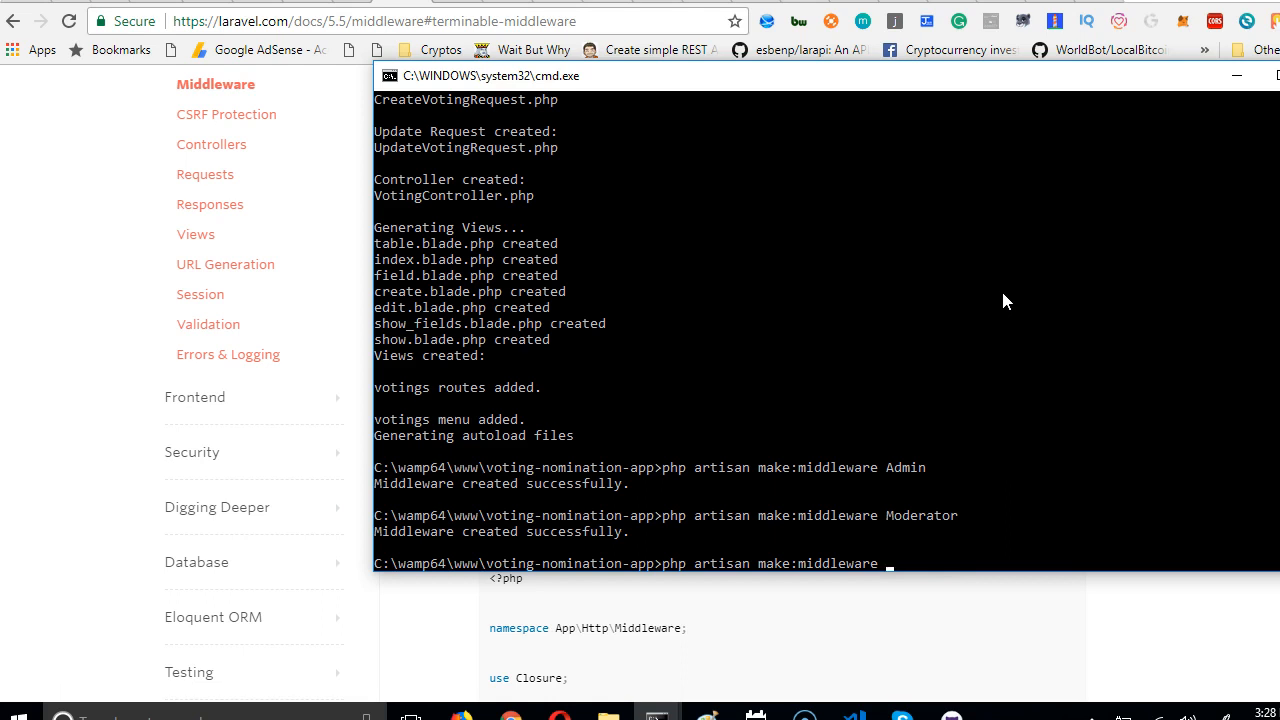
type("Audit")
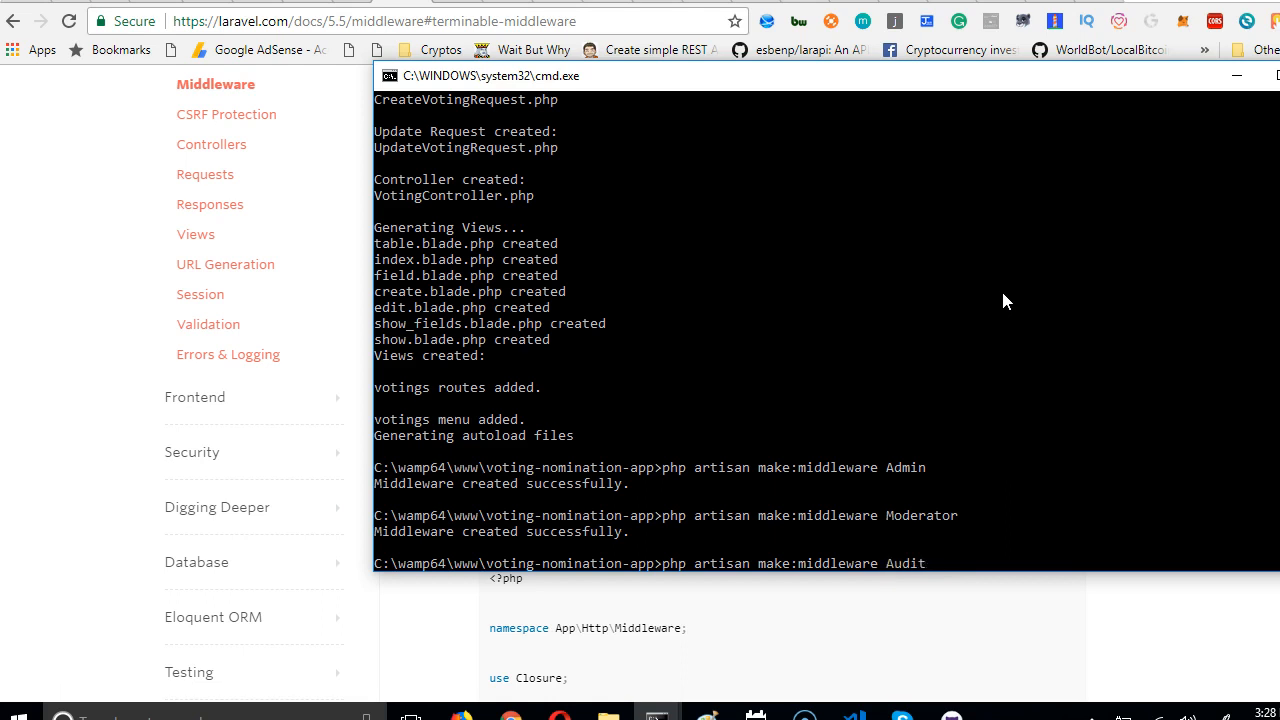
type("Firm")
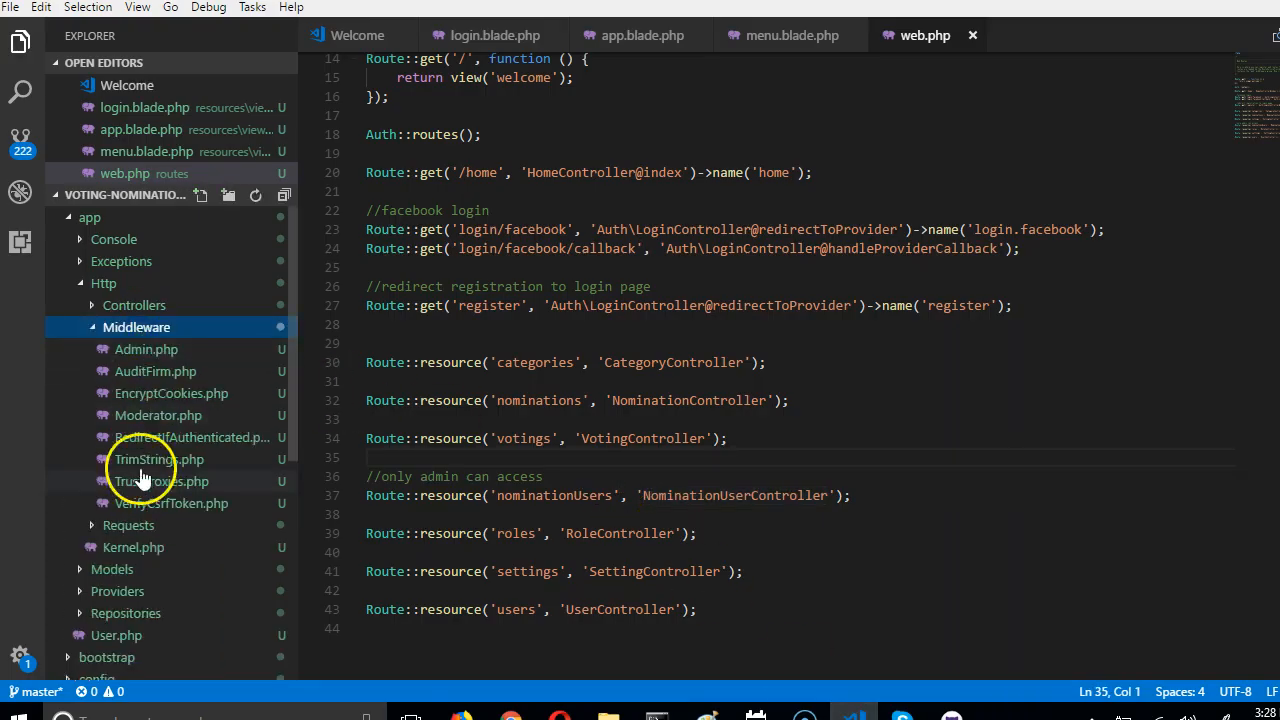
mouse_move(146, 348)
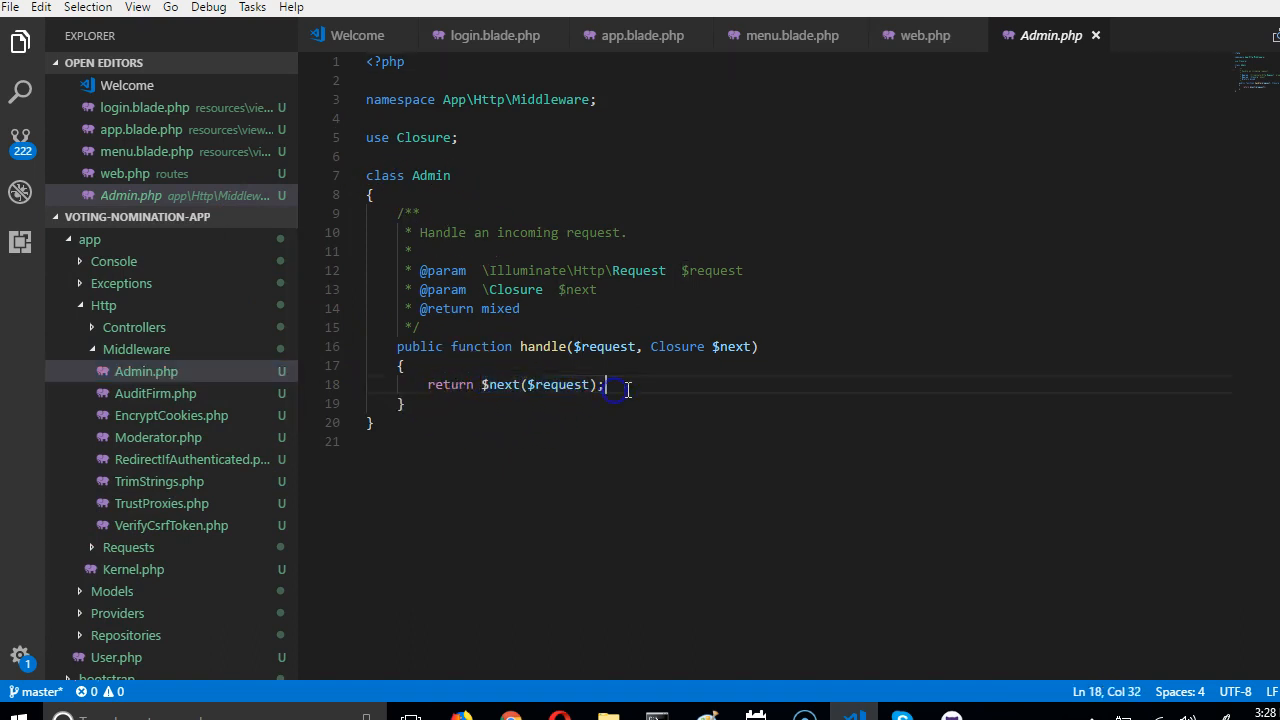
mouse_move(844, 386)
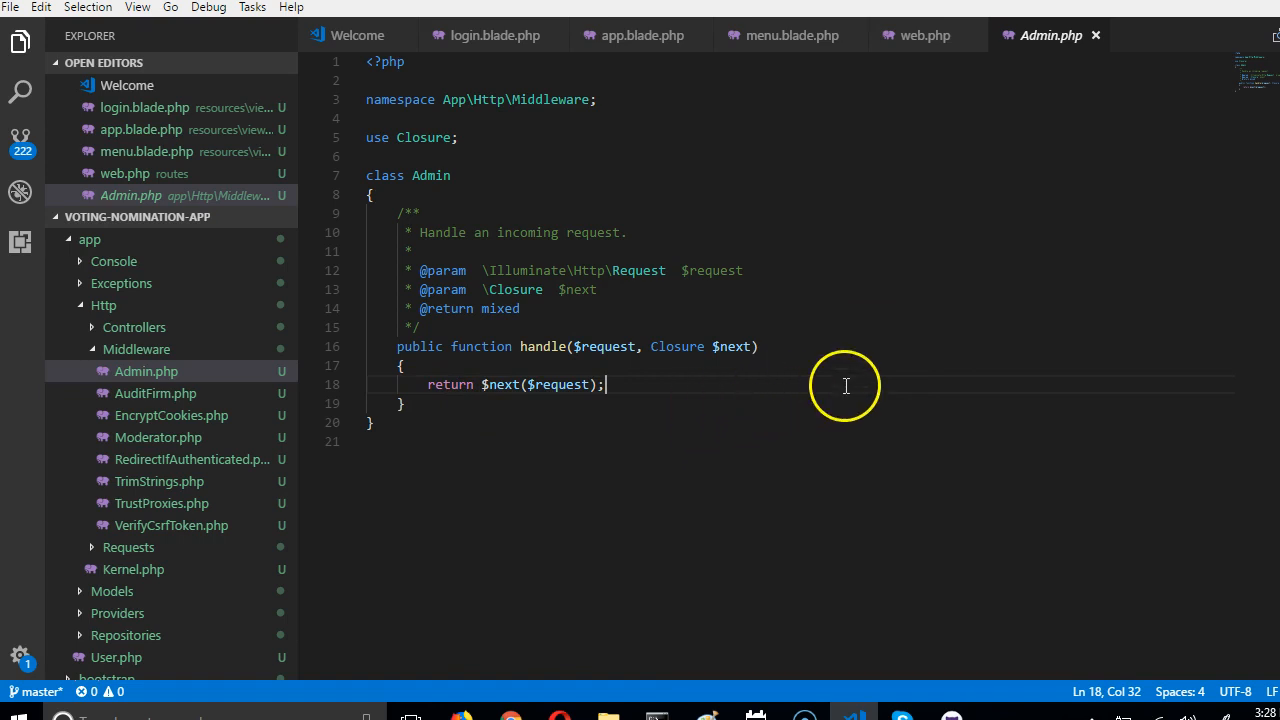
mouse_move(590, 364)
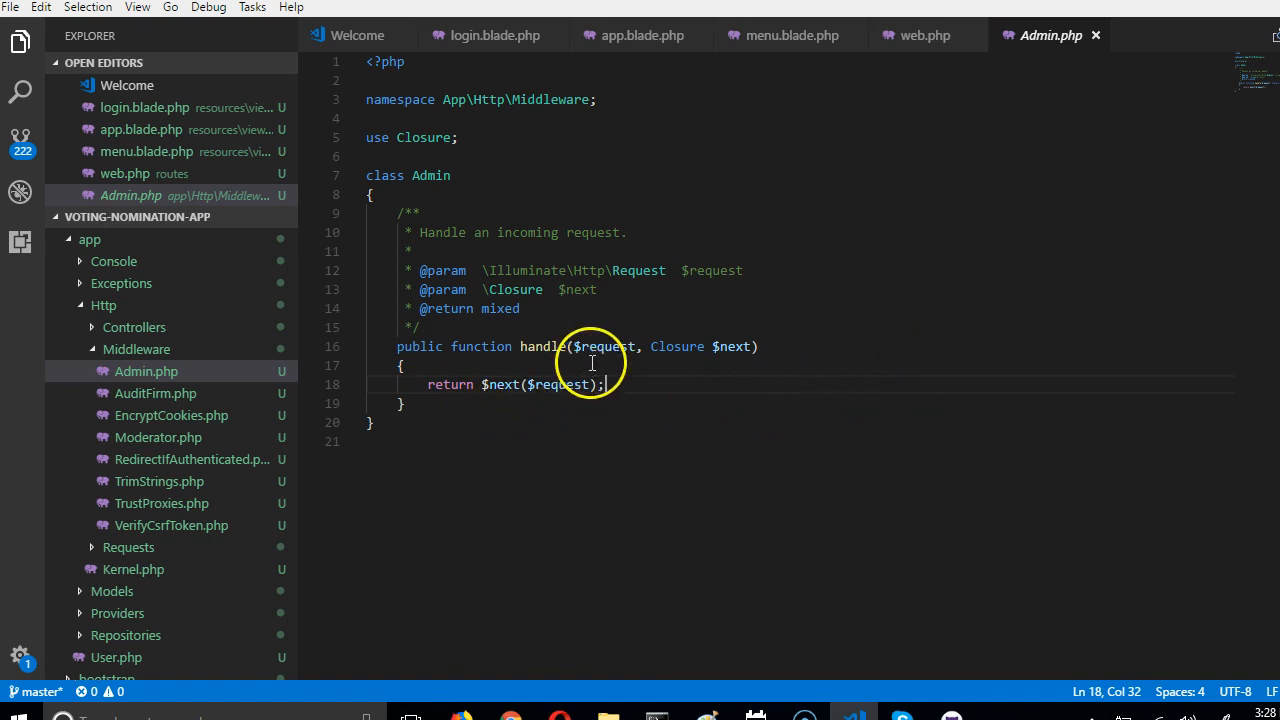
Step: Wrap return $next($request) in an if block commented //if user is admin
key("Enter")
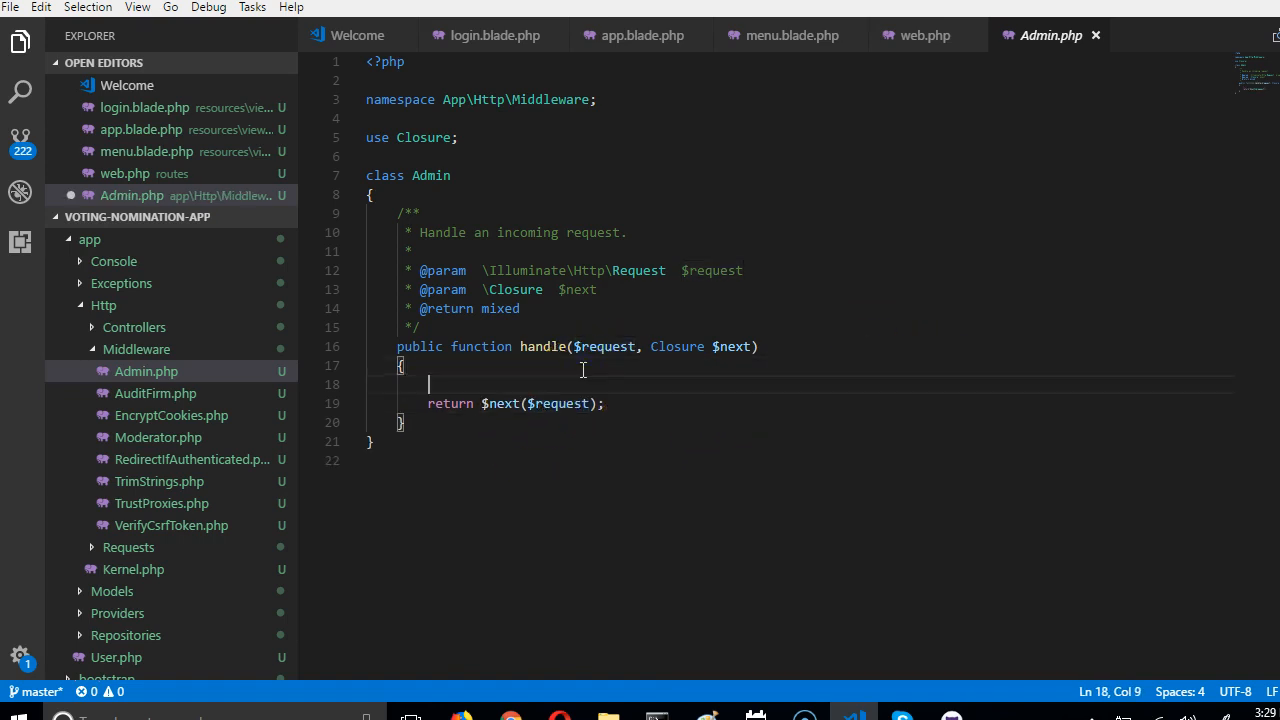
type("if(")
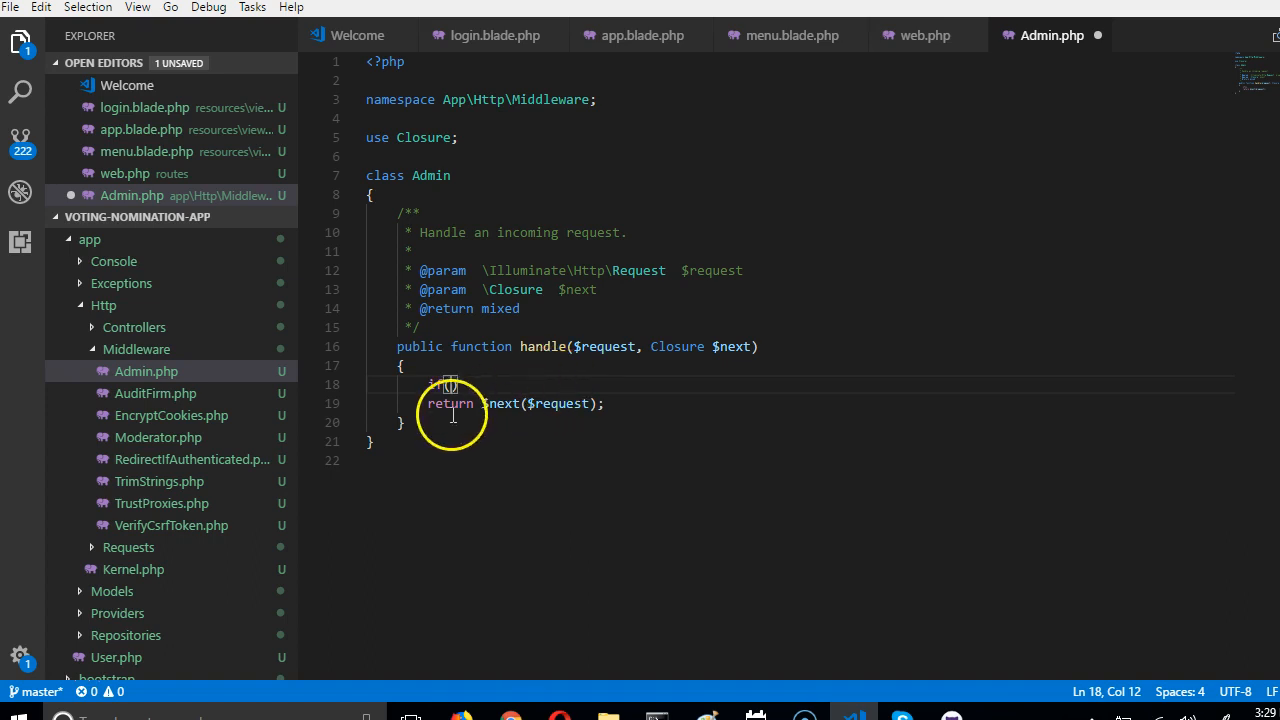
type("if(")
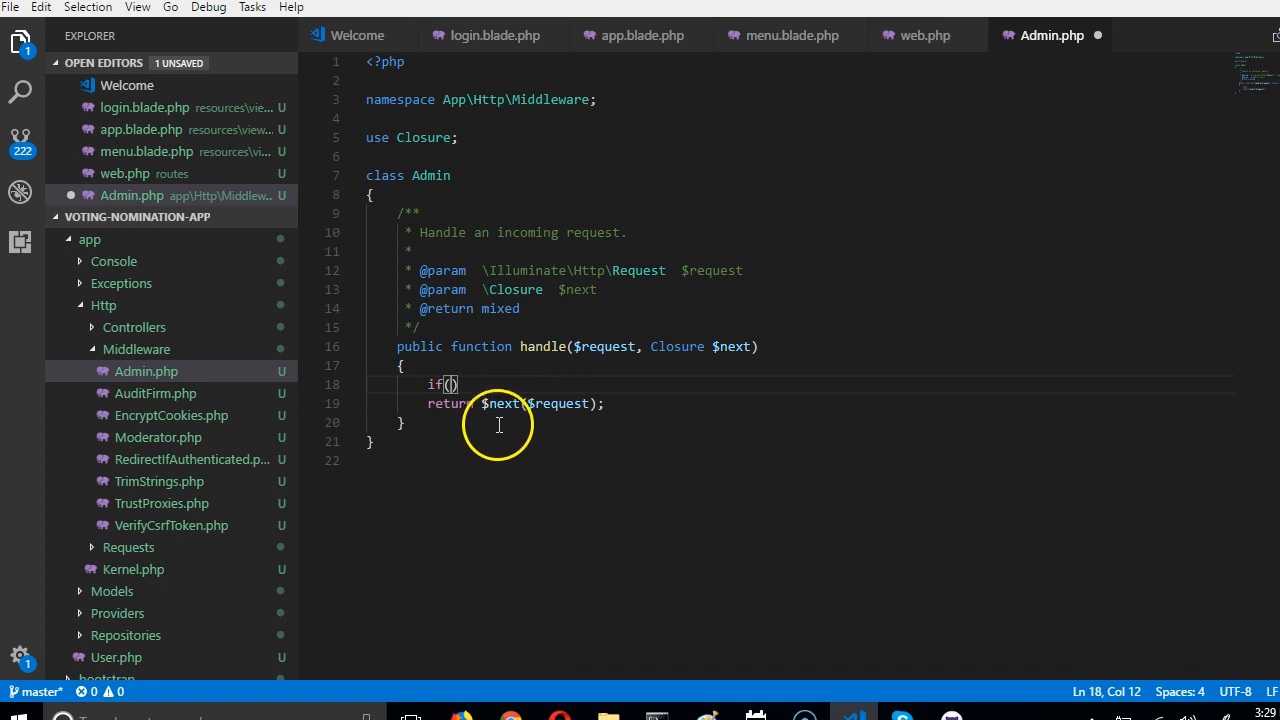
type("{")
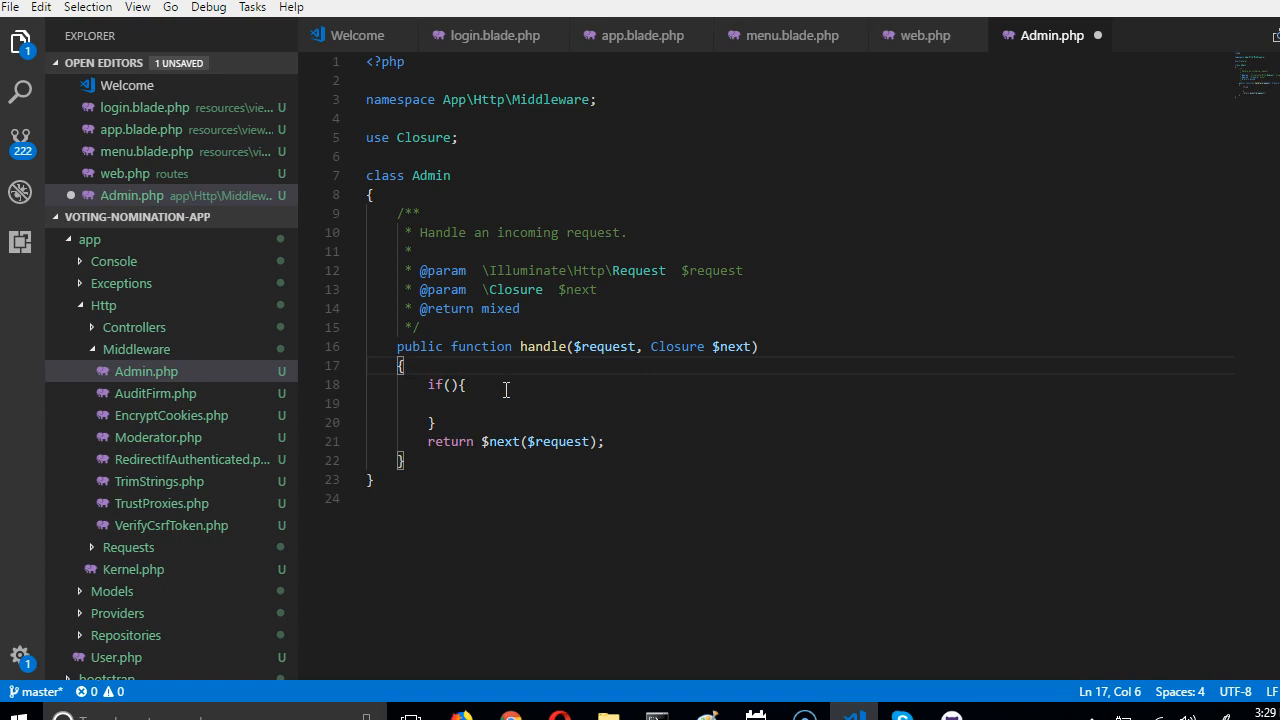
type("//if user is")
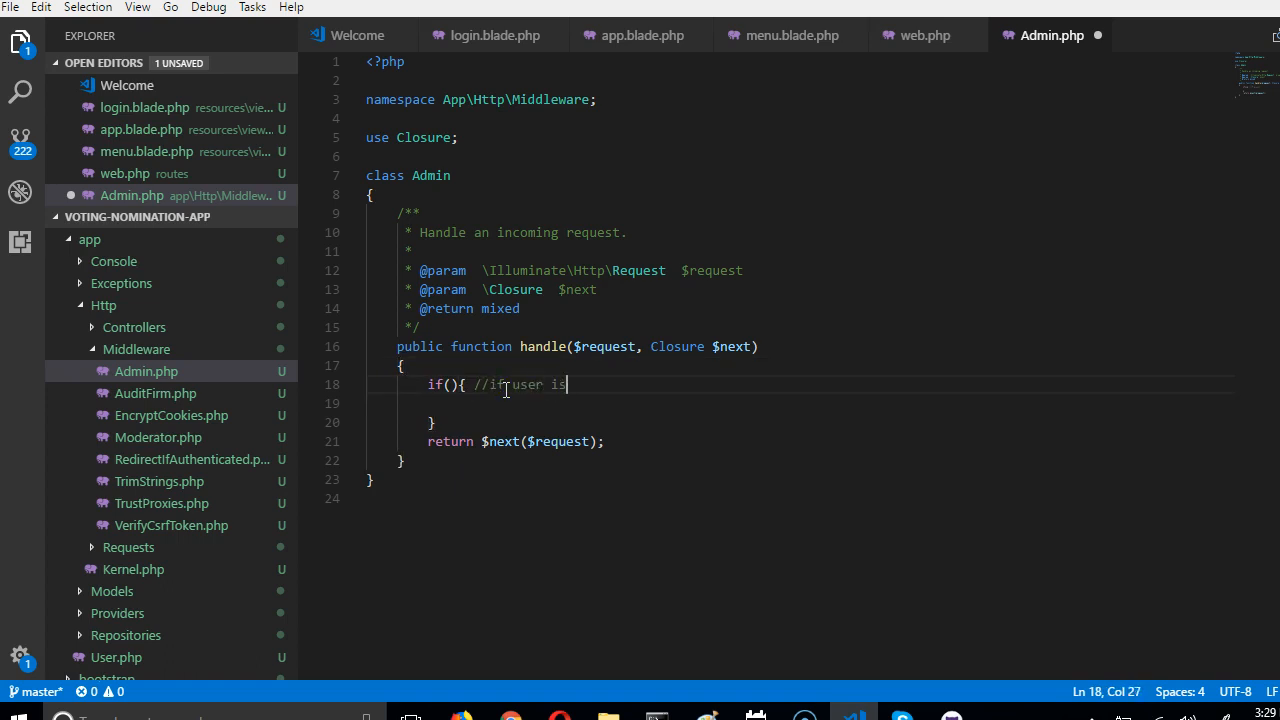
type("admin")
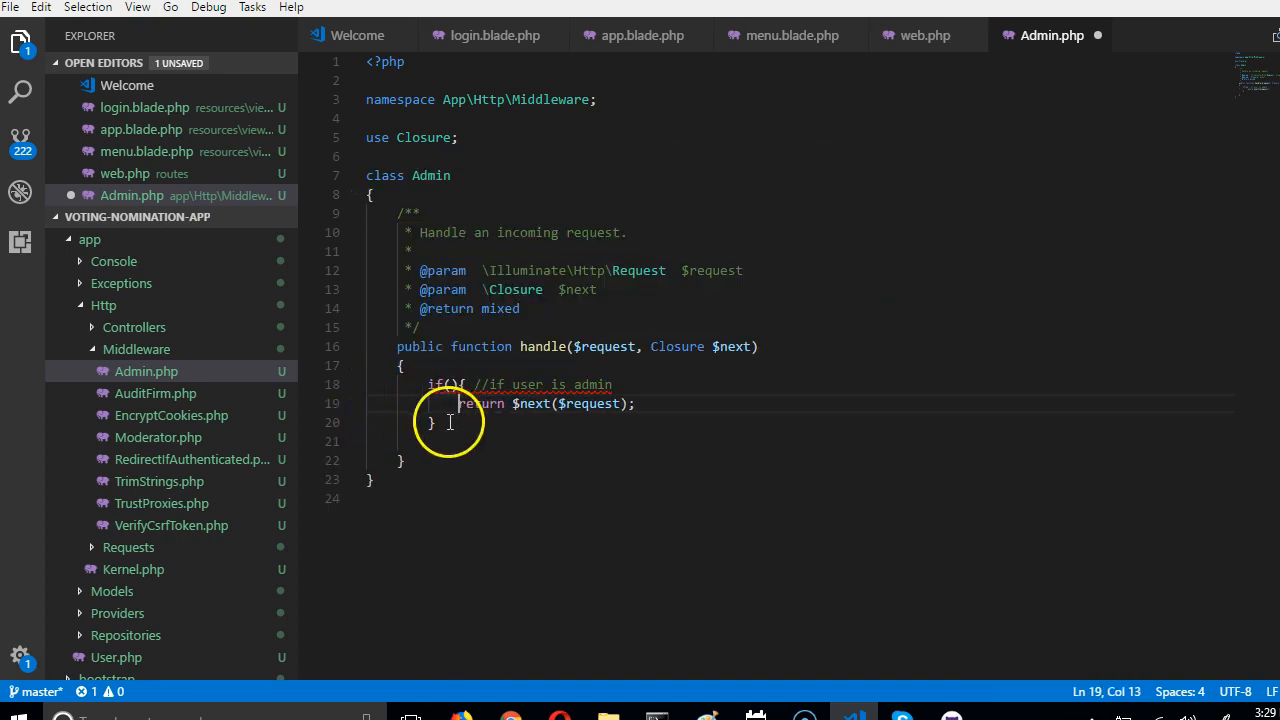
Step: Add an else branch returning redirect('home') for non-admin users
type("else")
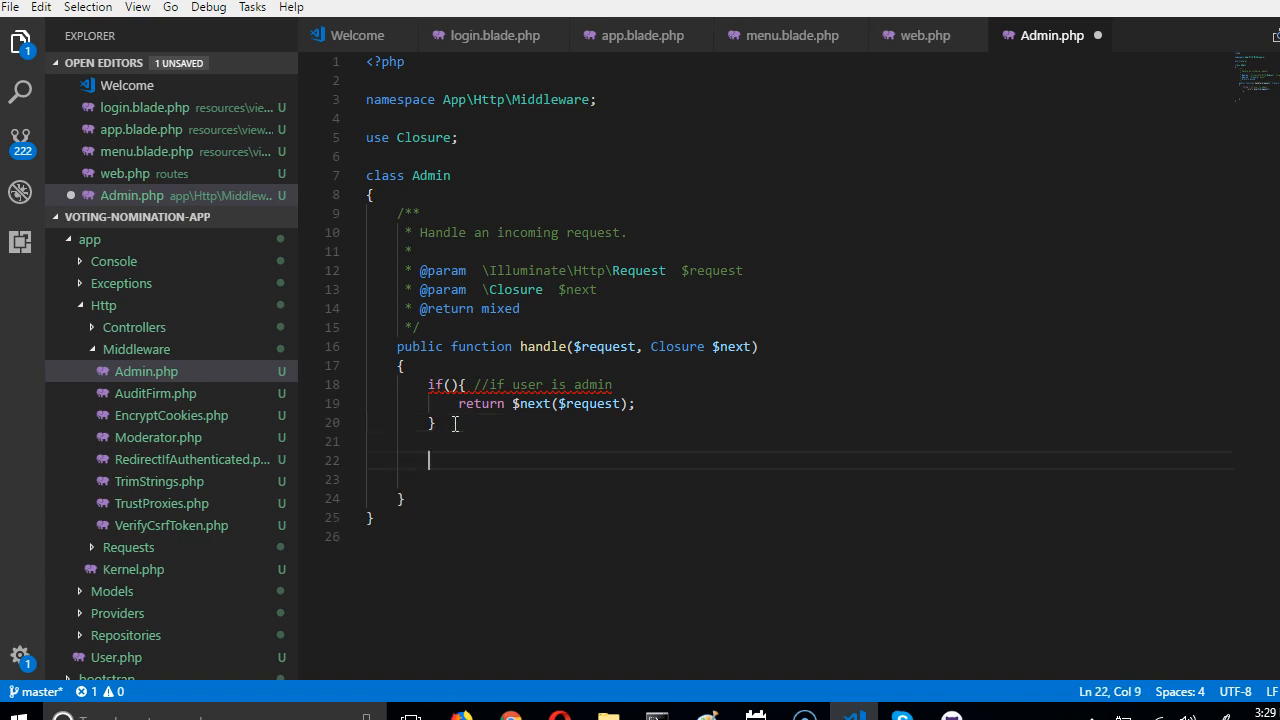
type("return redirect(")
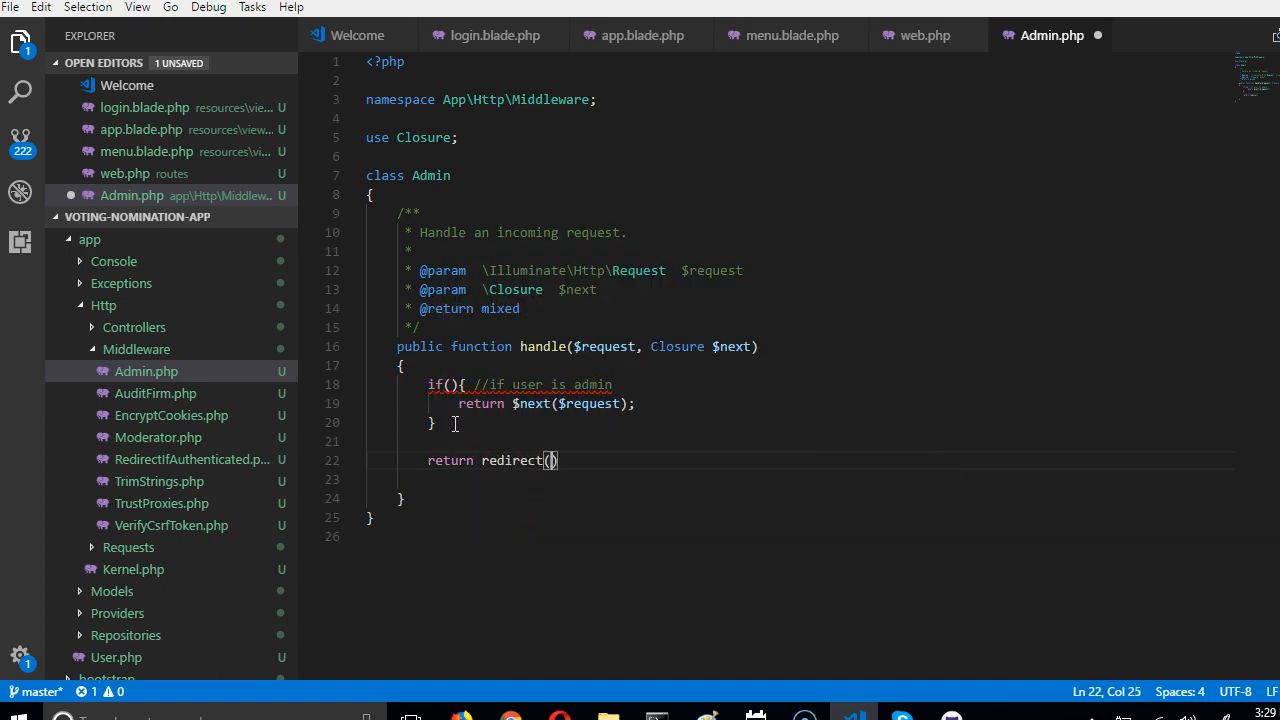
type("'H")
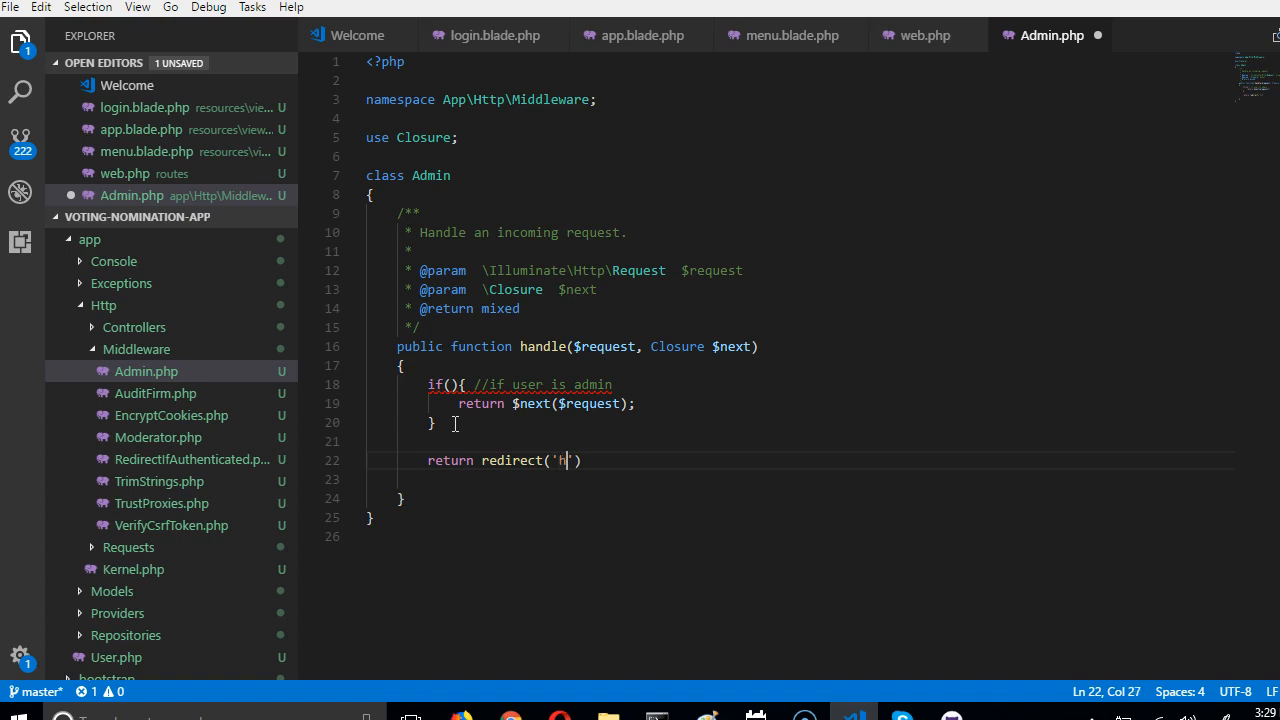
type("ome")
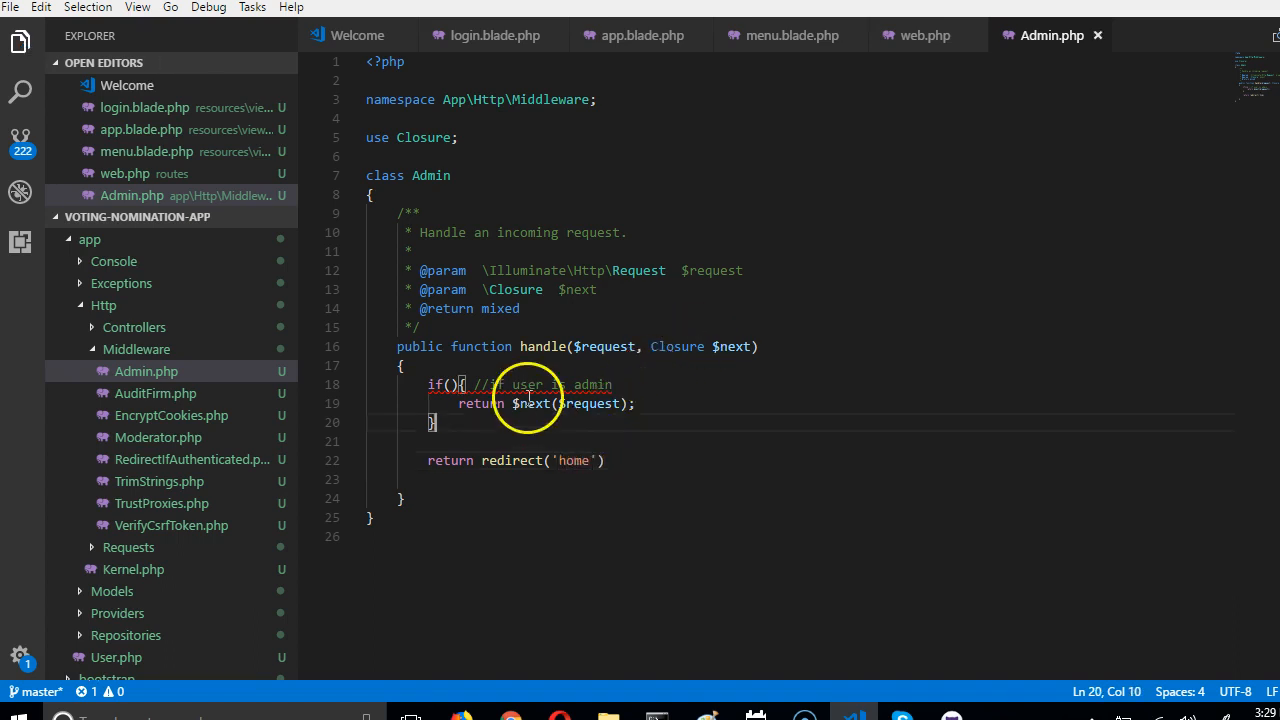
left_click_drag(428, 384, 436, 422)
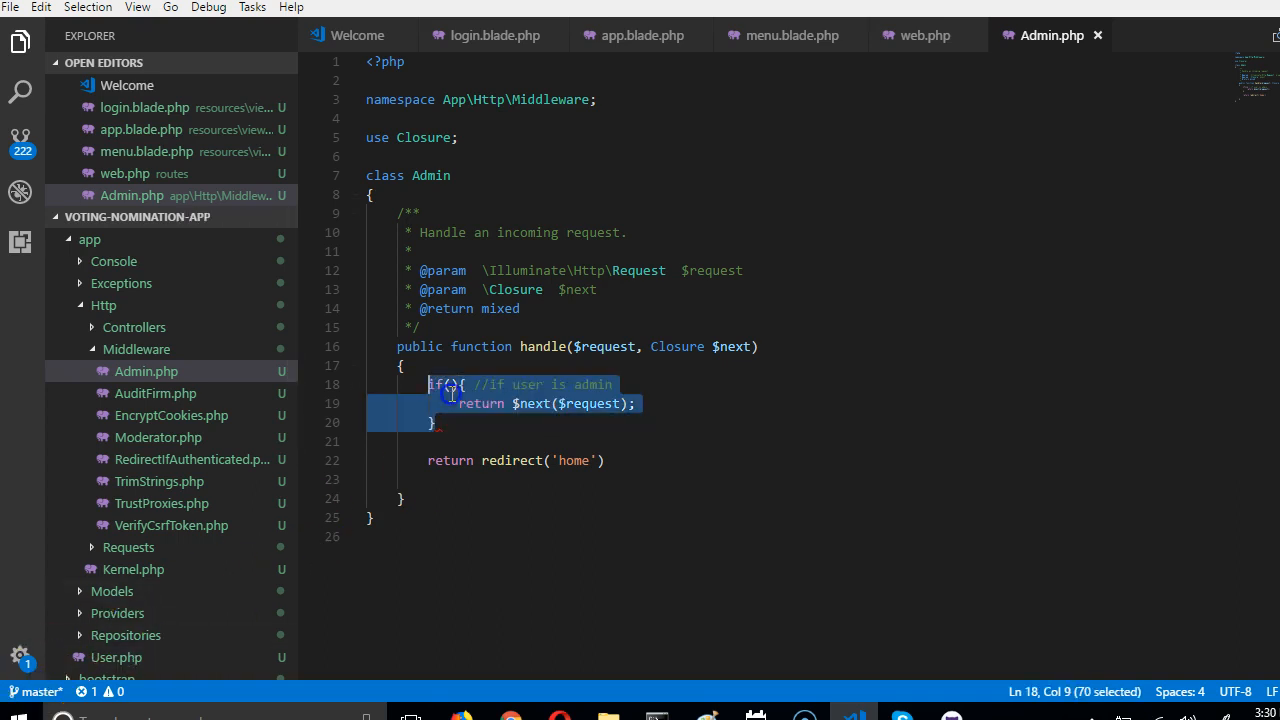
left_click(456, 156)
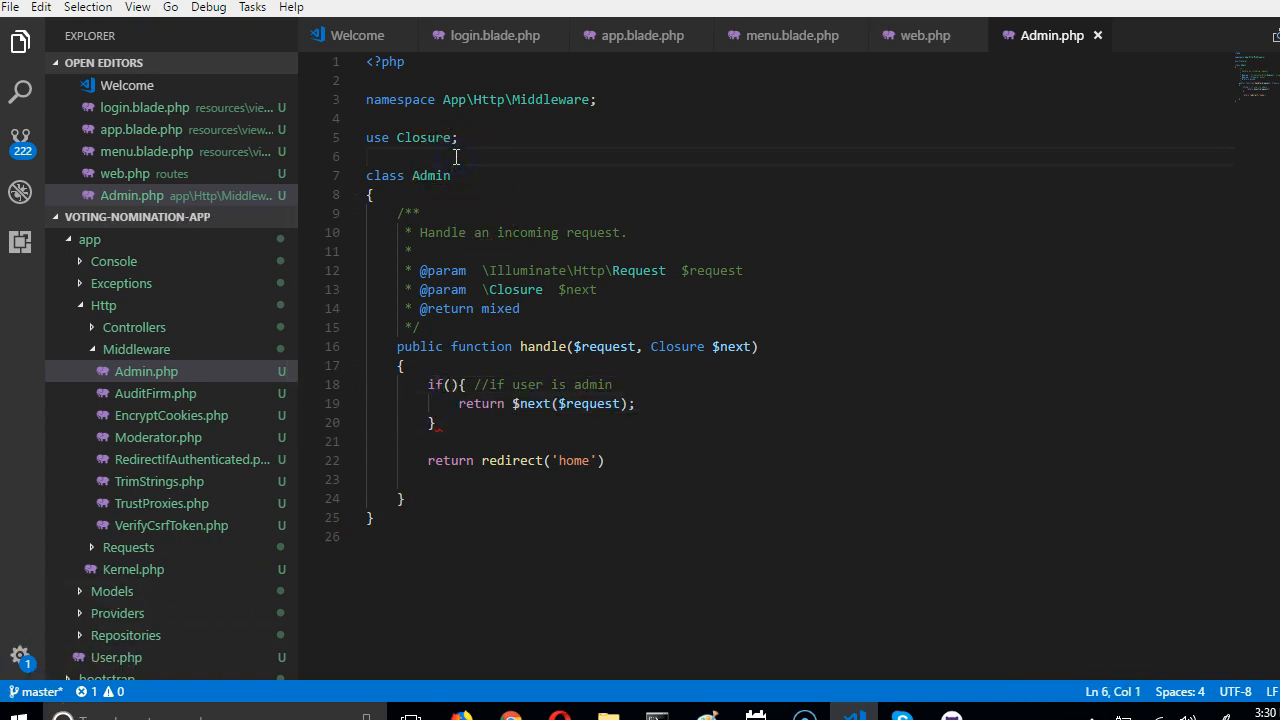
Step: Begin a use import line under use Closure in Admin.php after viewing LoginController's Auth import
type("use")
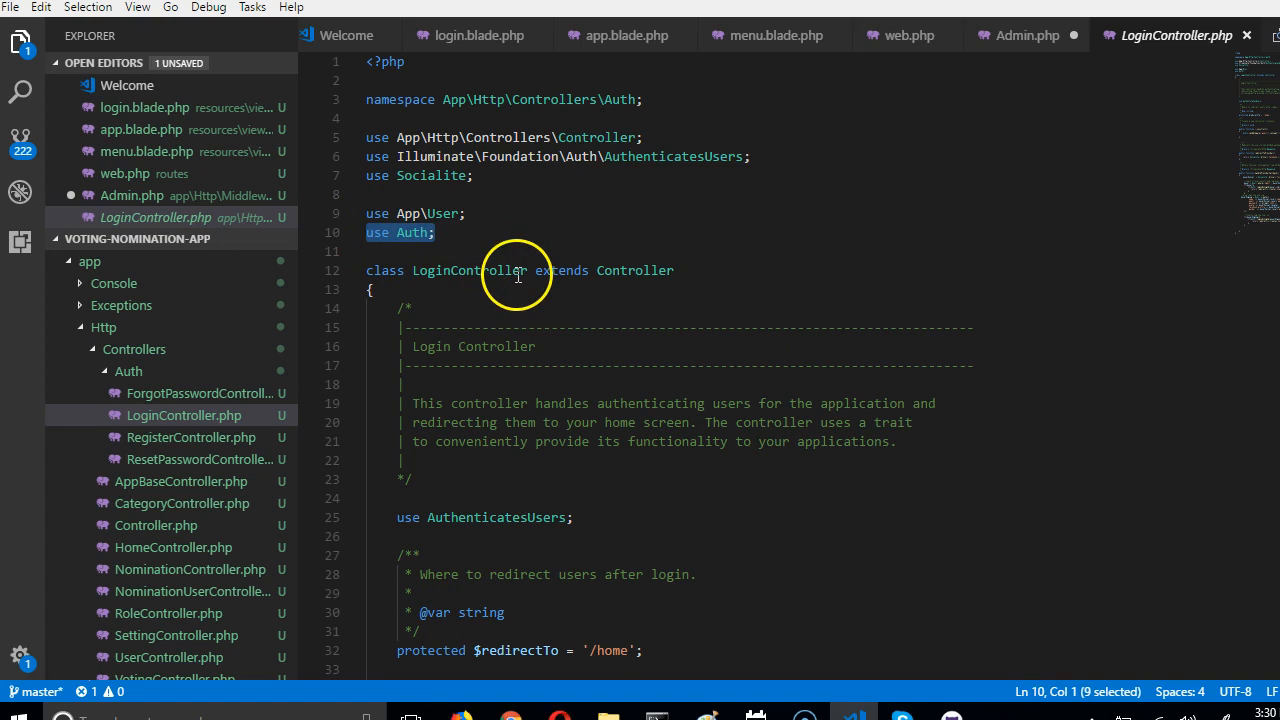
mouse_move(1024, 36)
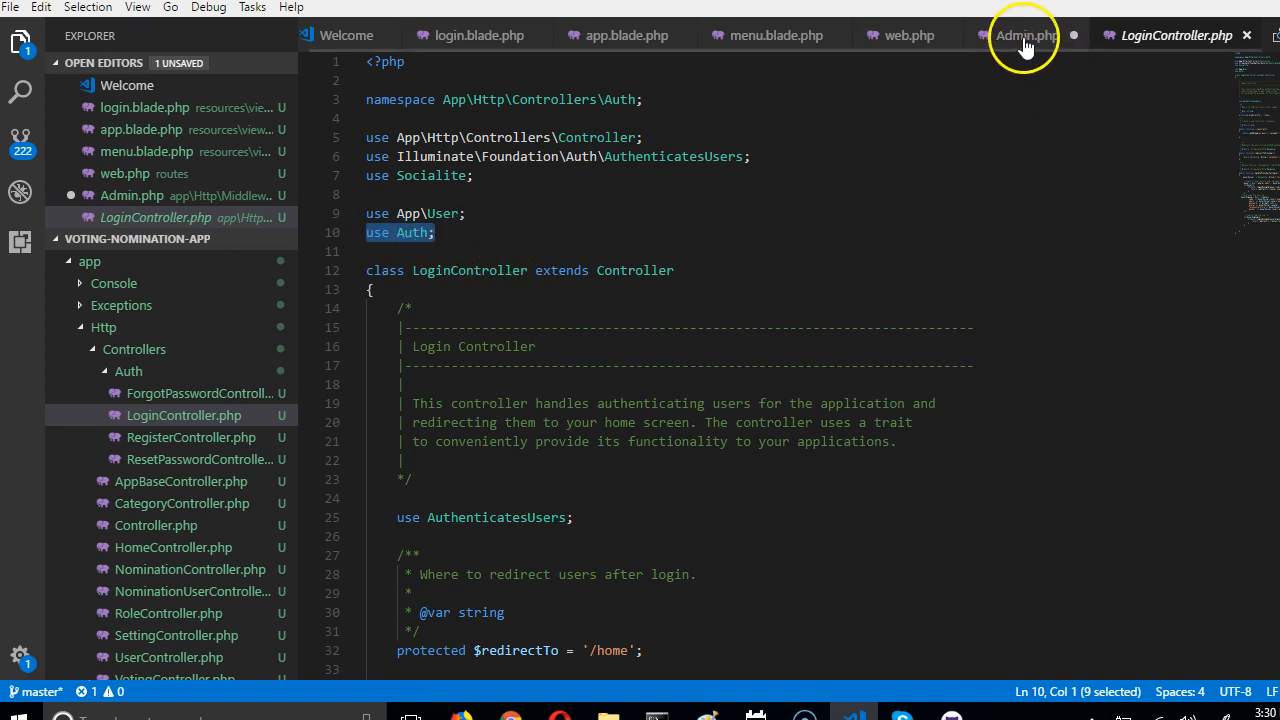
left_click(1028, 36)
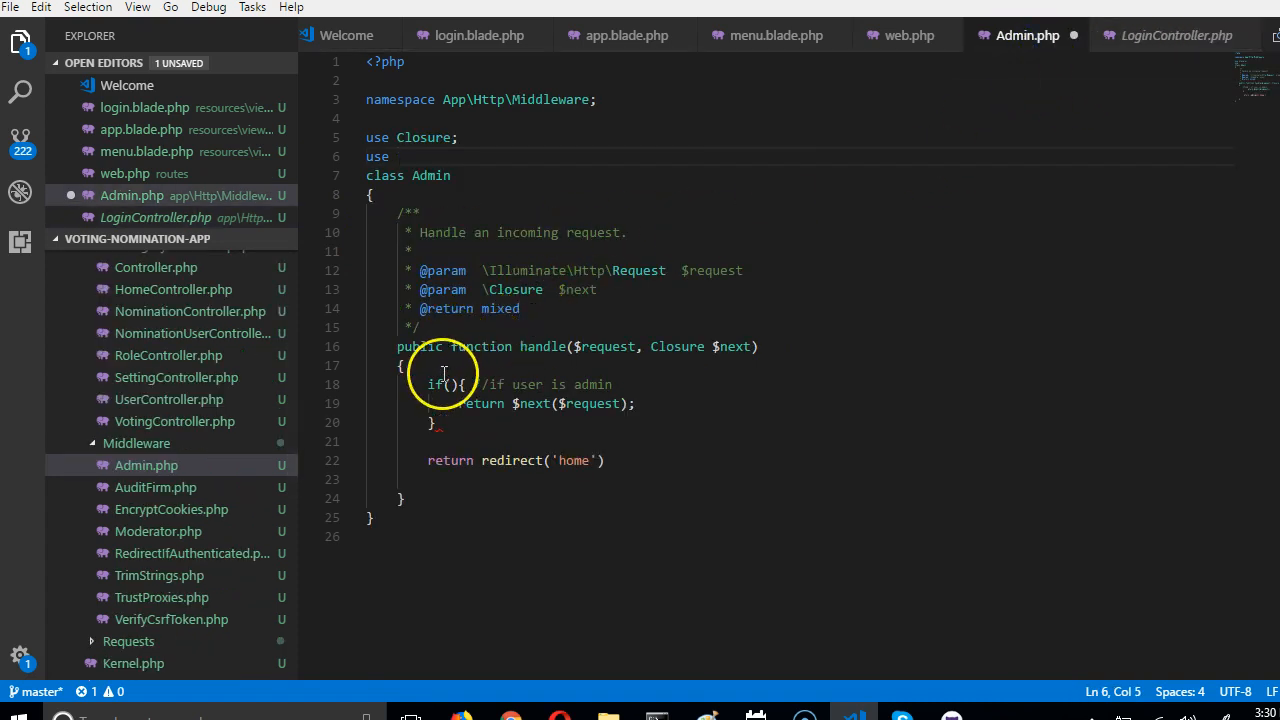
Step: Import Auth and check Auth::user()->role_id == 1 in the admin if condition
type("Auth;")
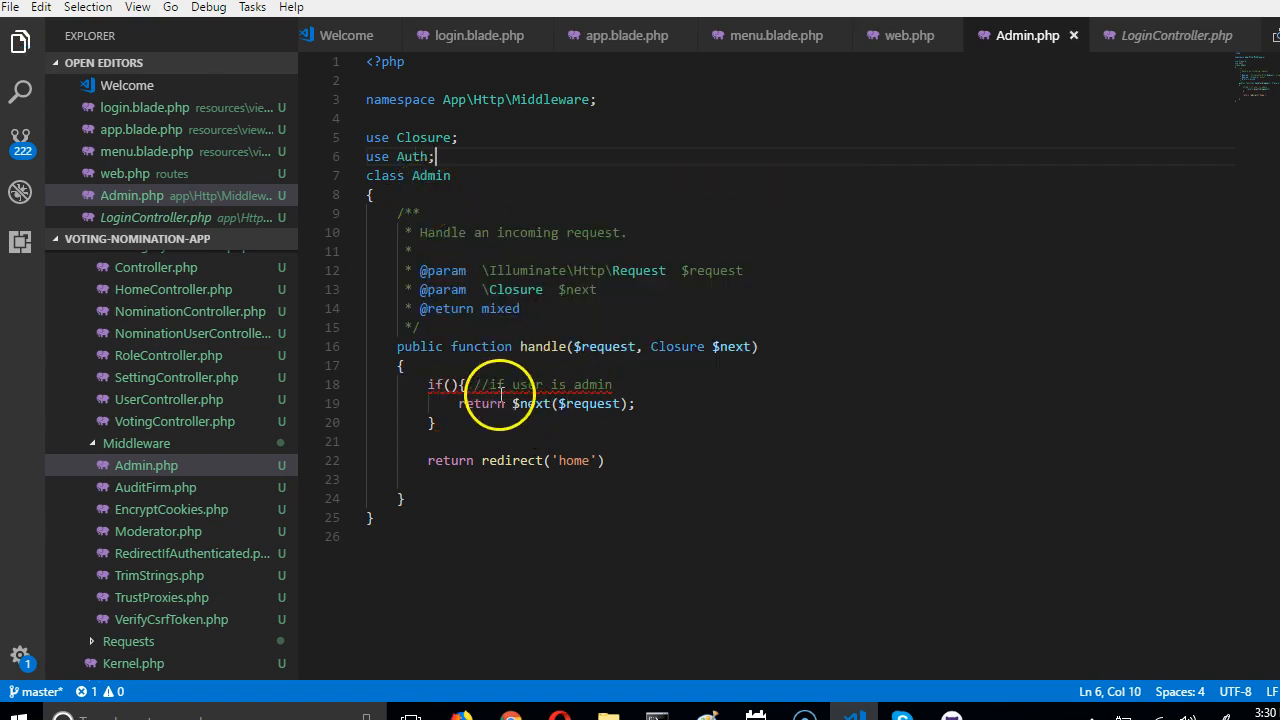
type("Auth")
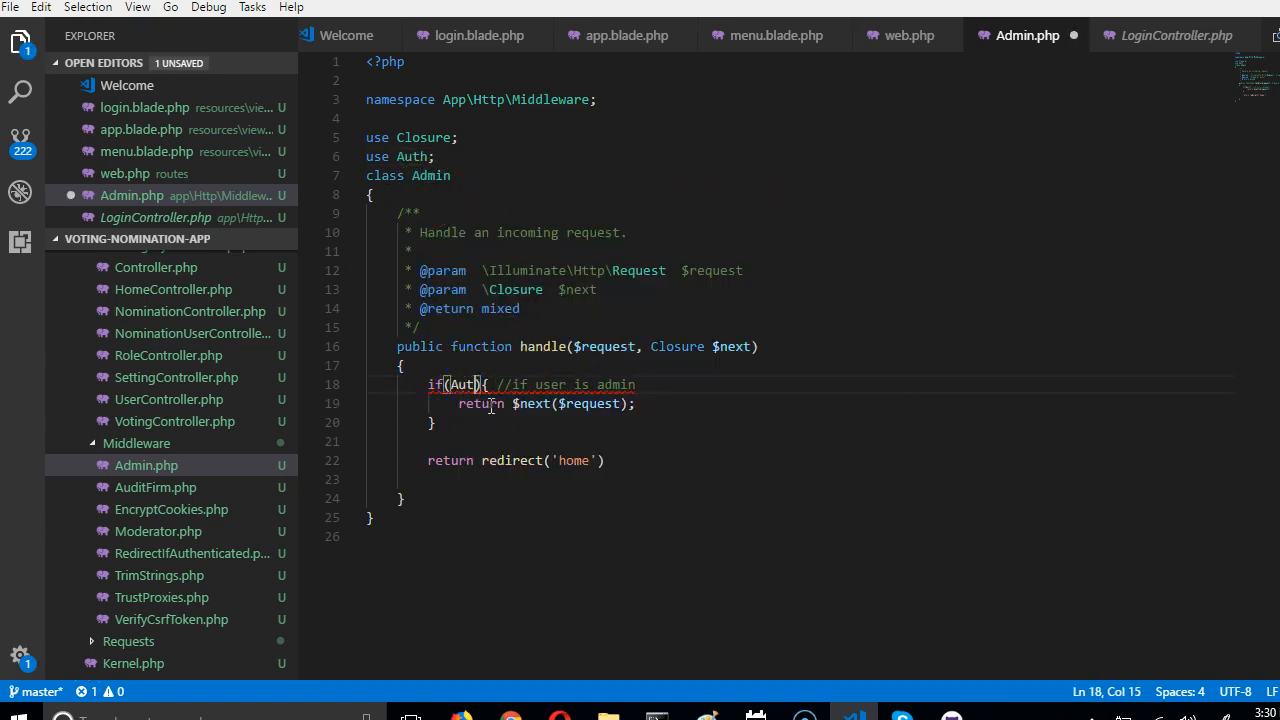
type("::user(")
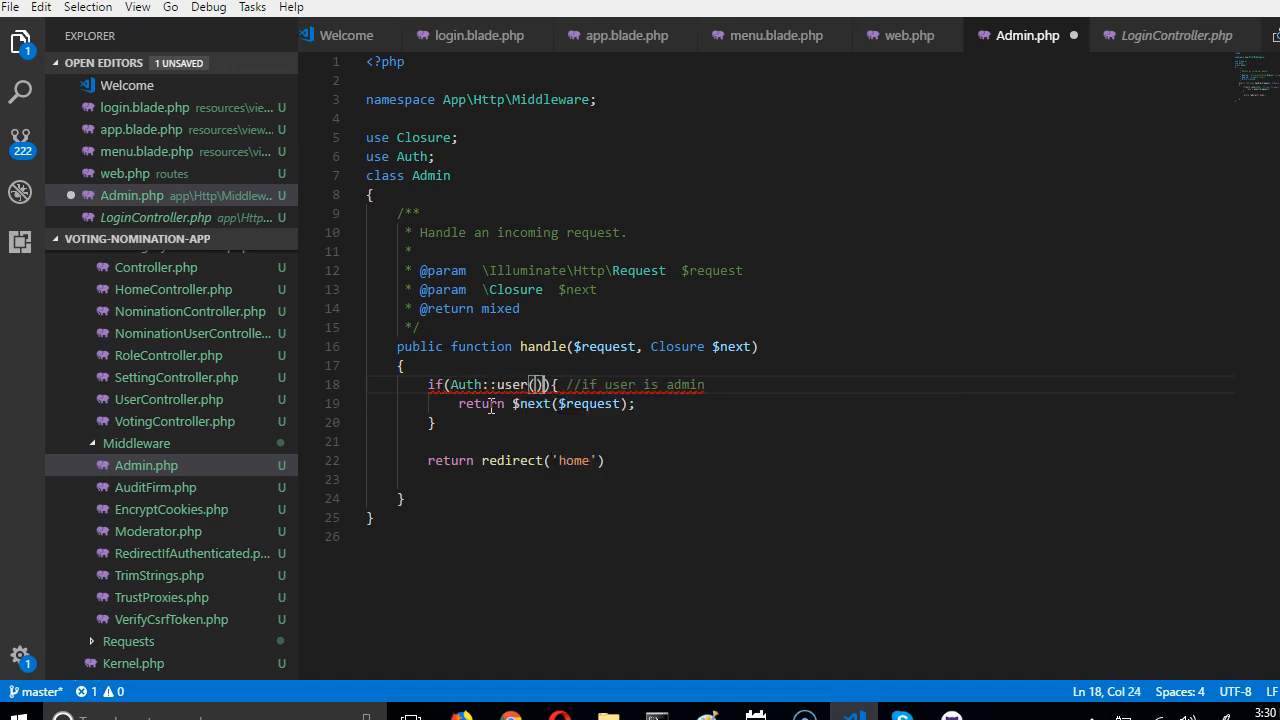
type("->")
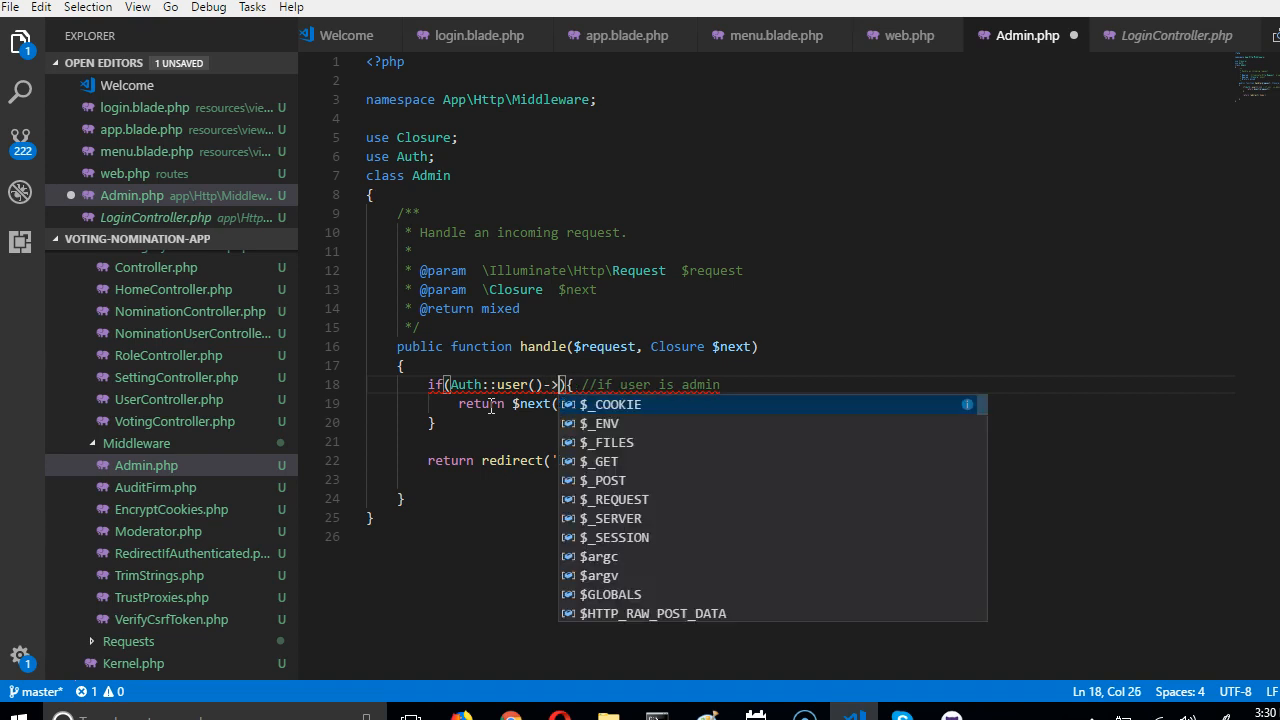
type("role_id ==")
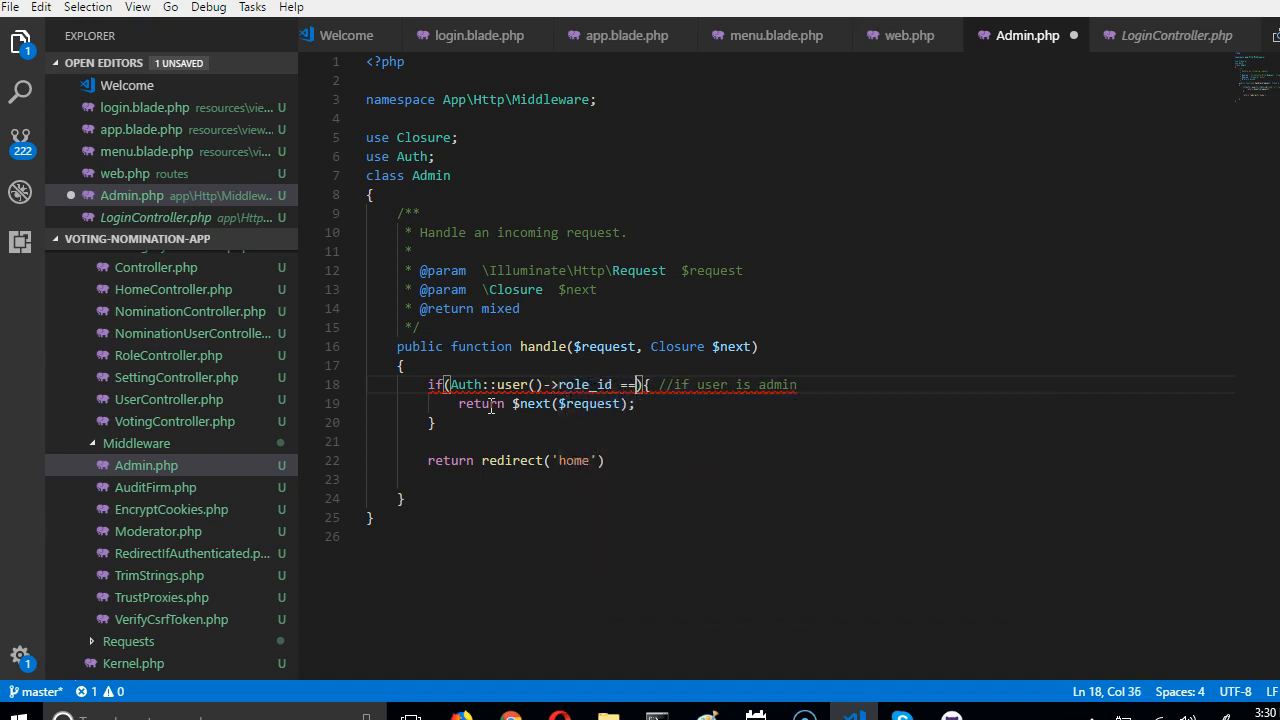
type("1")
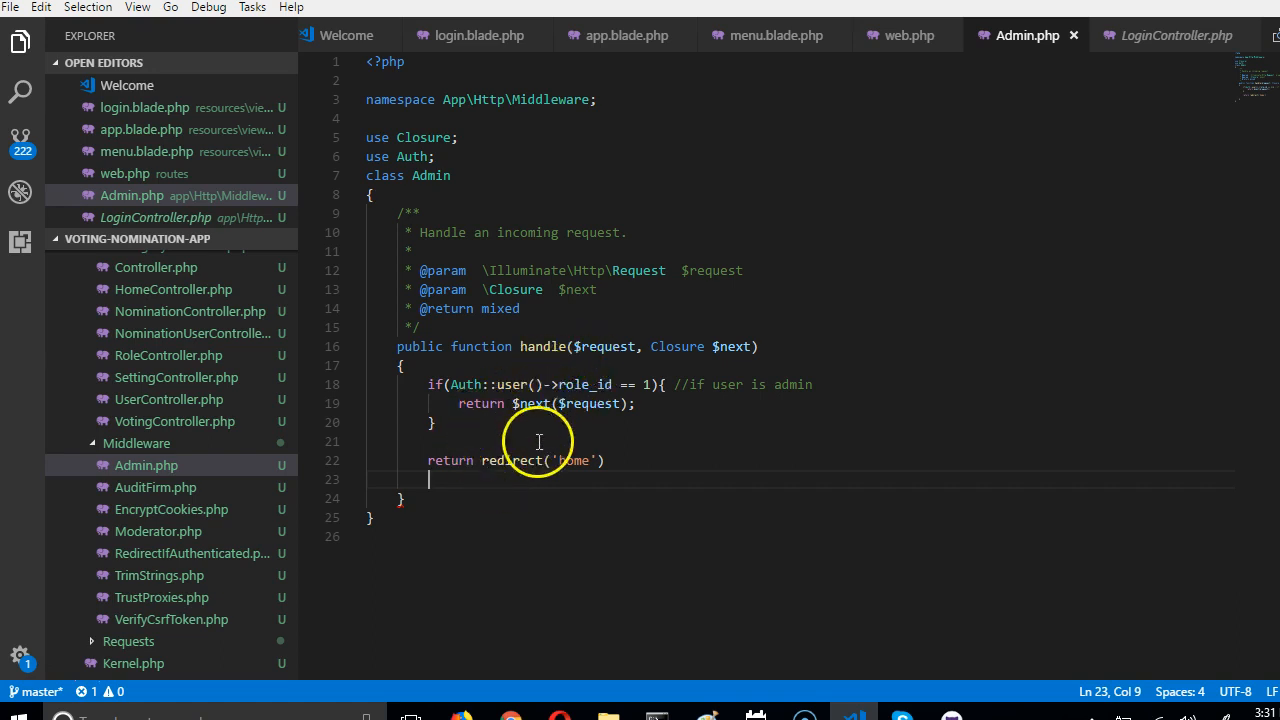
Step: Terminate the redirect('home') line with a semicolon and select the home route name
left_click(608, 460)
type(";")
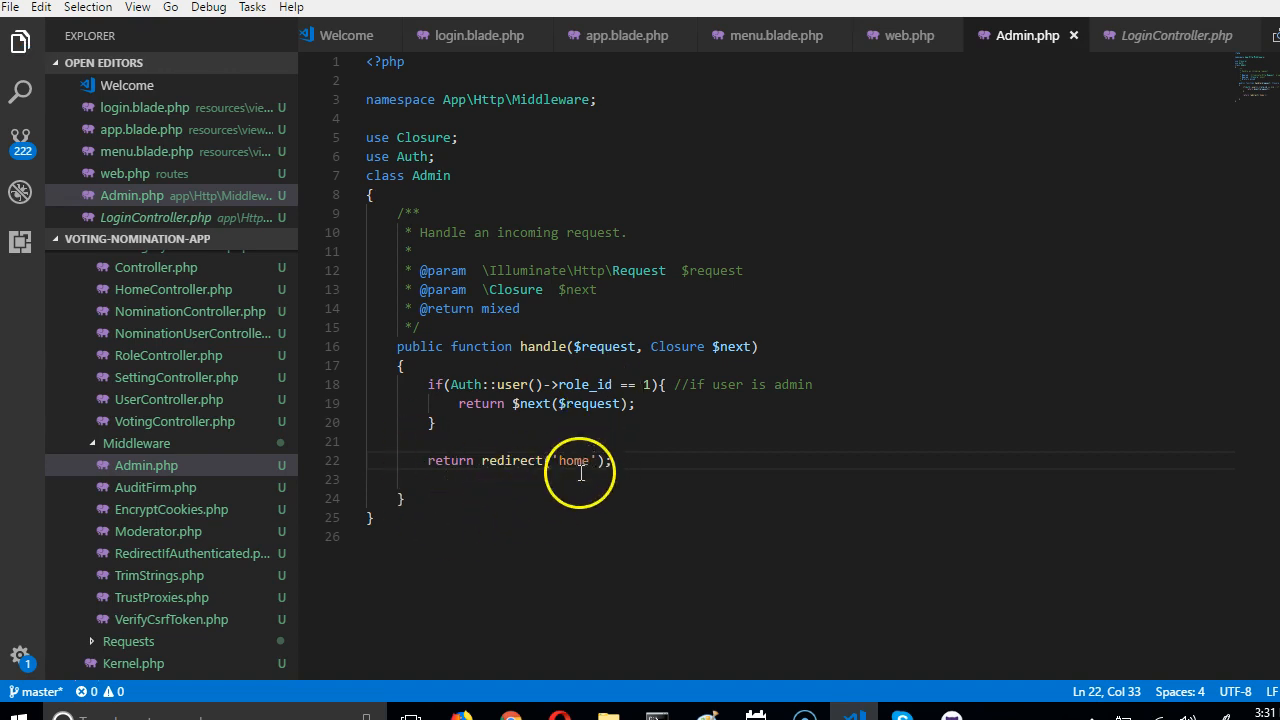
double_click(572, 460)
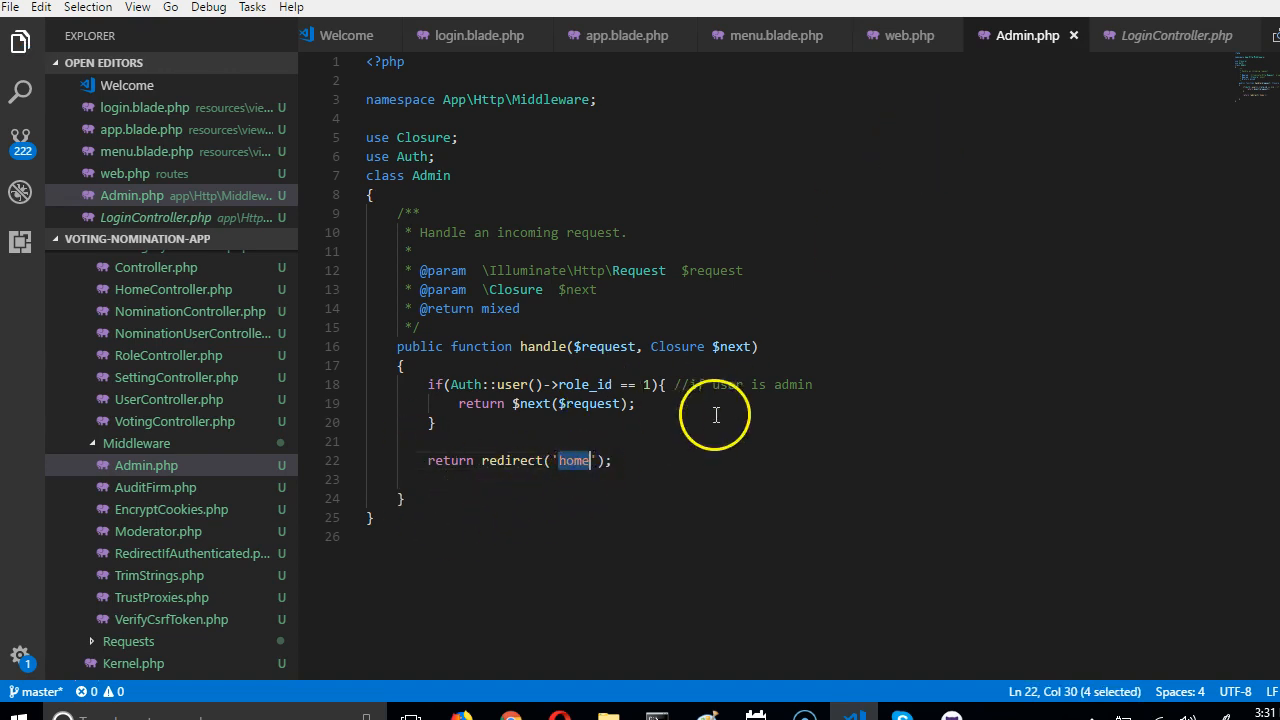
mouse_move(904, 36)
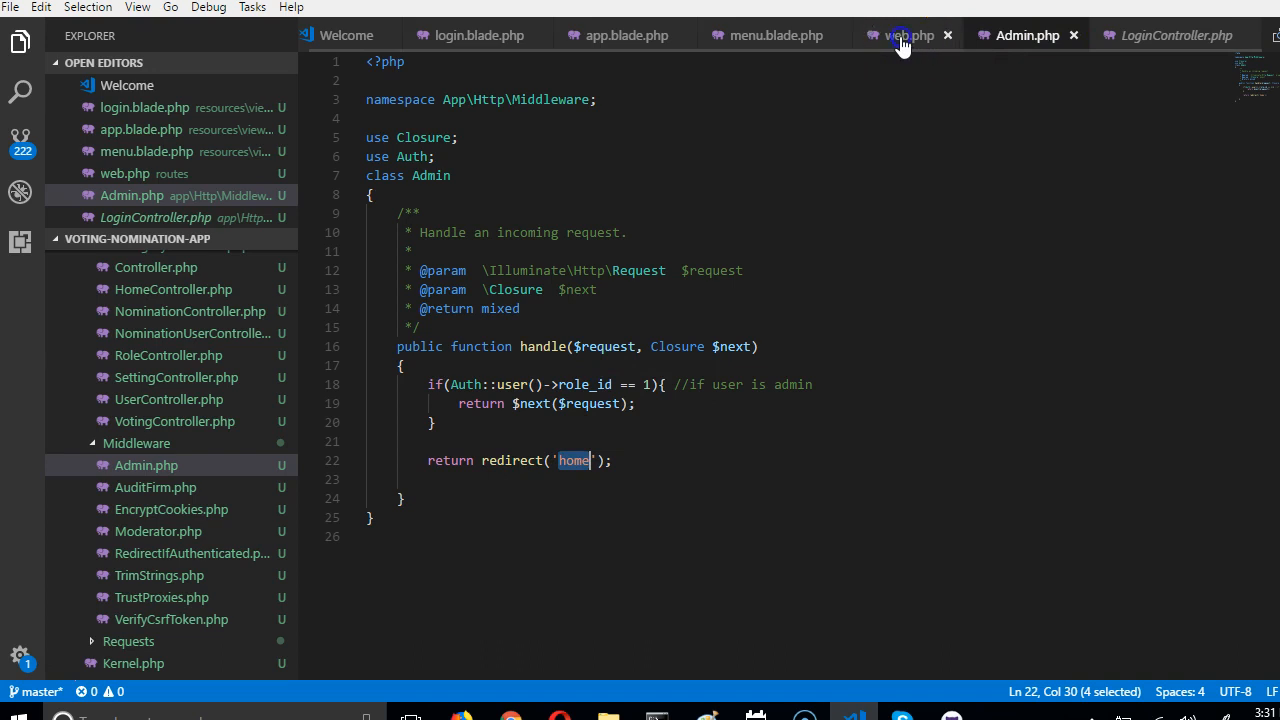
Step: Confirm the name('home') route in web.php against Admin.php and reach the admin-only routes
left_click(908, 36)
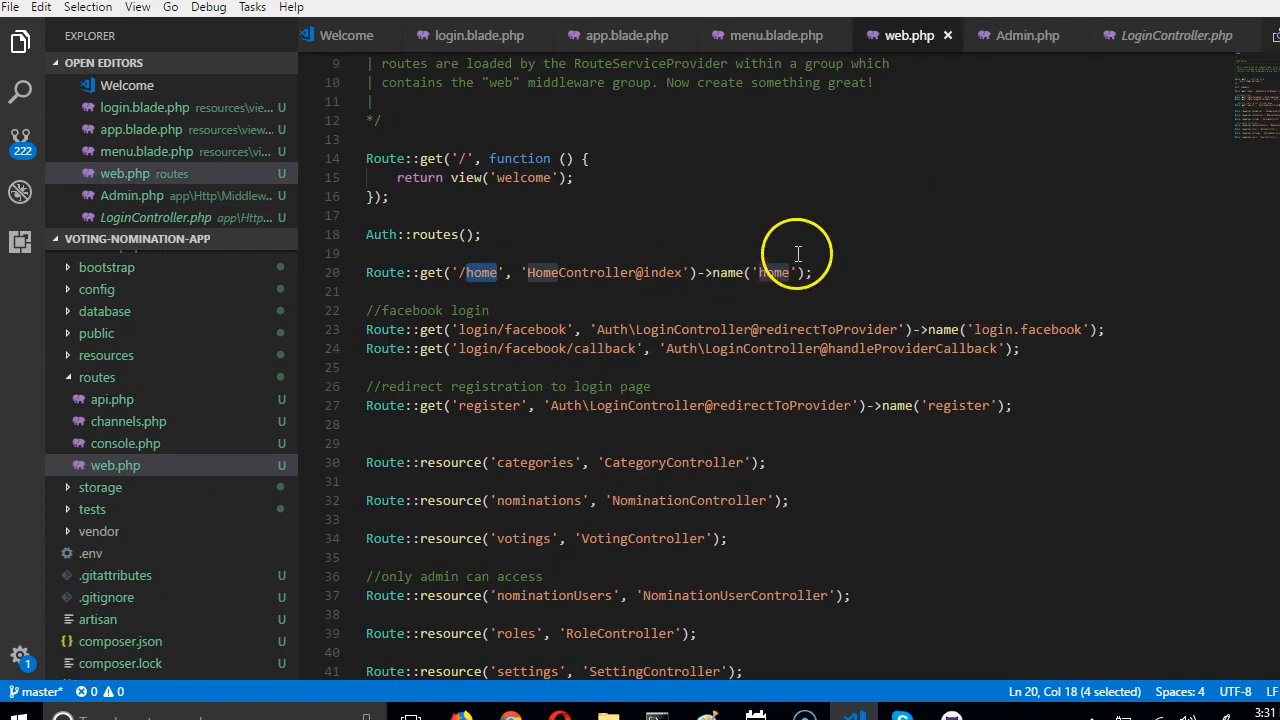
left_click(1028, 36)
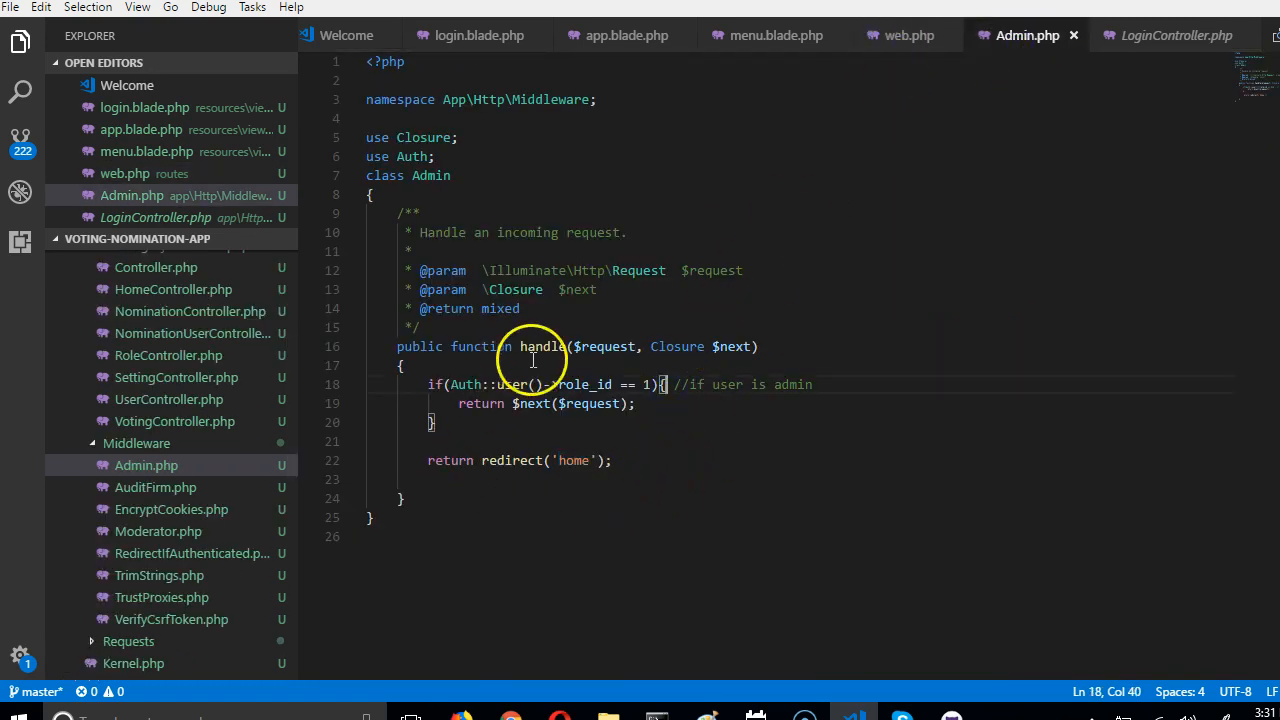
left_click(904, 36)
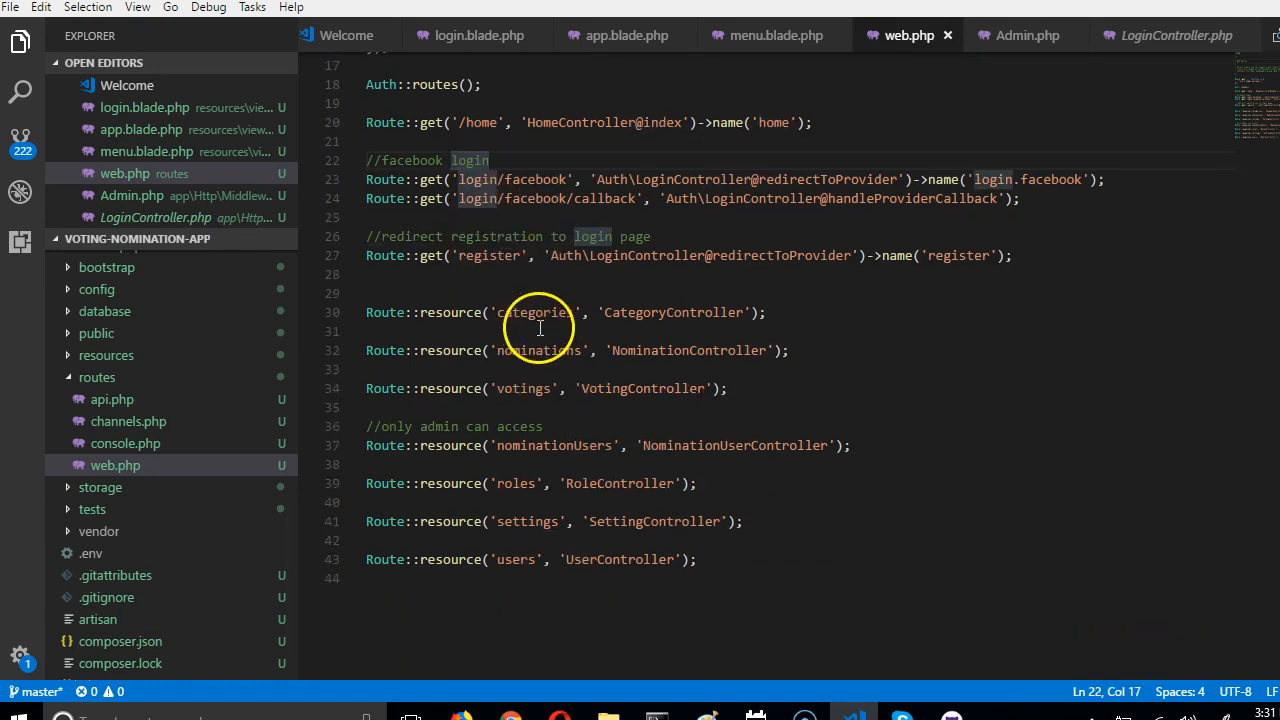
Step: Write Route::group('middleware'=>'Admin') beneath the //only admin can access comment
key("Enter")
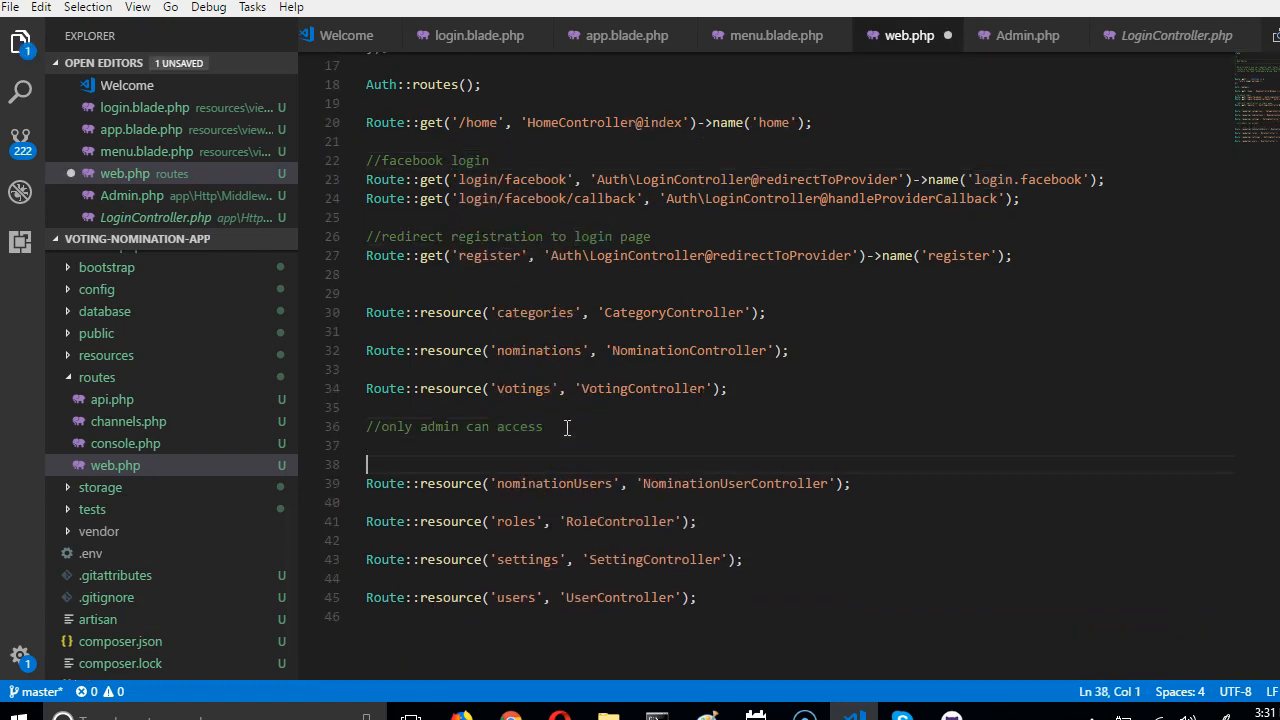
type("Route::")
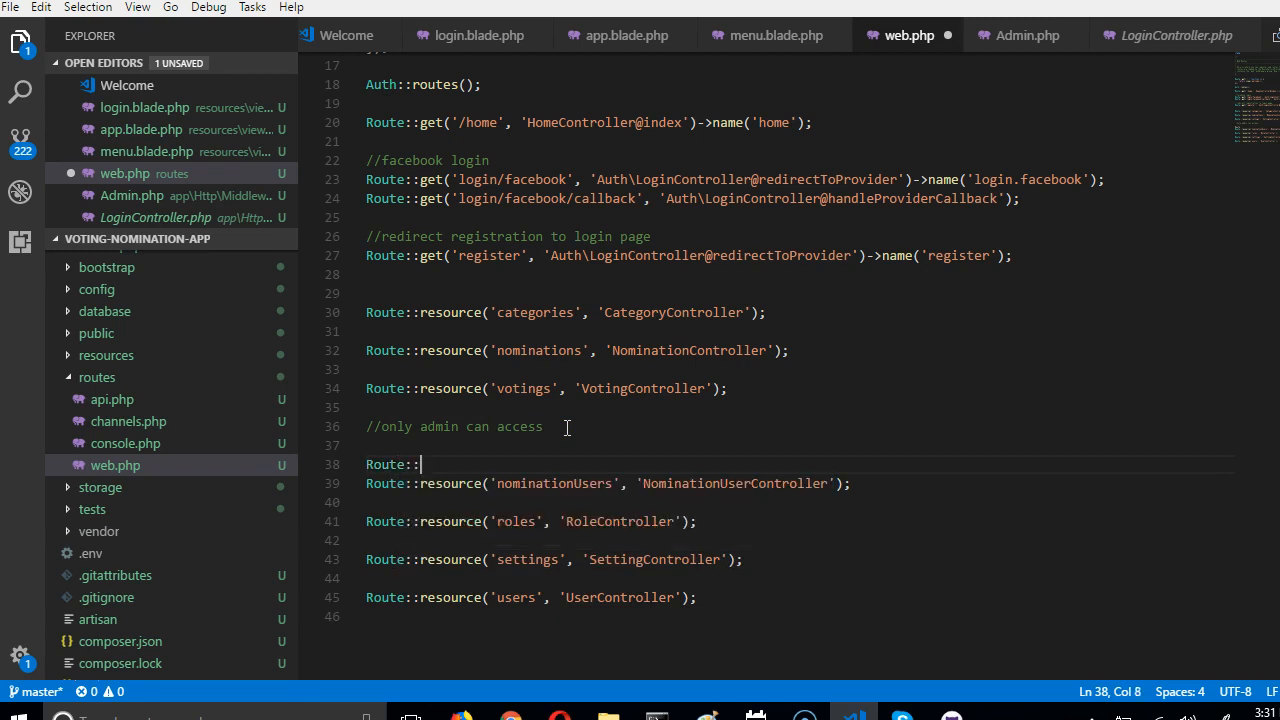
type("group")
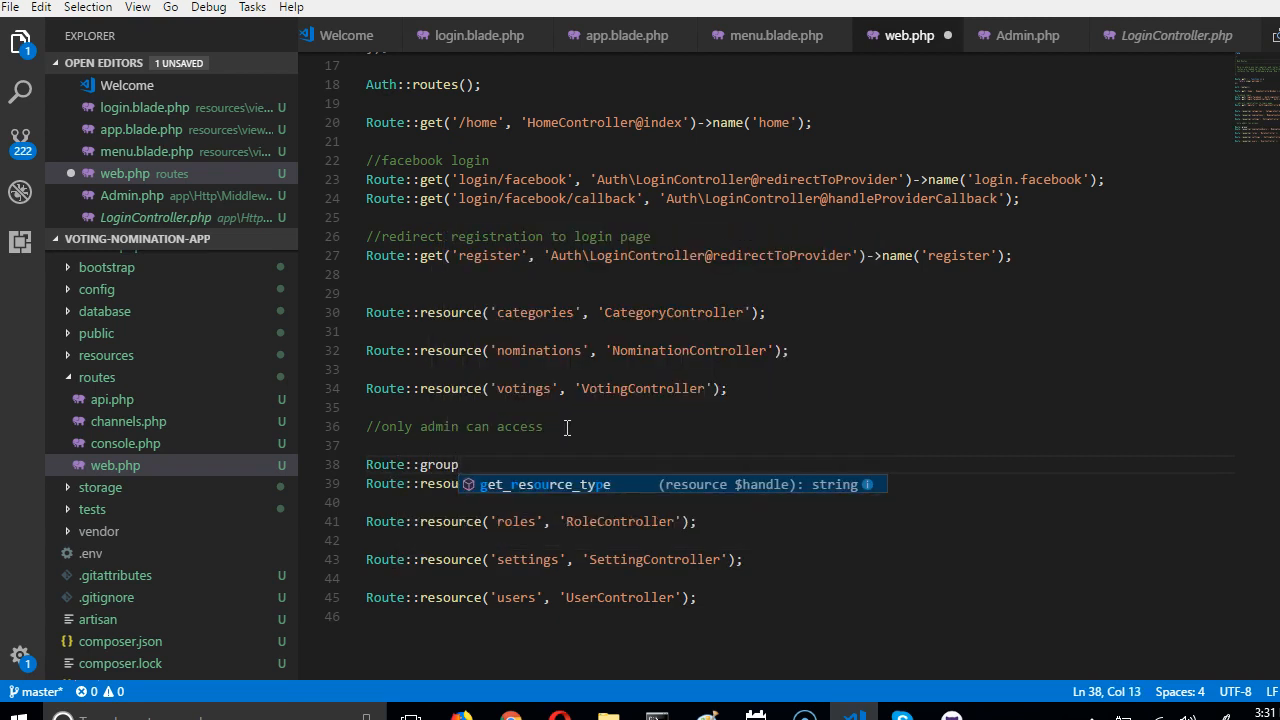
type("()")
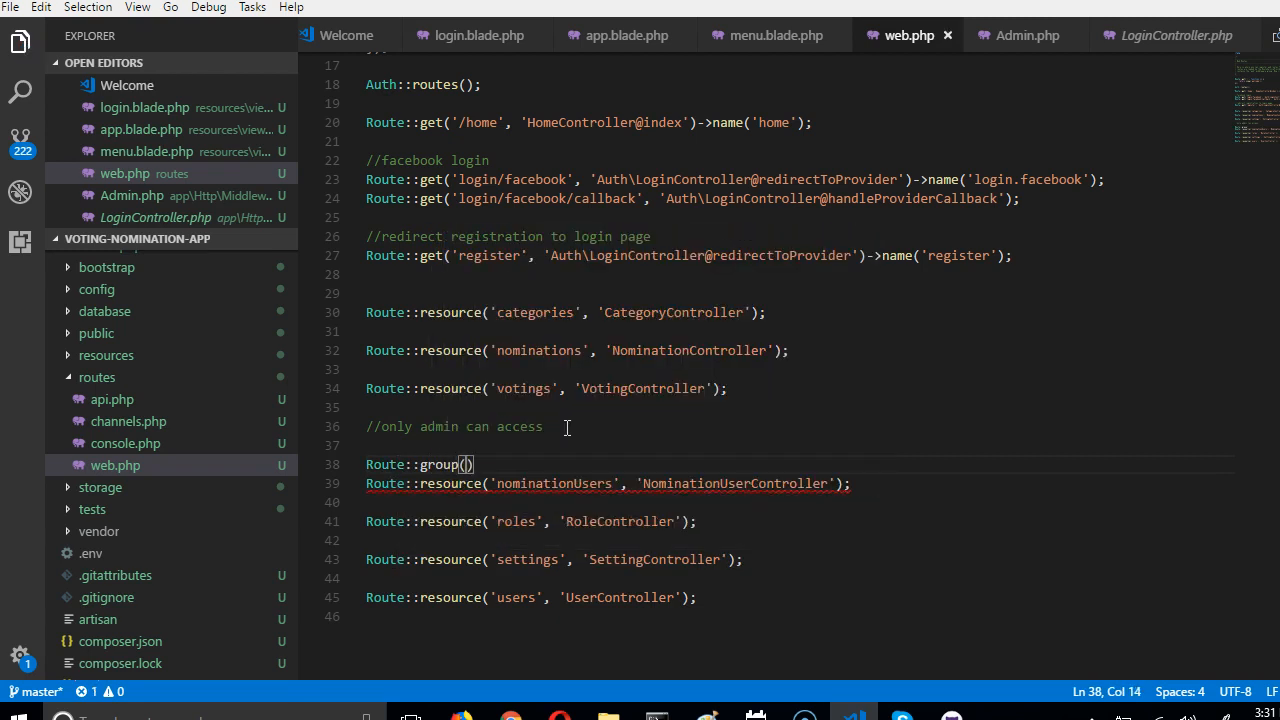
type("'")
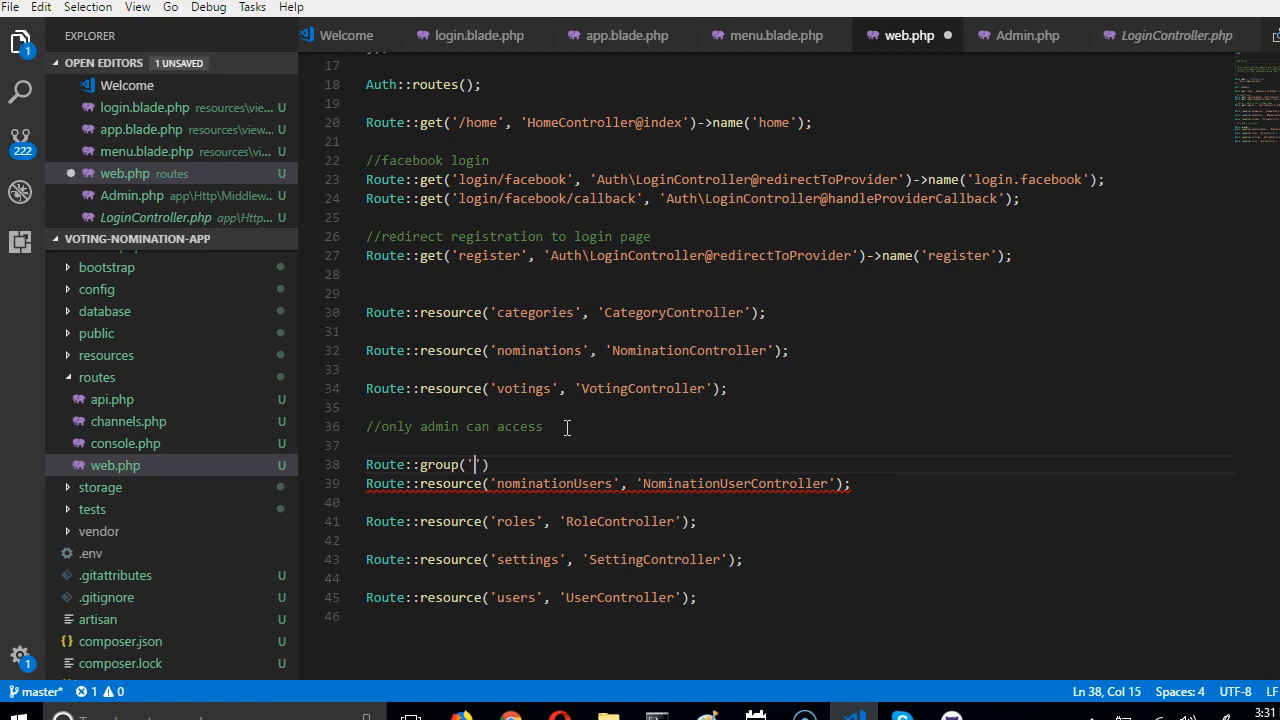
type("mi")
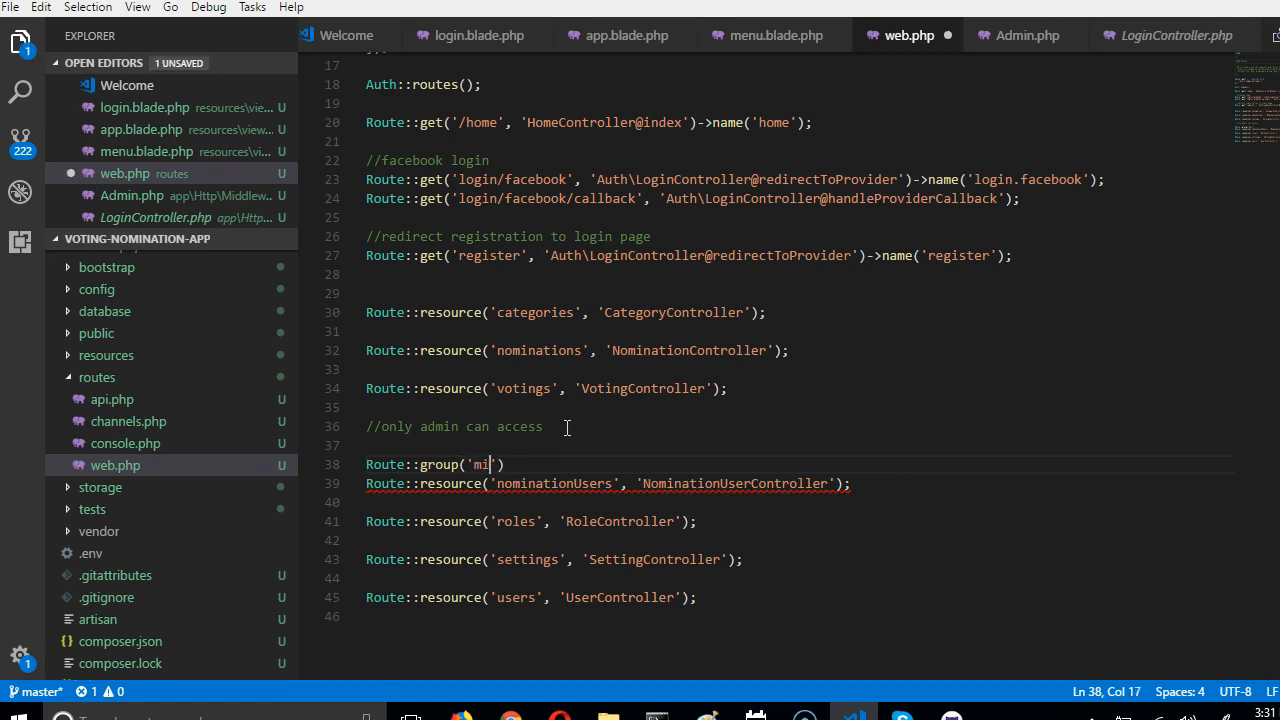
type("ddleware")
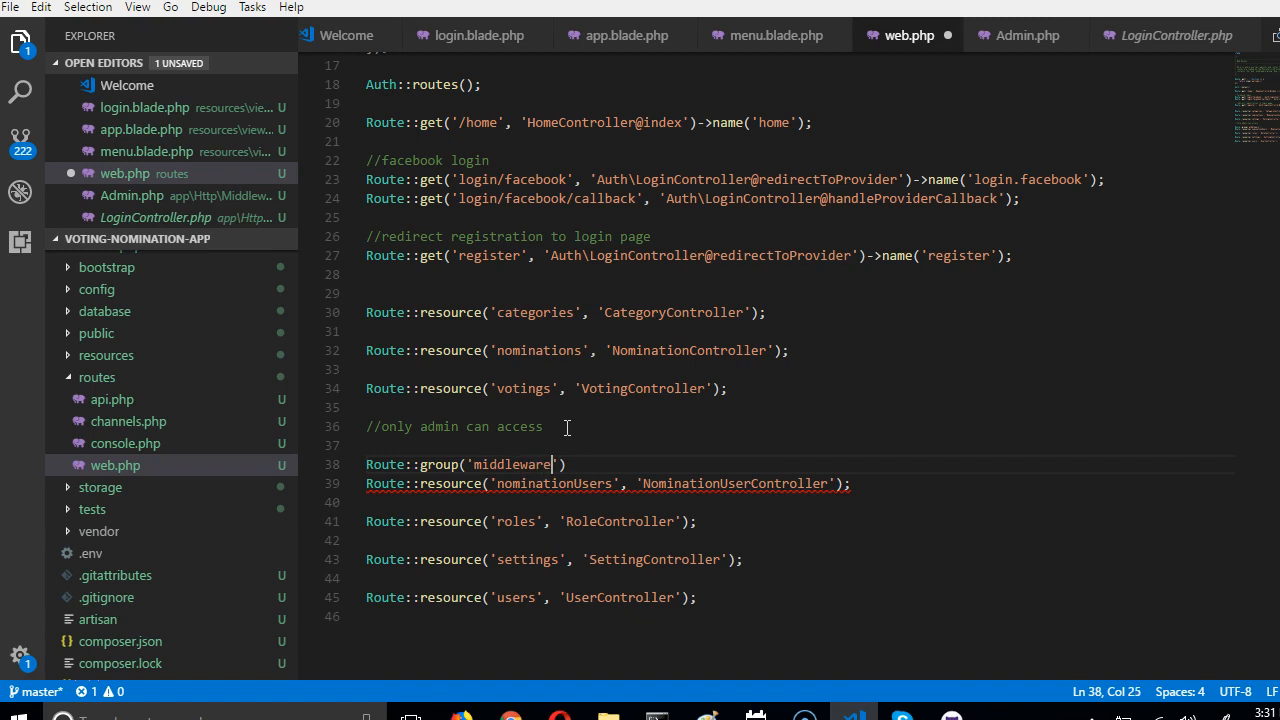
type("=>''")
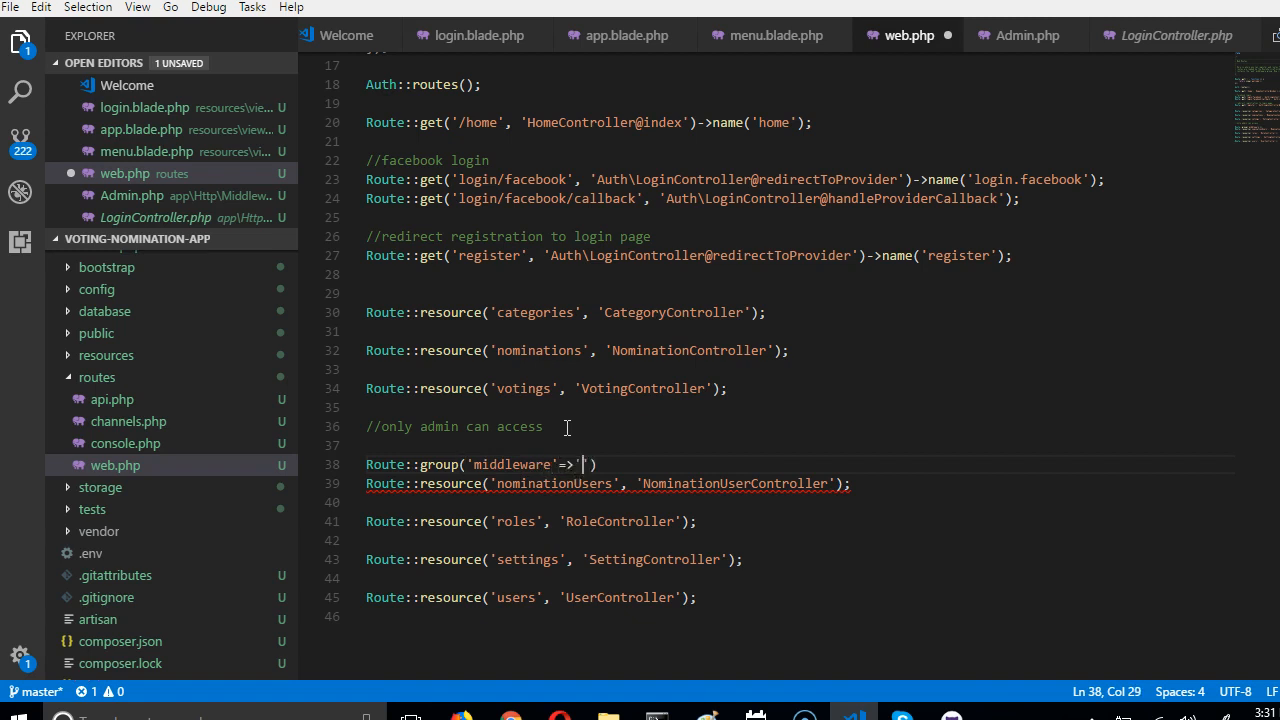
type("Admin")
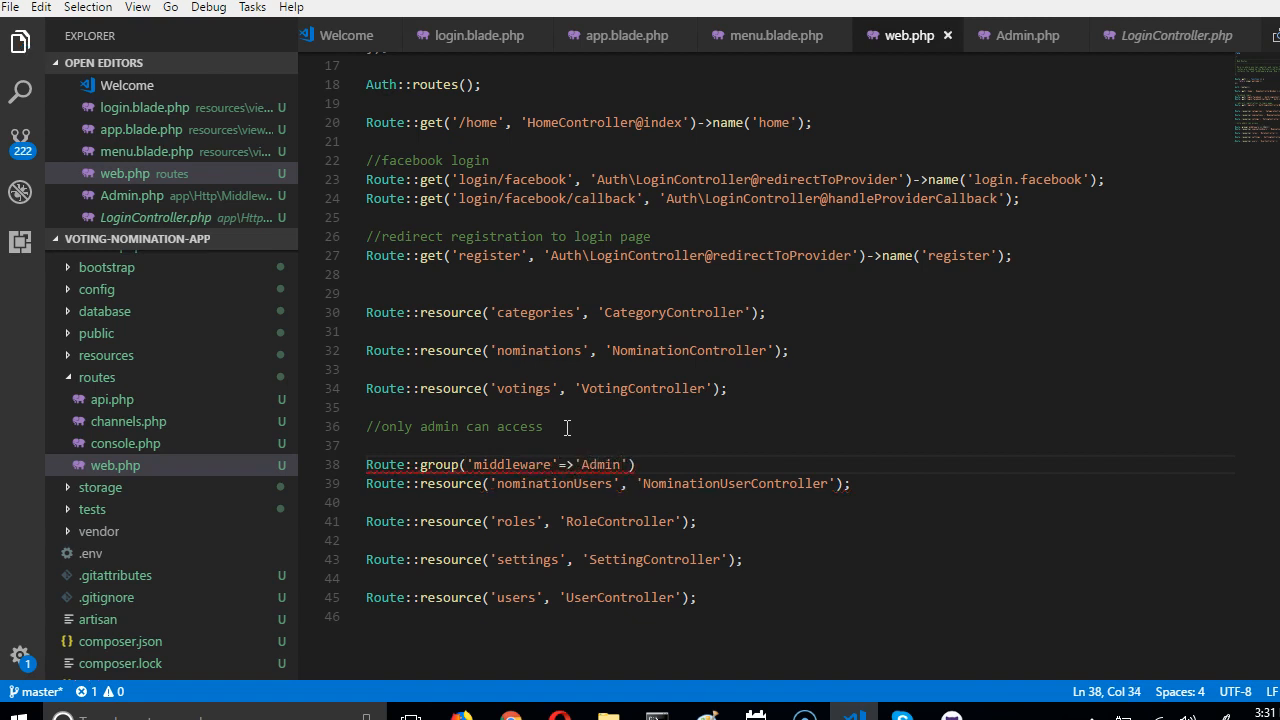
type("{")
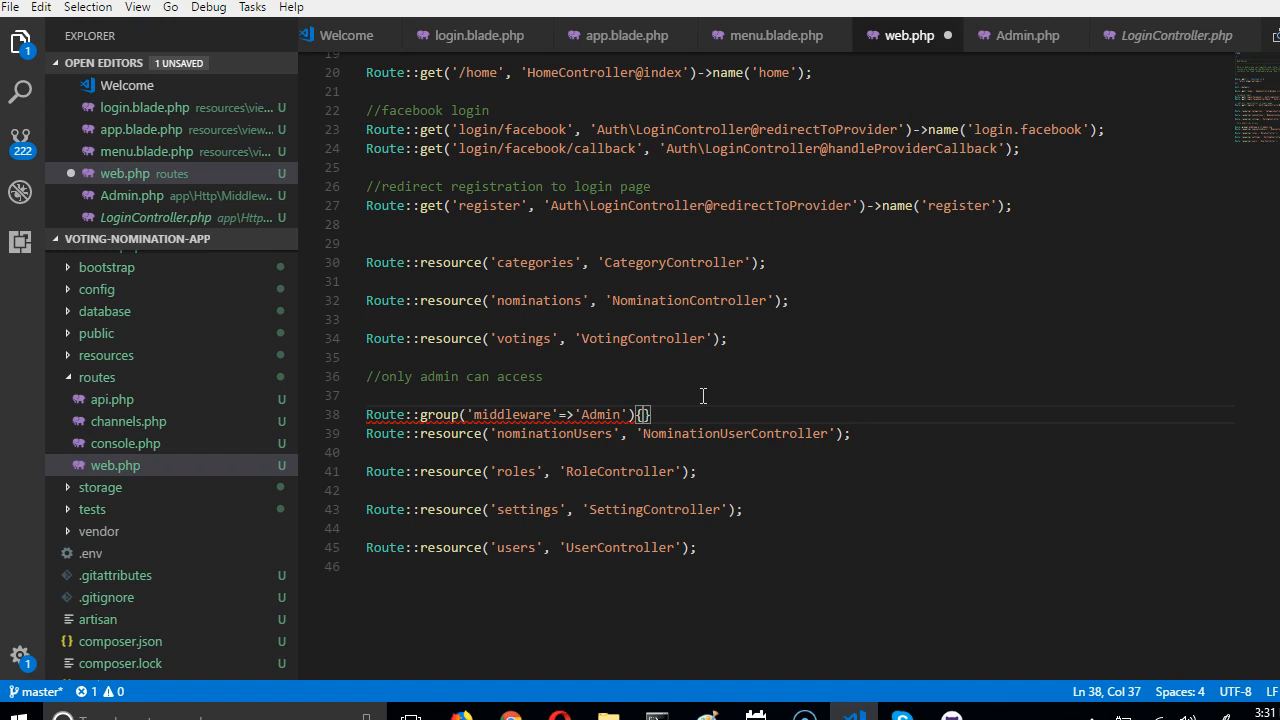
key("Backspace")
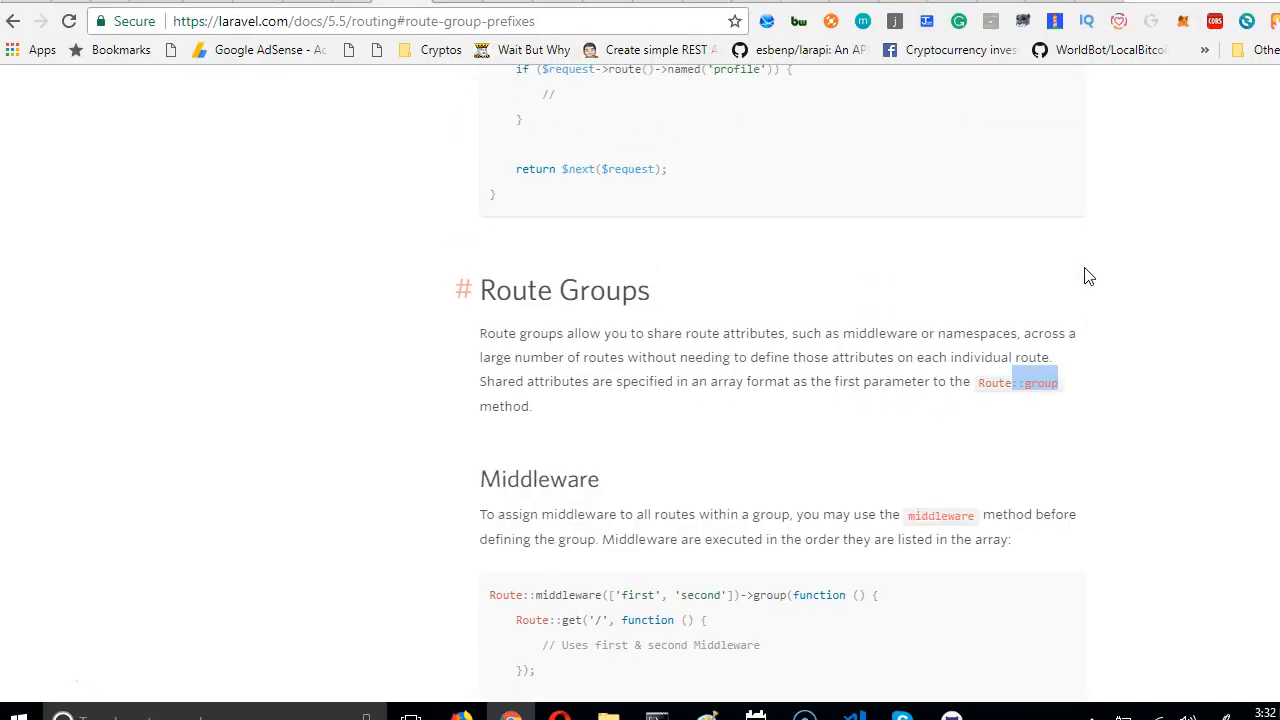
Step: Scroll the Laravel routing docs to the Route Groups middleware code example
scroll("up", 3)
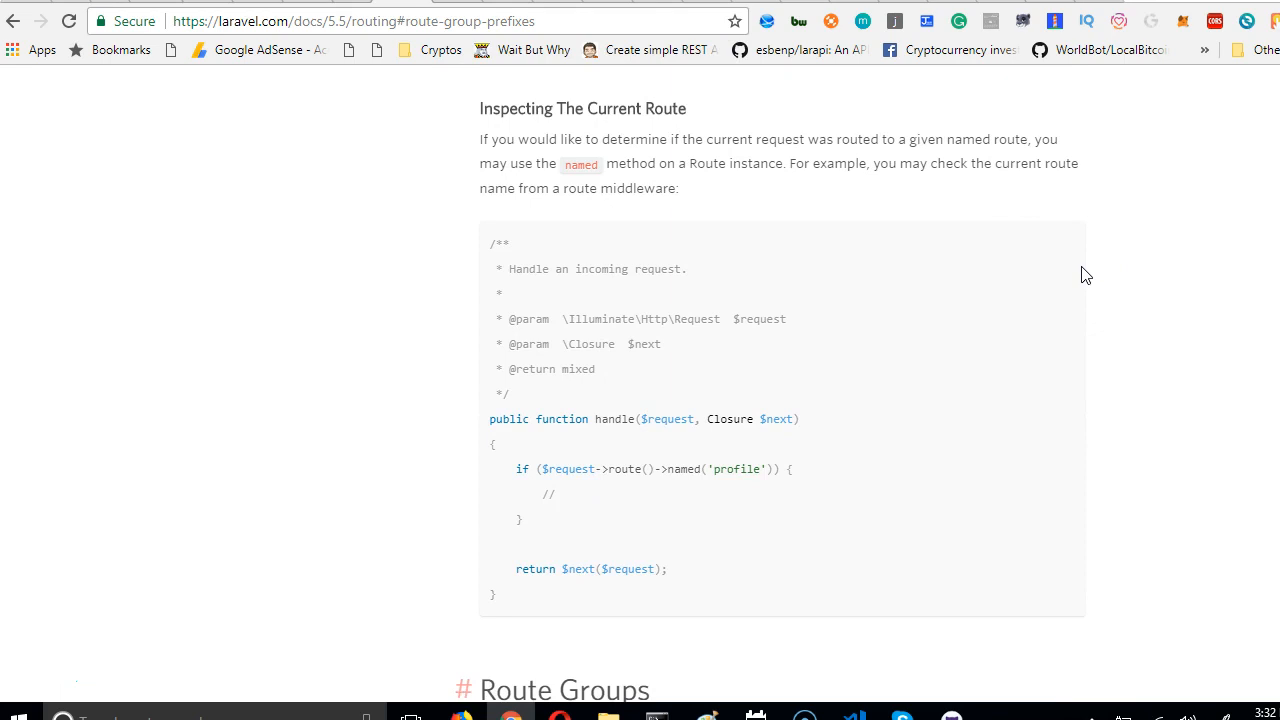
scroll("up", 3)
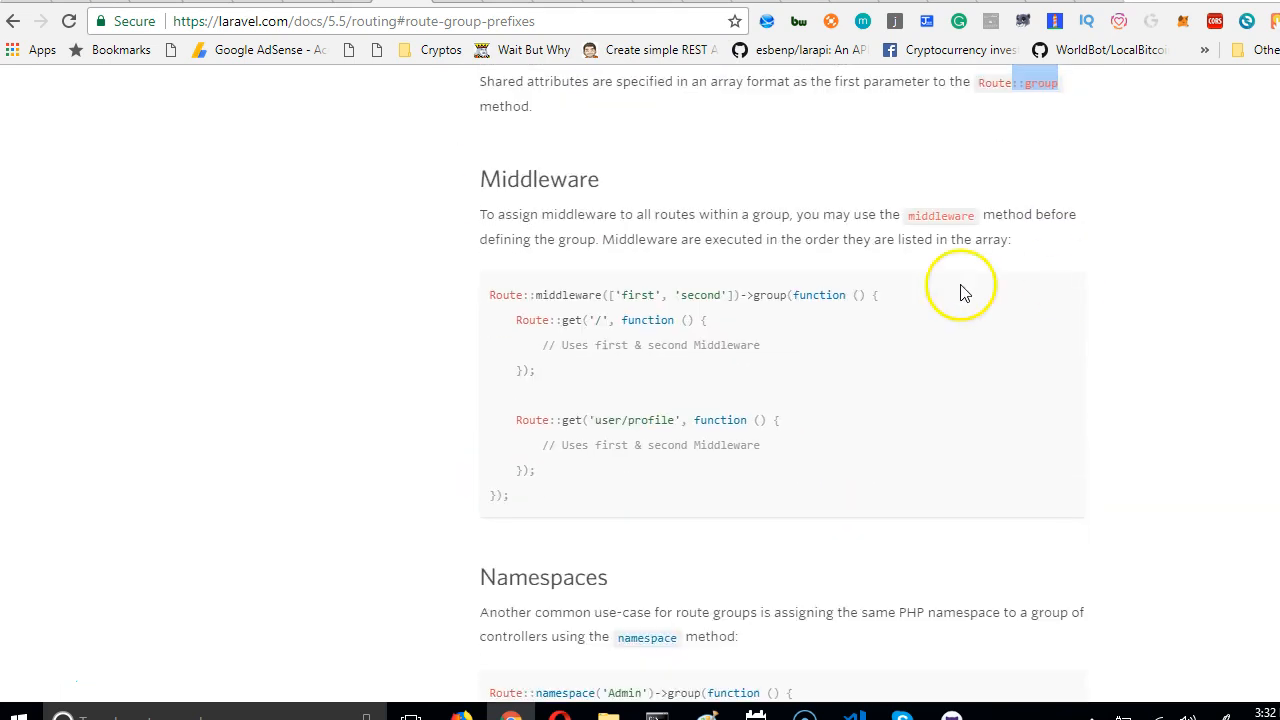
mouse_move(584, 470)
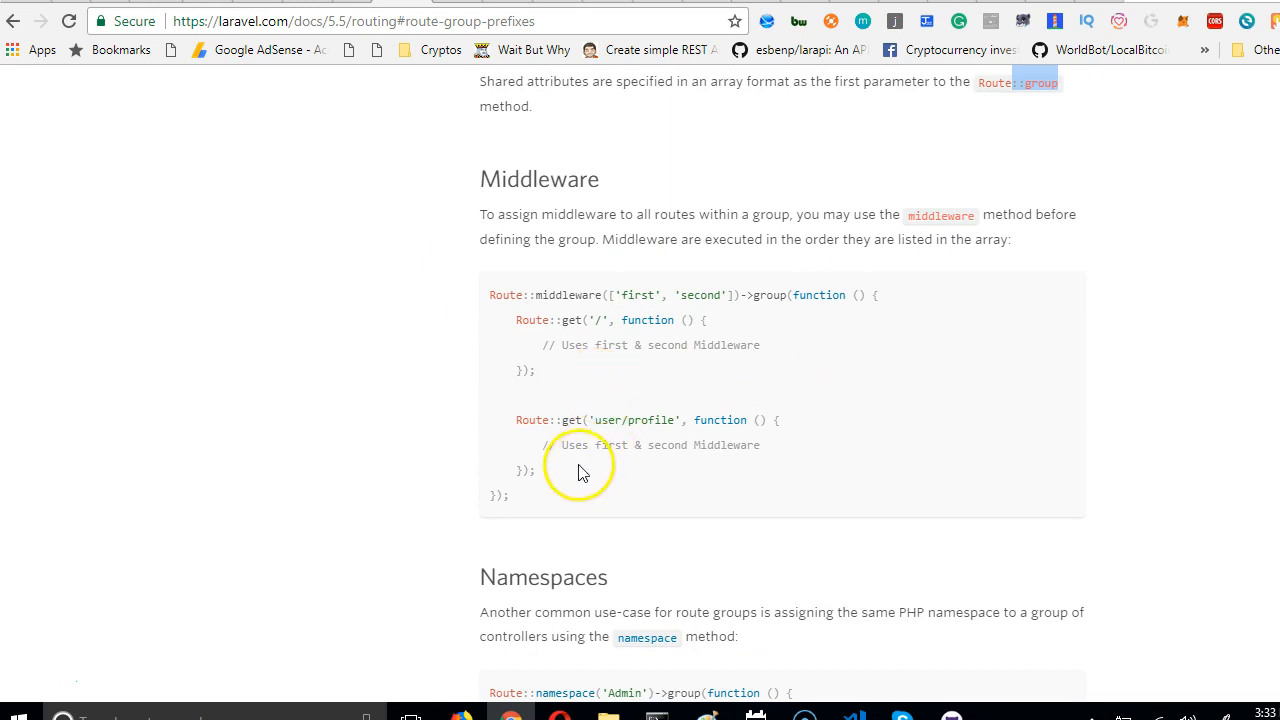
mouse_move(568, 500)
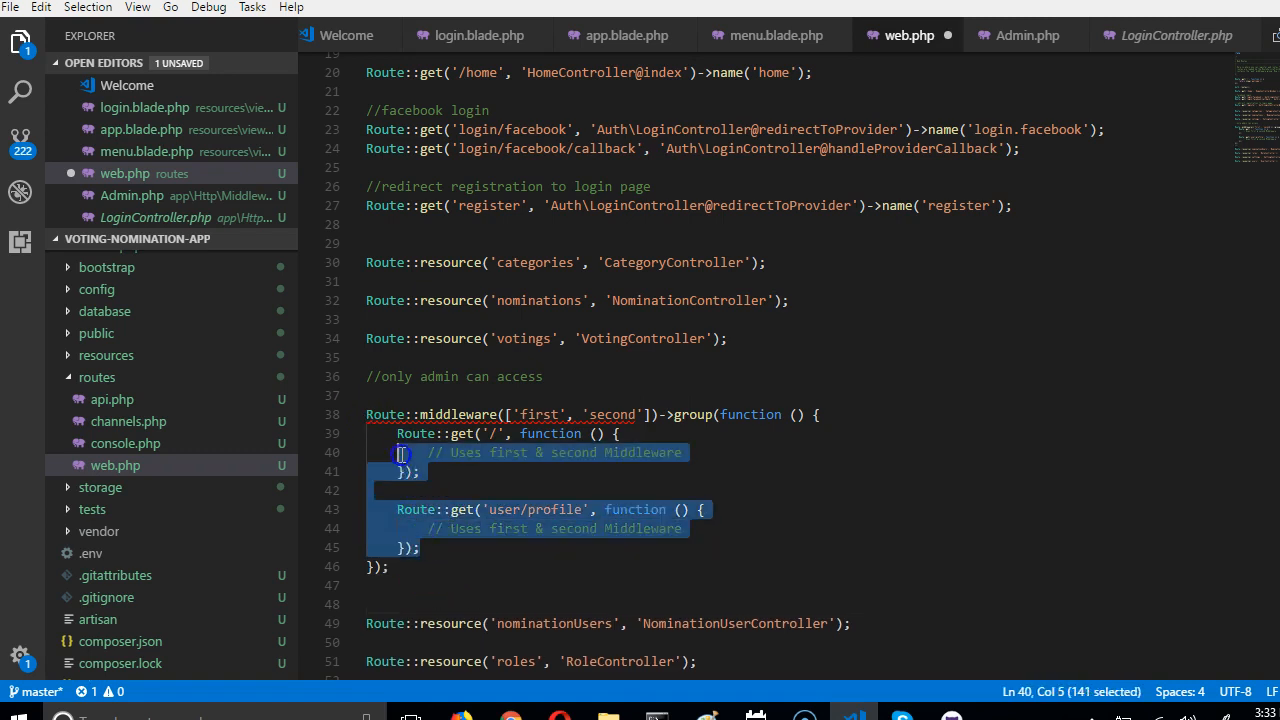
Step: Add the users Route::resource line below the route group, dropping the stray index segment
left_click(384, 432)
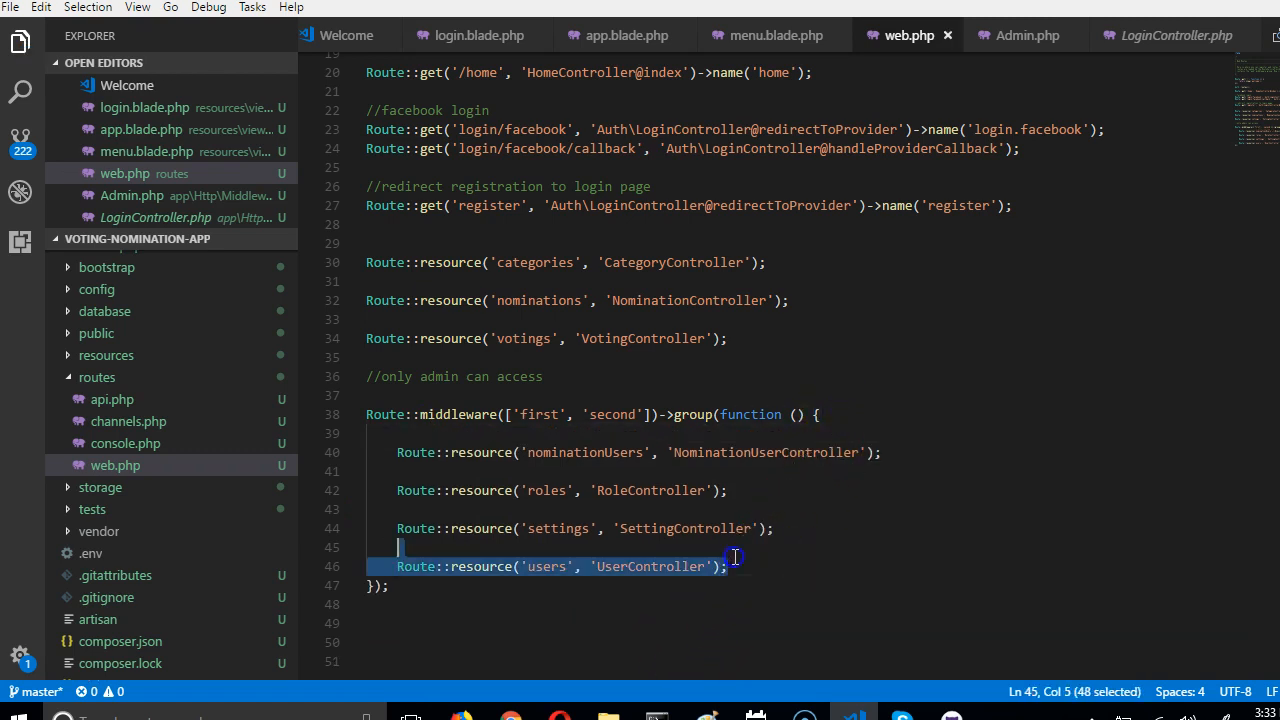
left_click(748, 566)
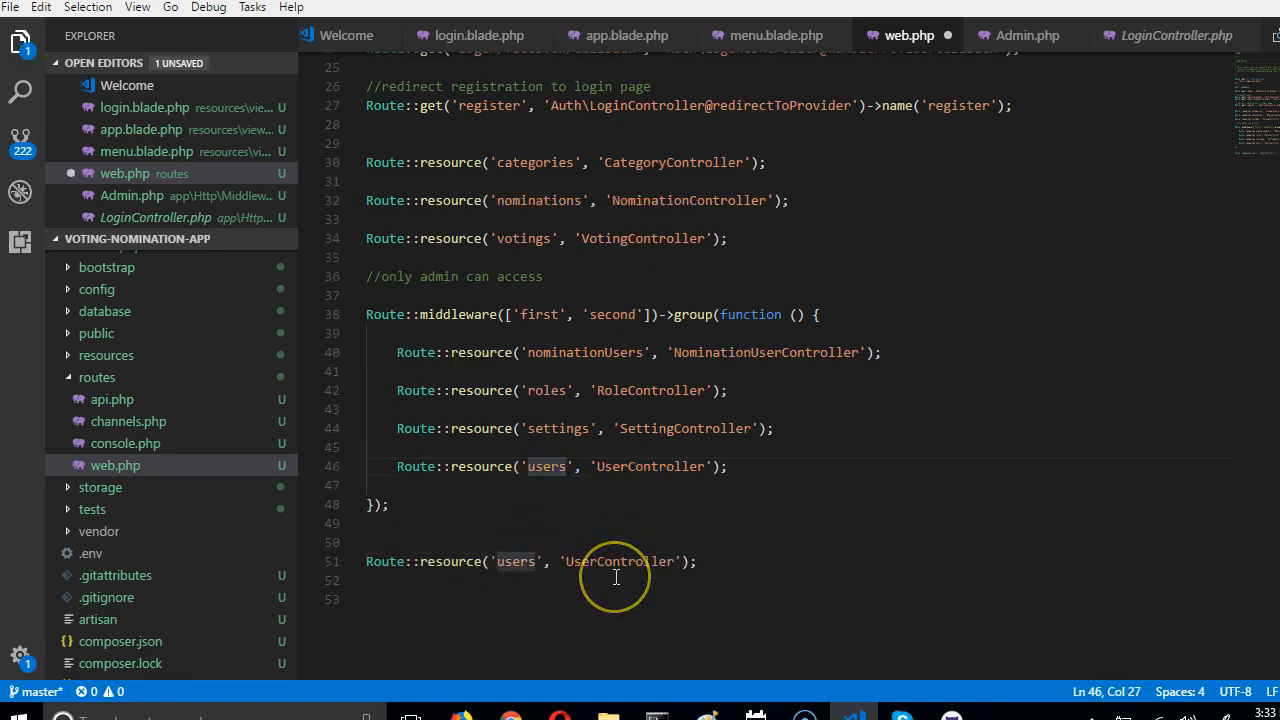
type("/")
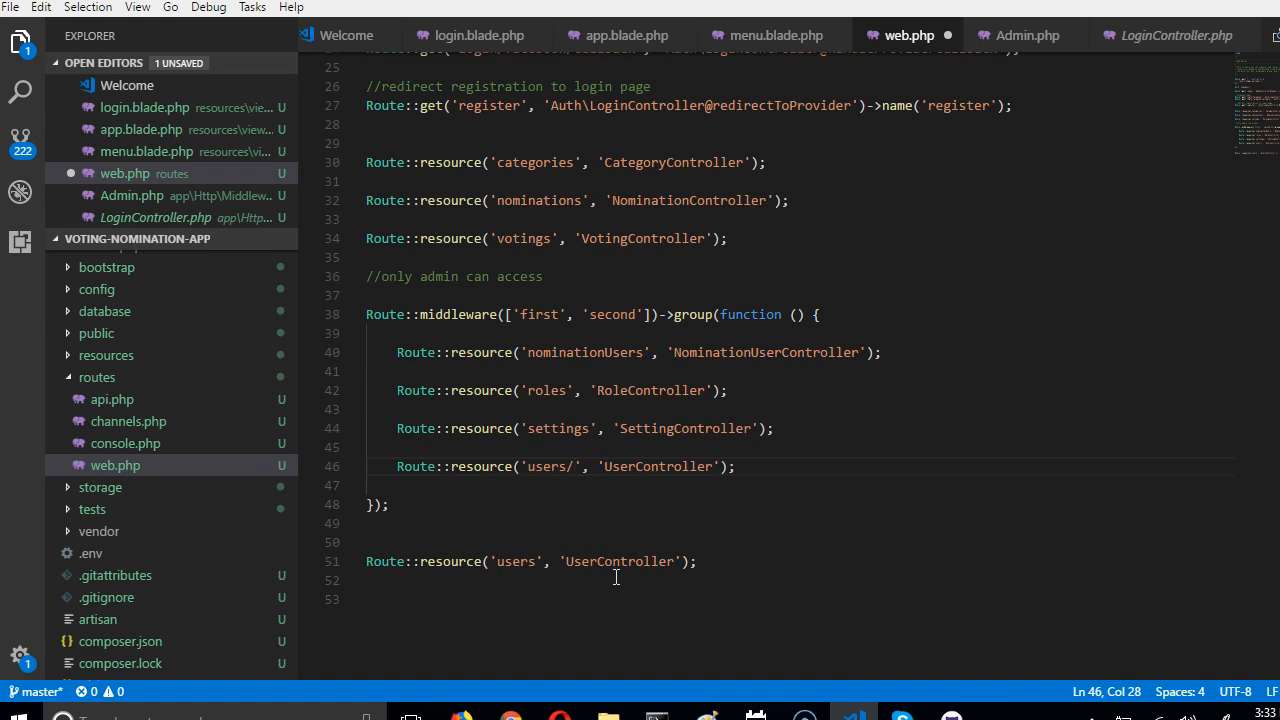
type("index")
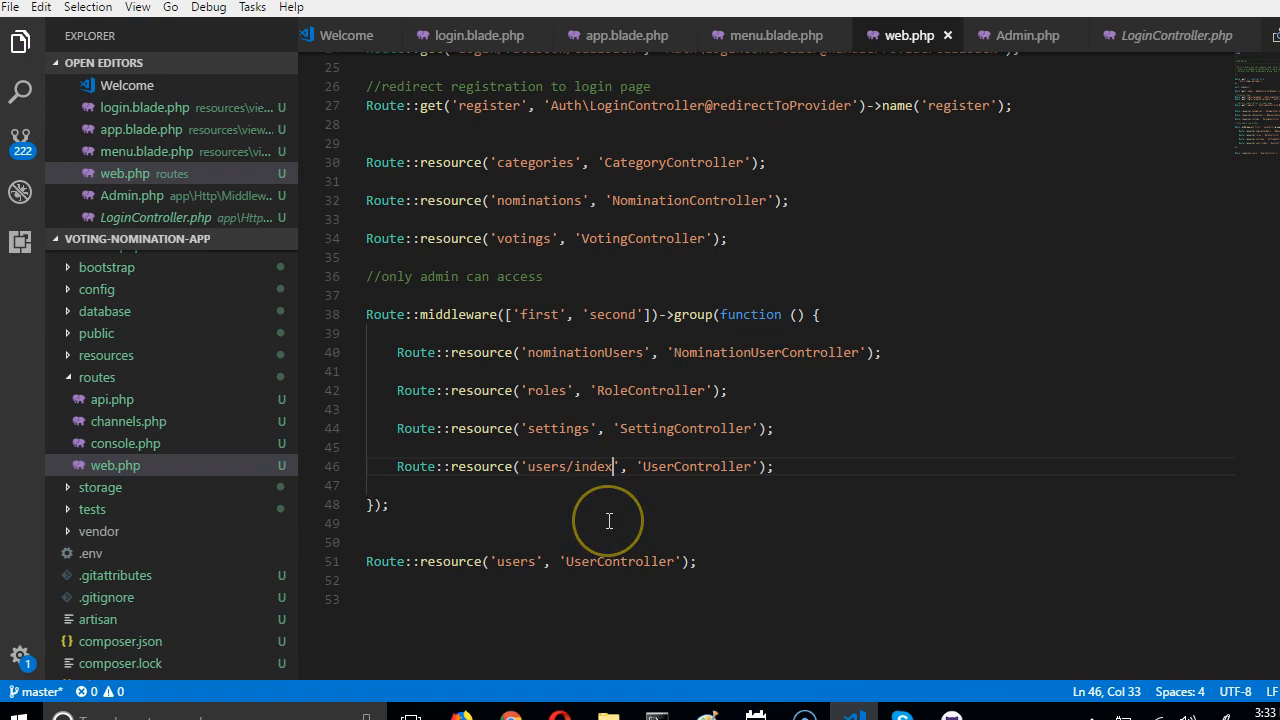
key("BackSpace")
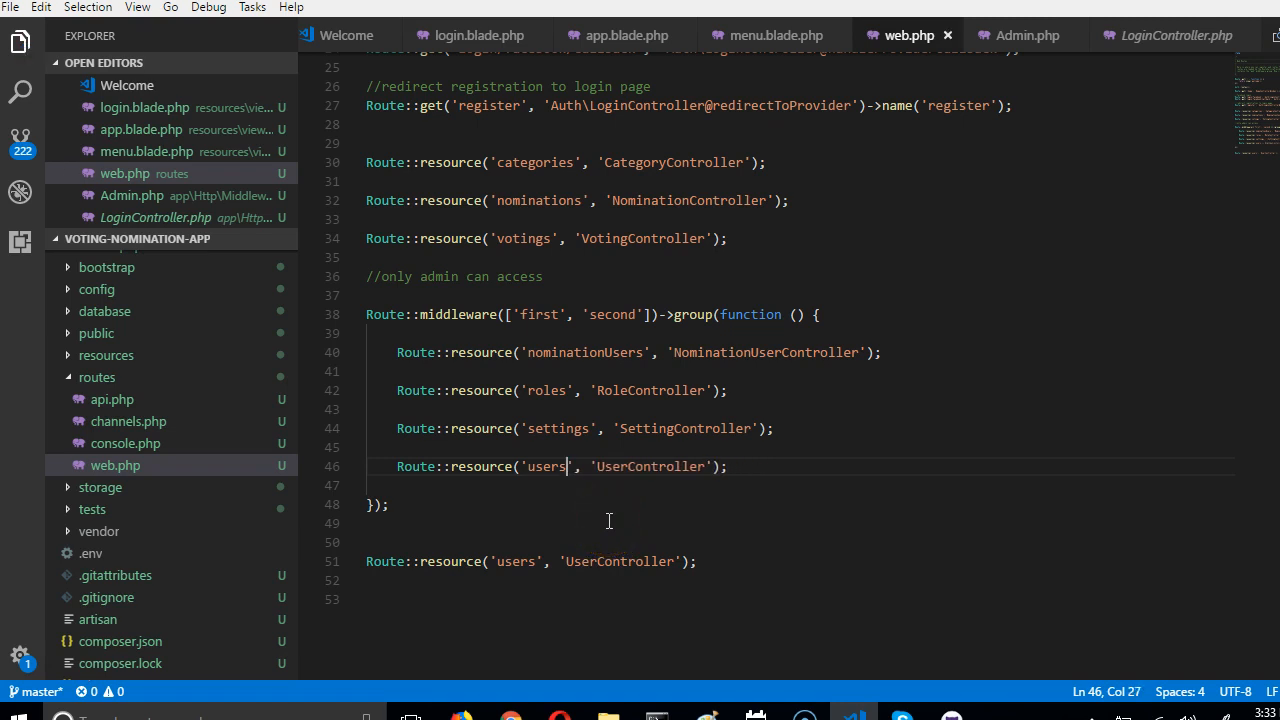
Step: Replace the group's placeholder middleware names with middleware(['Admin'])
left_click(536, 314)
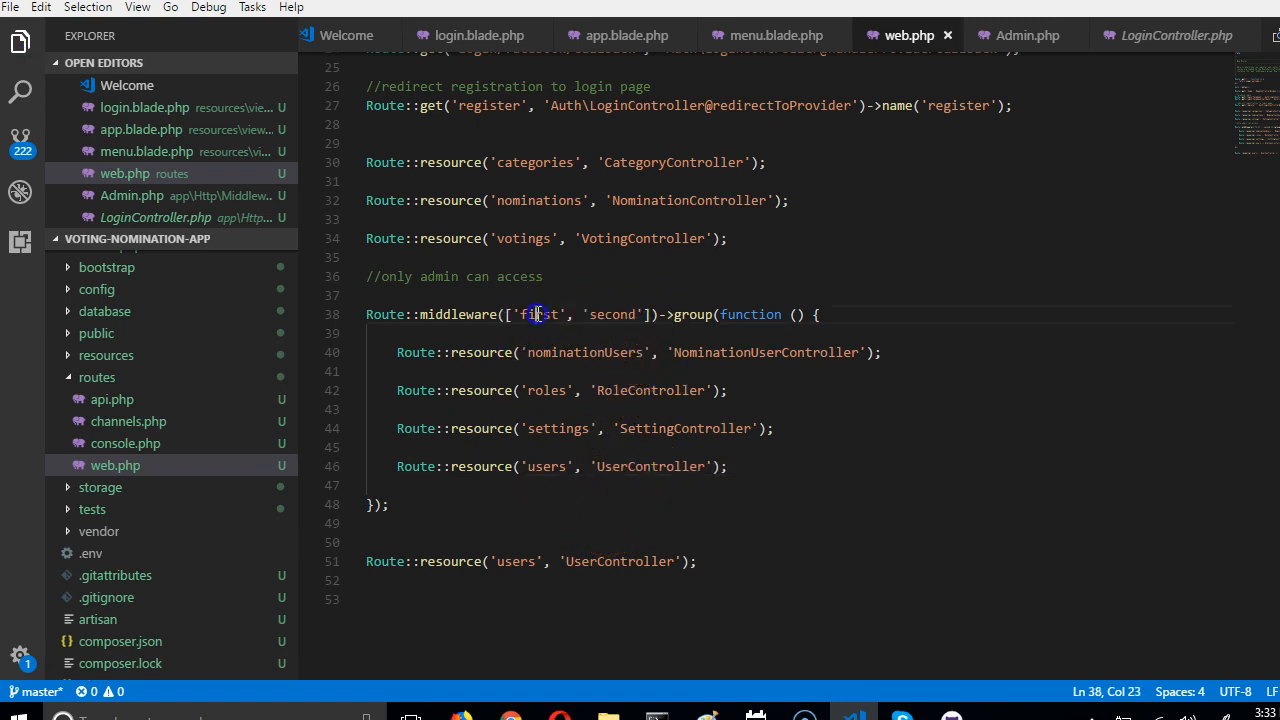
double_click(538, 314)
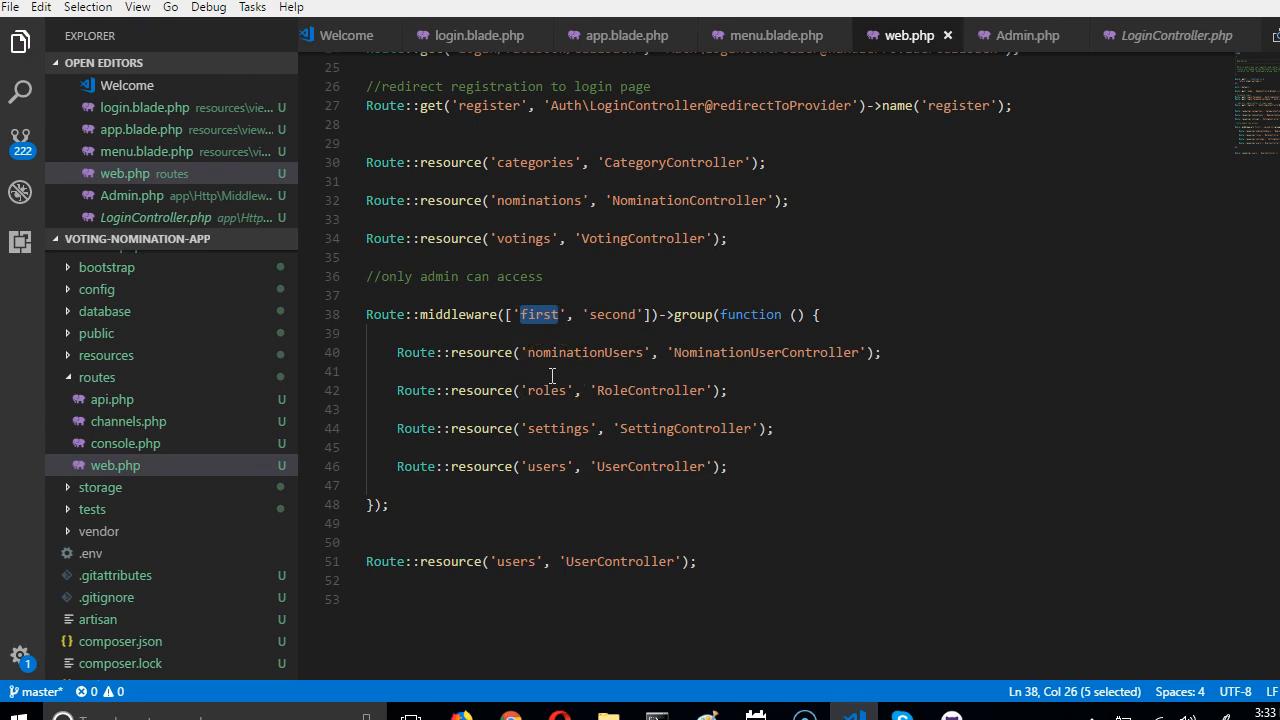
type("Admin")
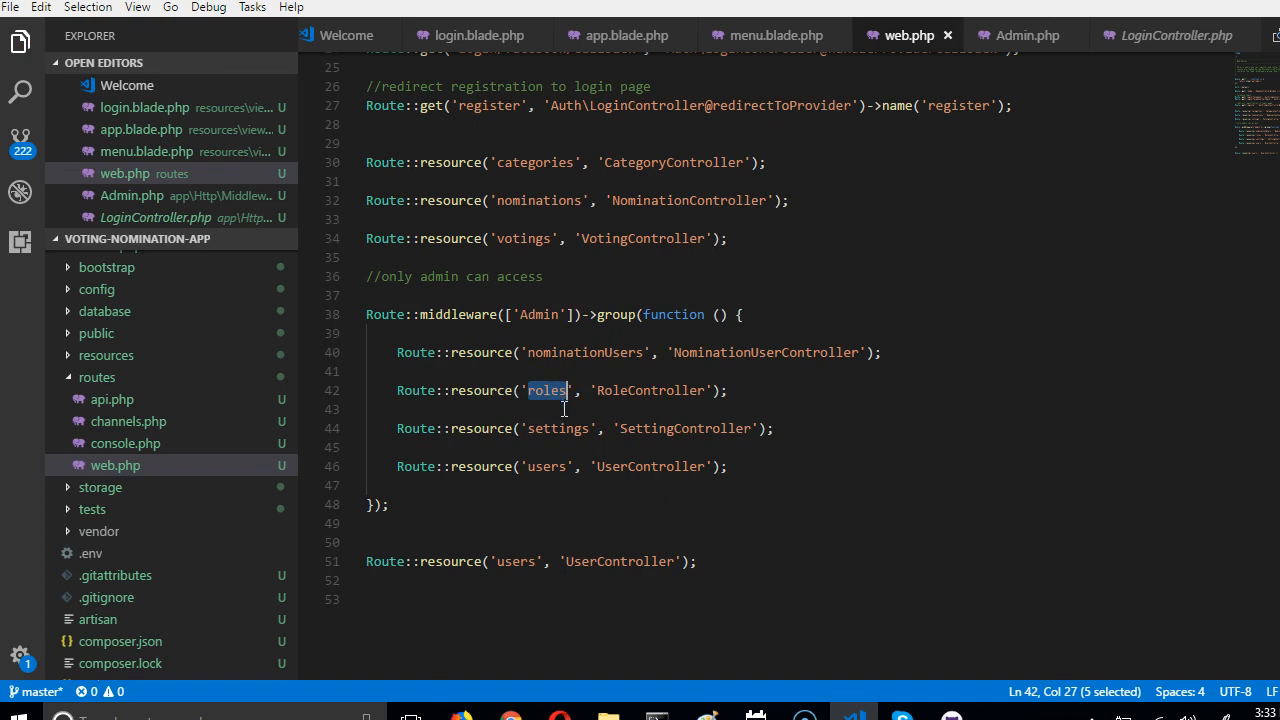
mouse_move(510, 716)
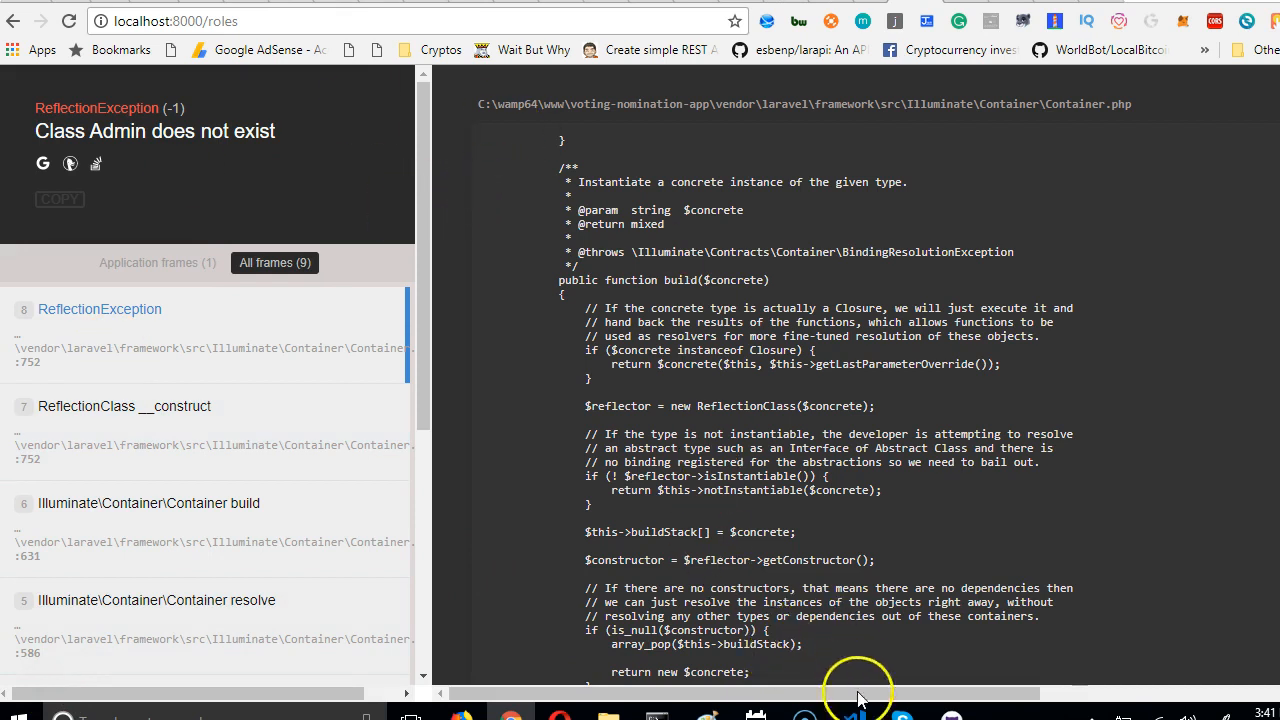
mouse_move(852, 716)
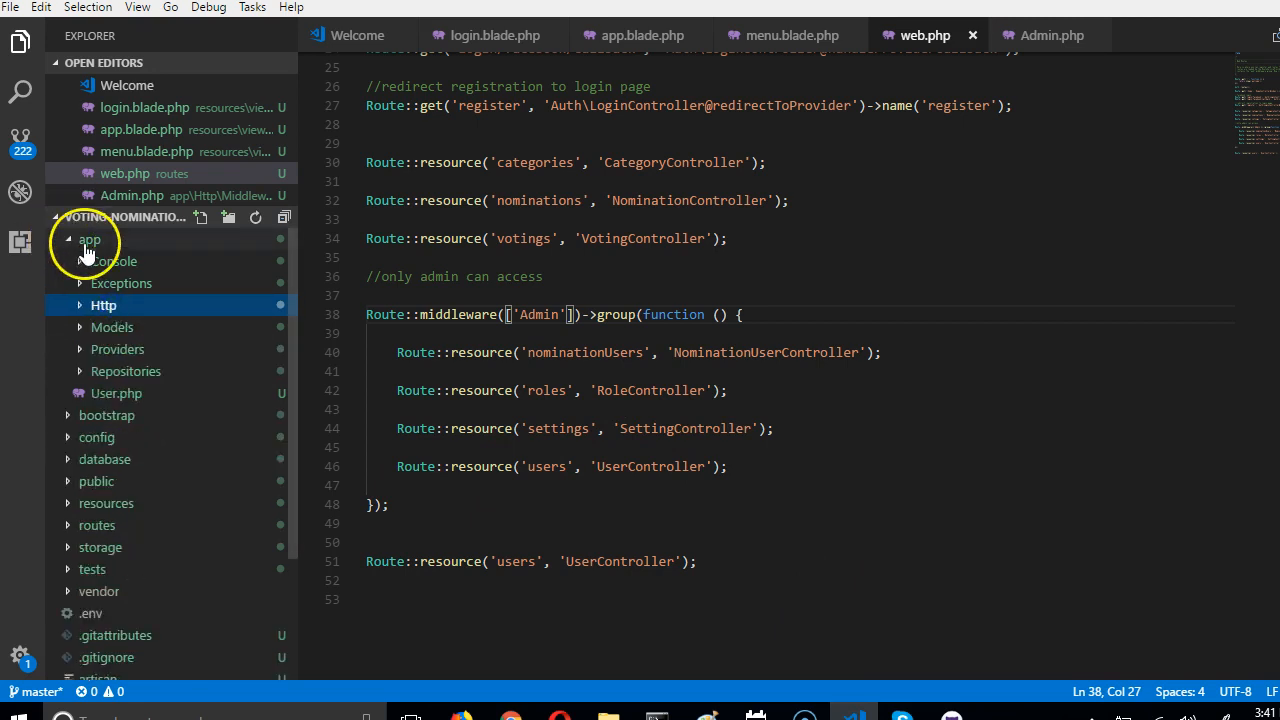
Step: Open app/Http/Kernel.php from the Explorer and scroll to its $routeMiddleware list
left_click(90, 240)
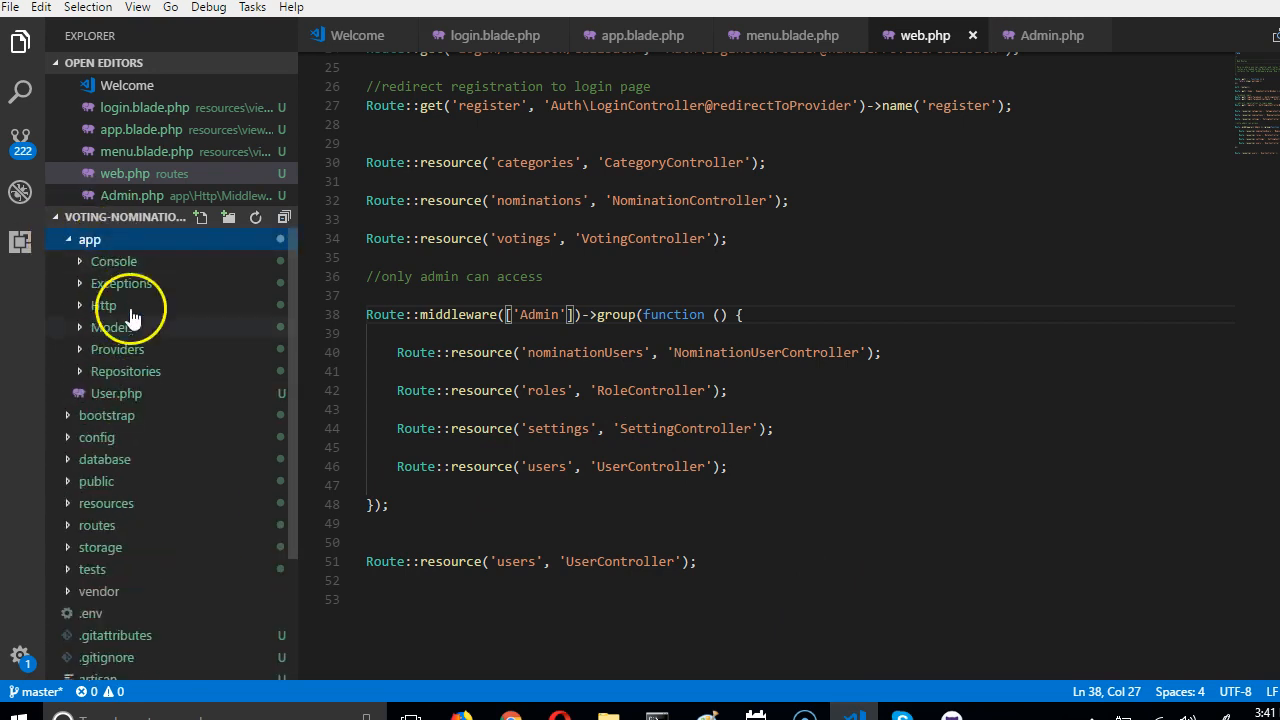
left_click(104, 304)
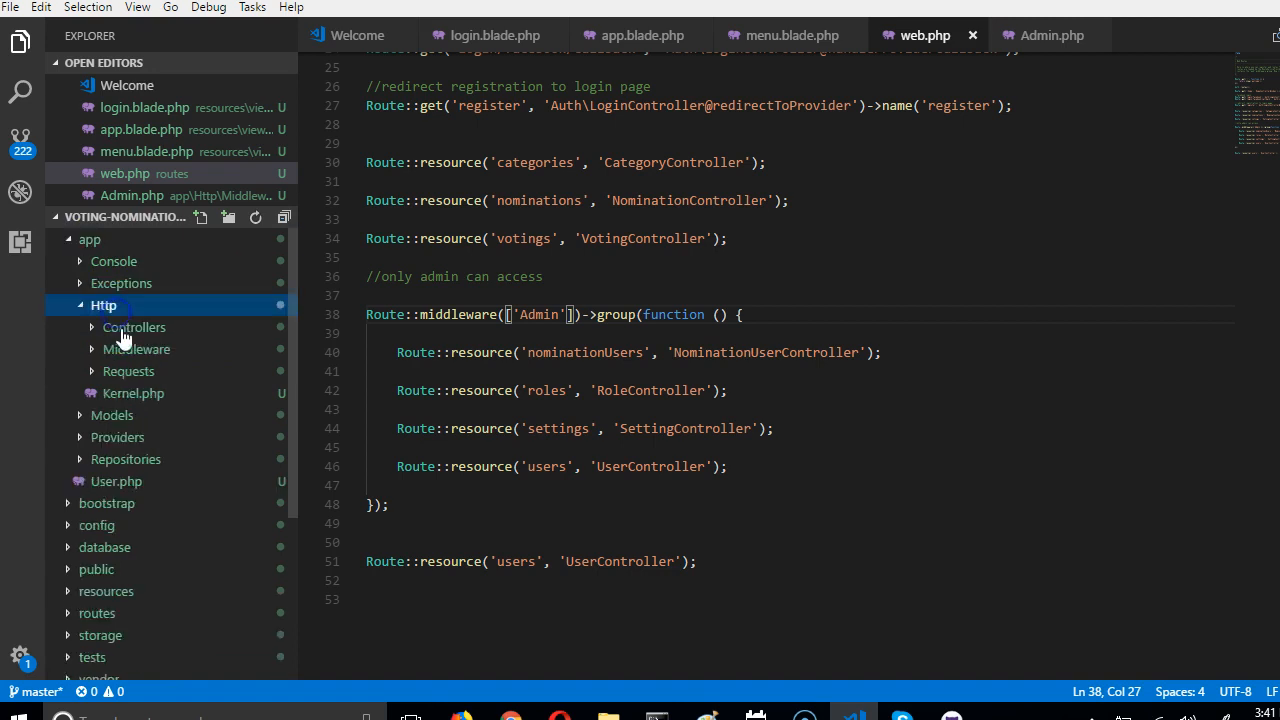
mouse_move(130, 392)
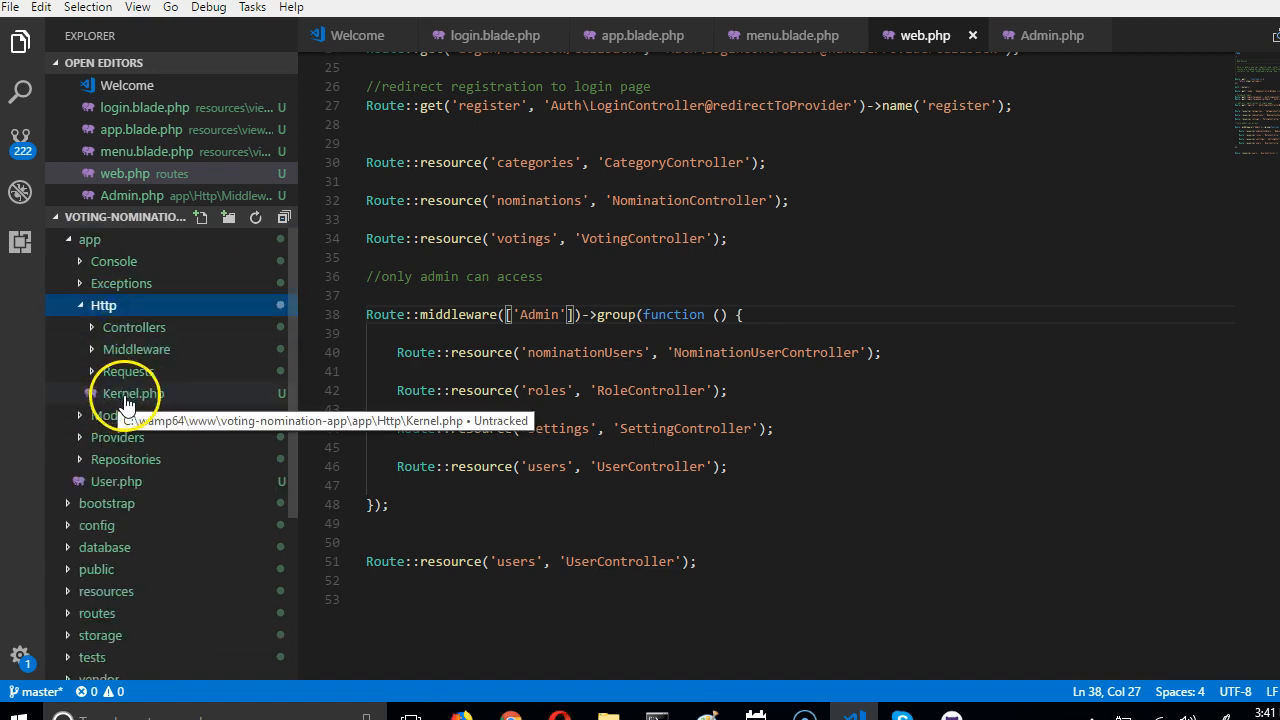
left_click(130, 392)
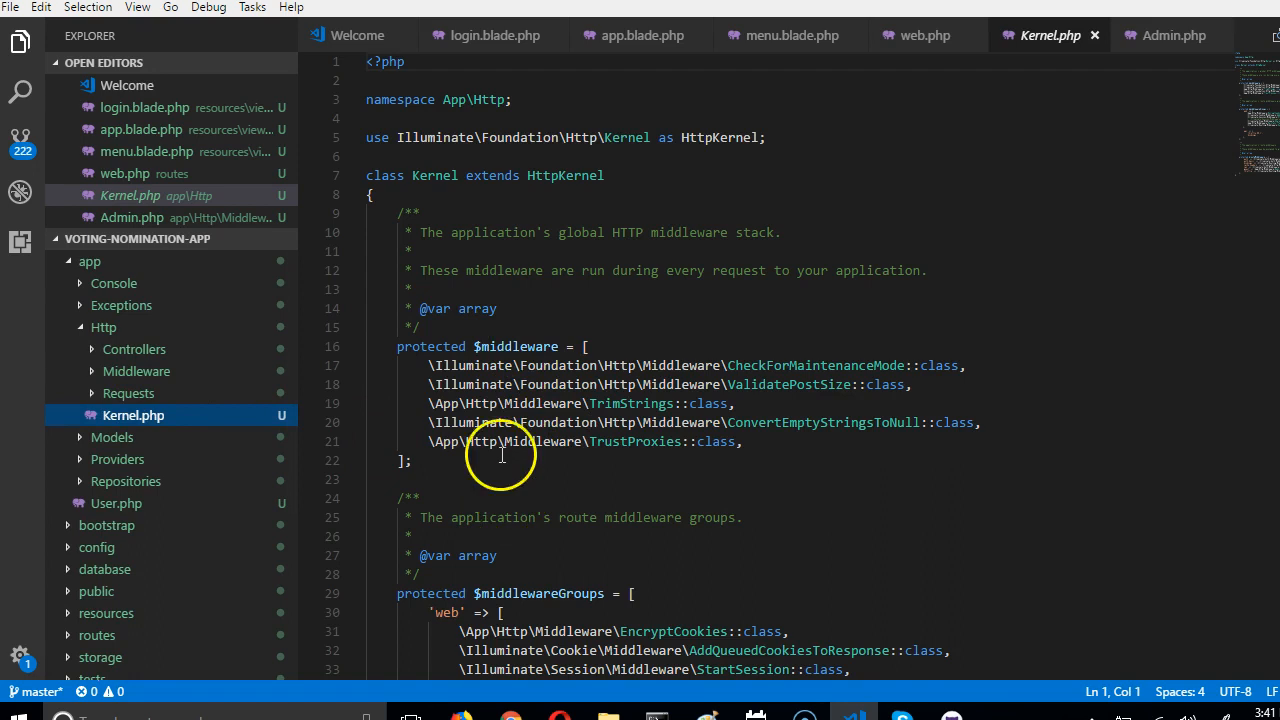
scroll("down", 3)
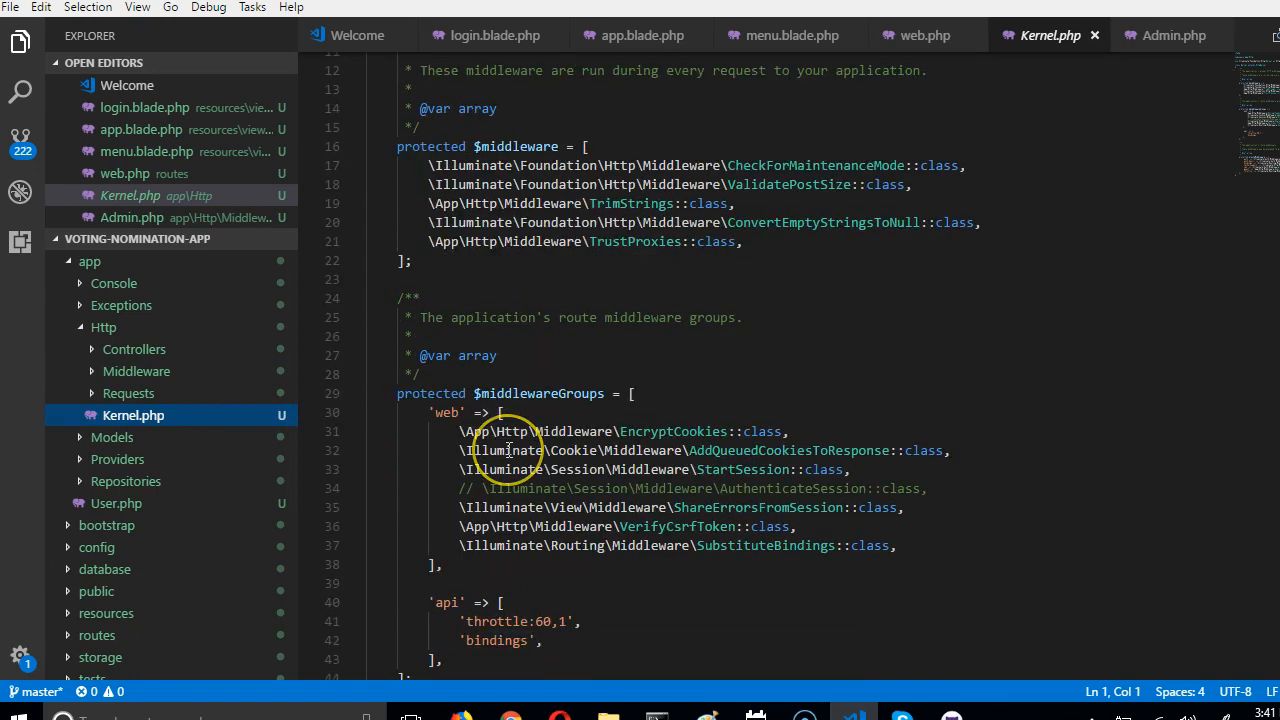
scroll("down", 3)
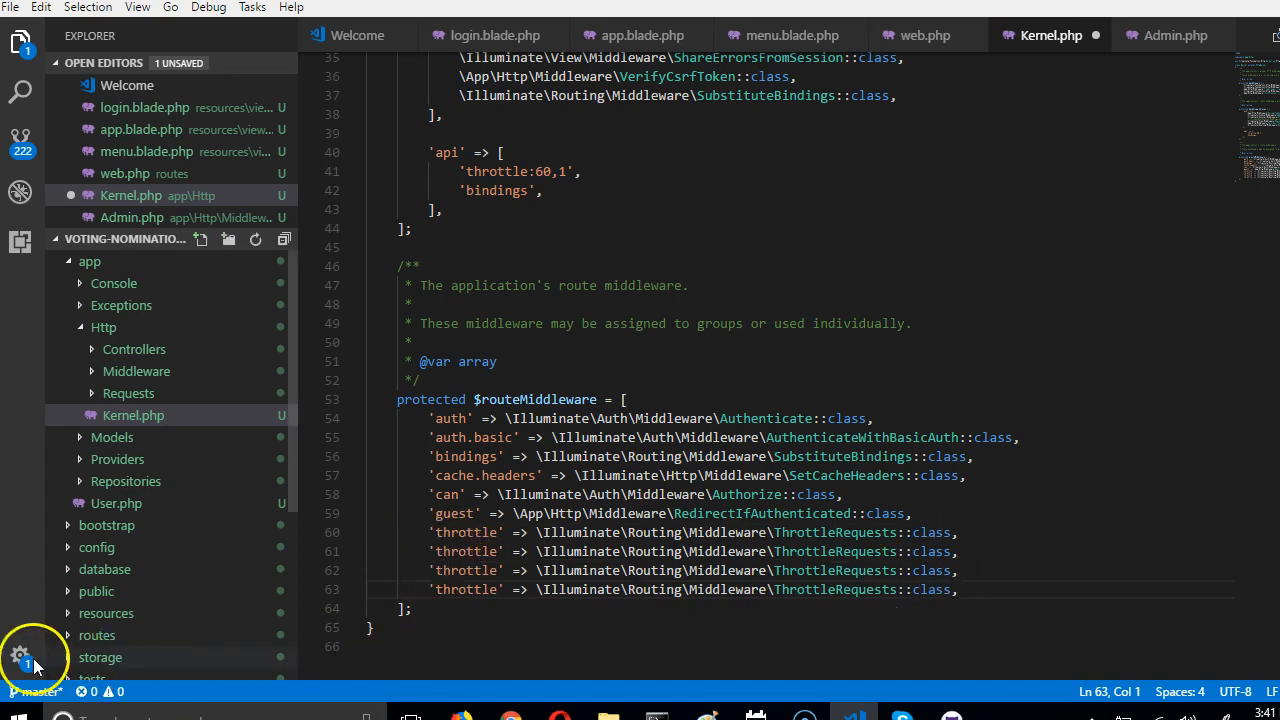
left_click_drag(984, 534, 956, 588)
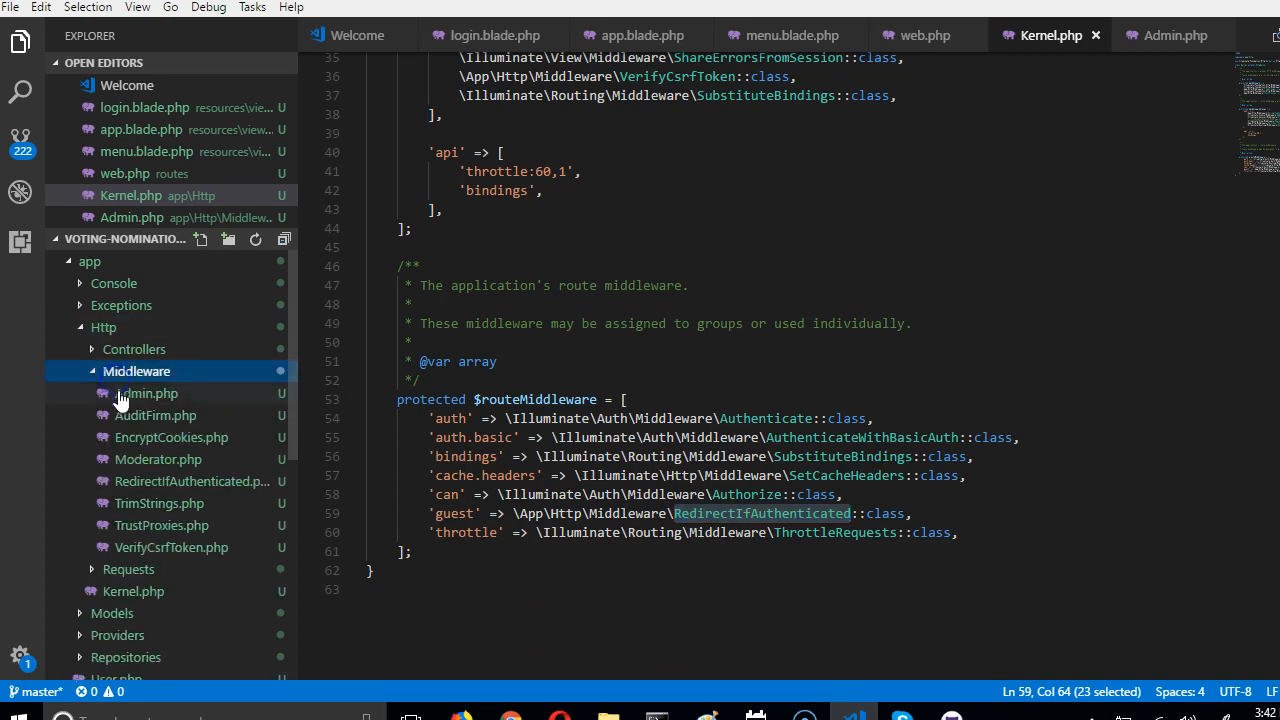
mouse_move(170, 548)
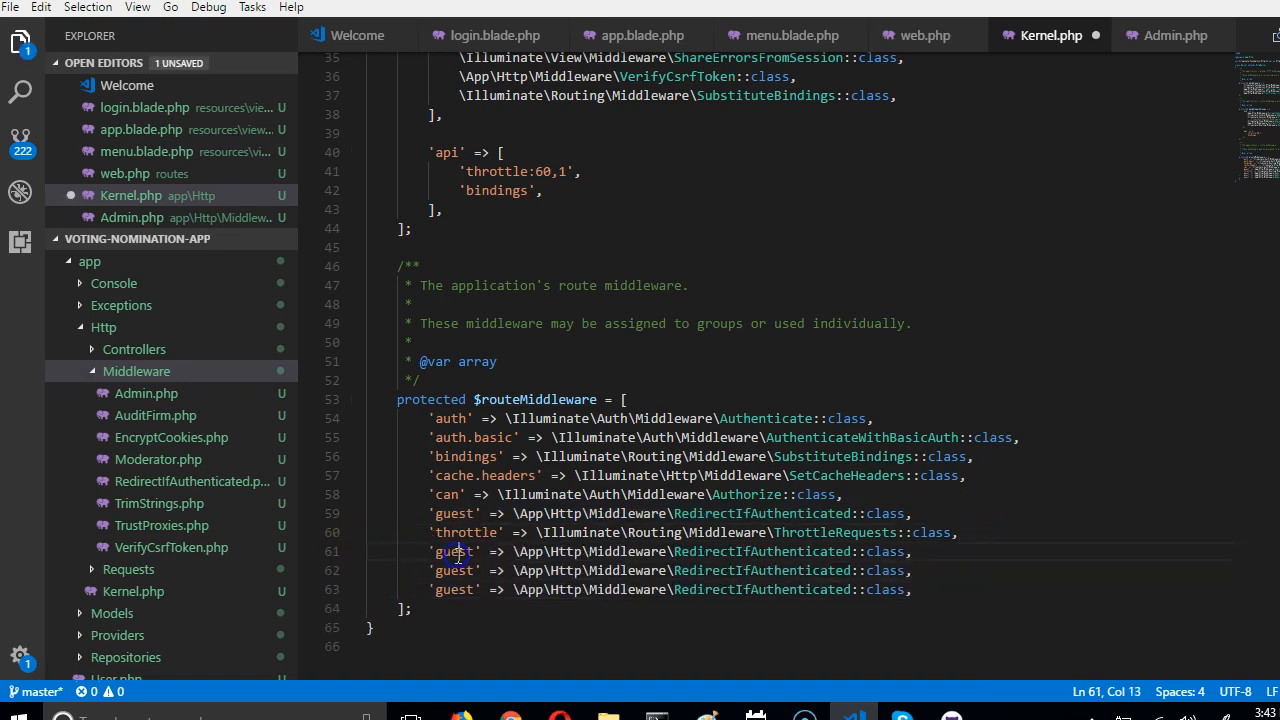
Step: Register 'admin' => Admin::class and an AuditFirm entry in $routeMiddleware
type("admin")
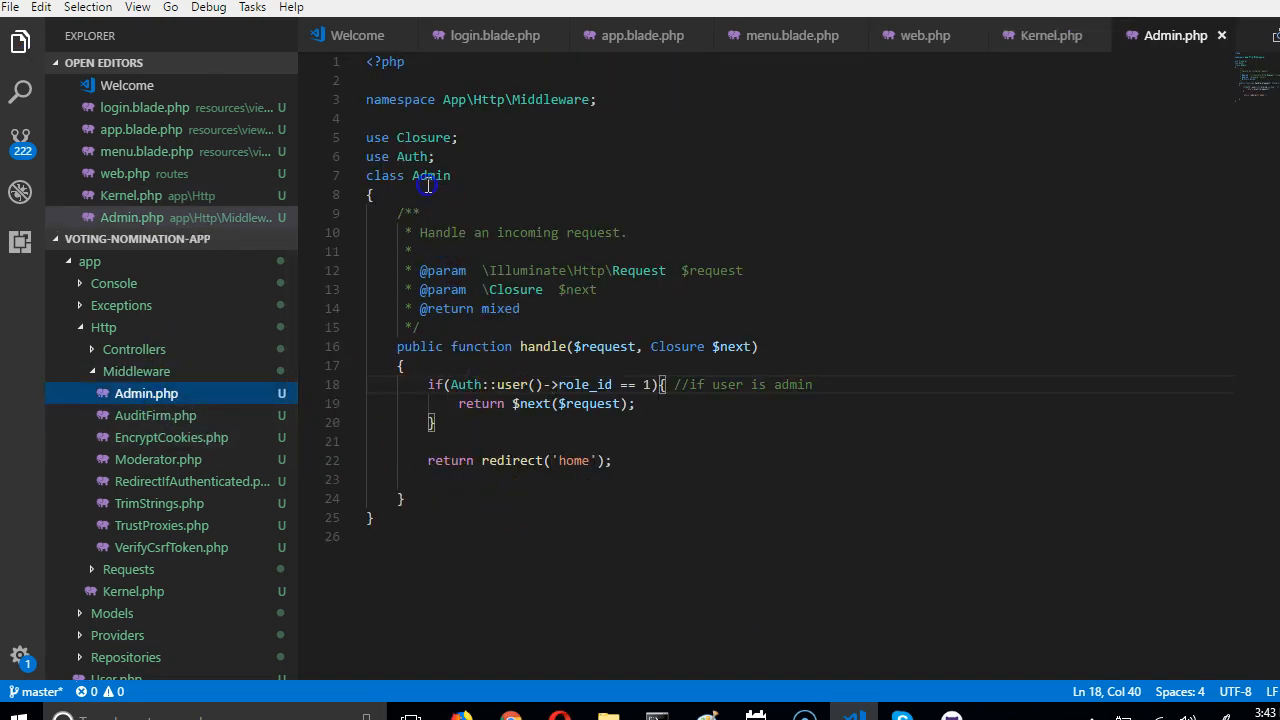
left_click(1050, 36)
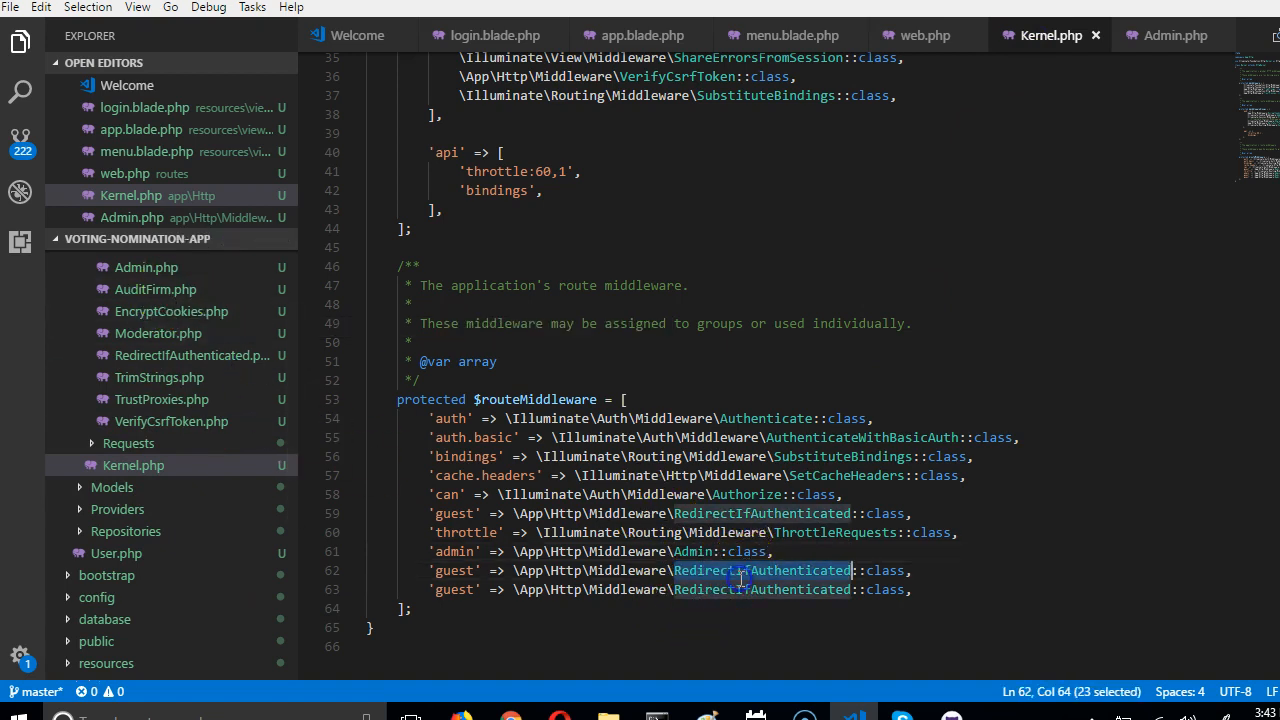
type("AuditFirm")
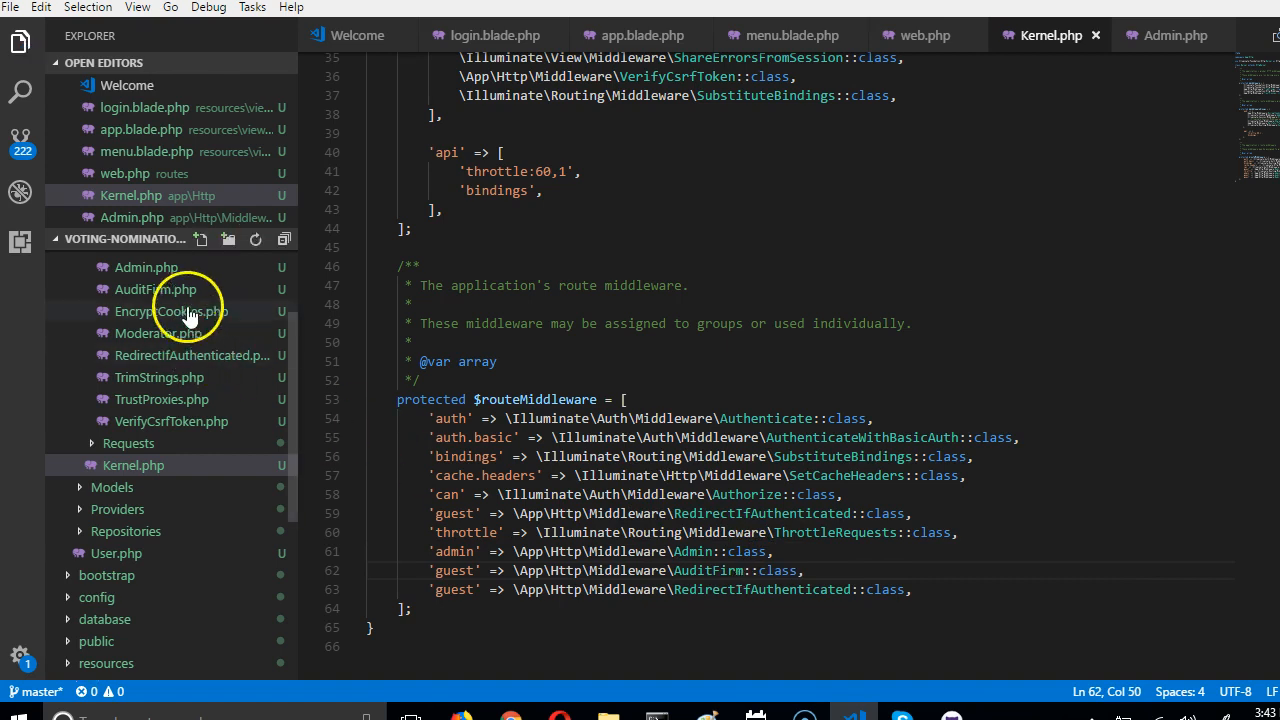
mouse_move(188, 388)
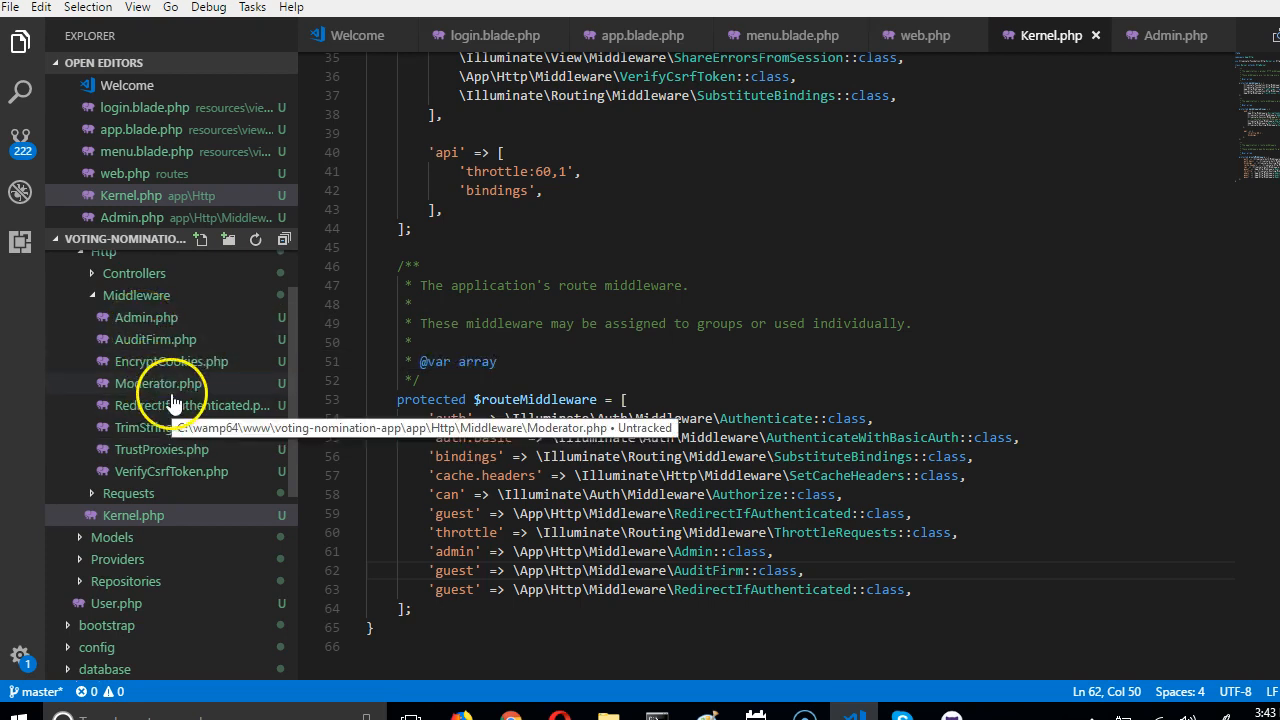
Step: Add a Moderator middleware entry to $routeMiddleware alongside Admin and AuditFirm
type("M")
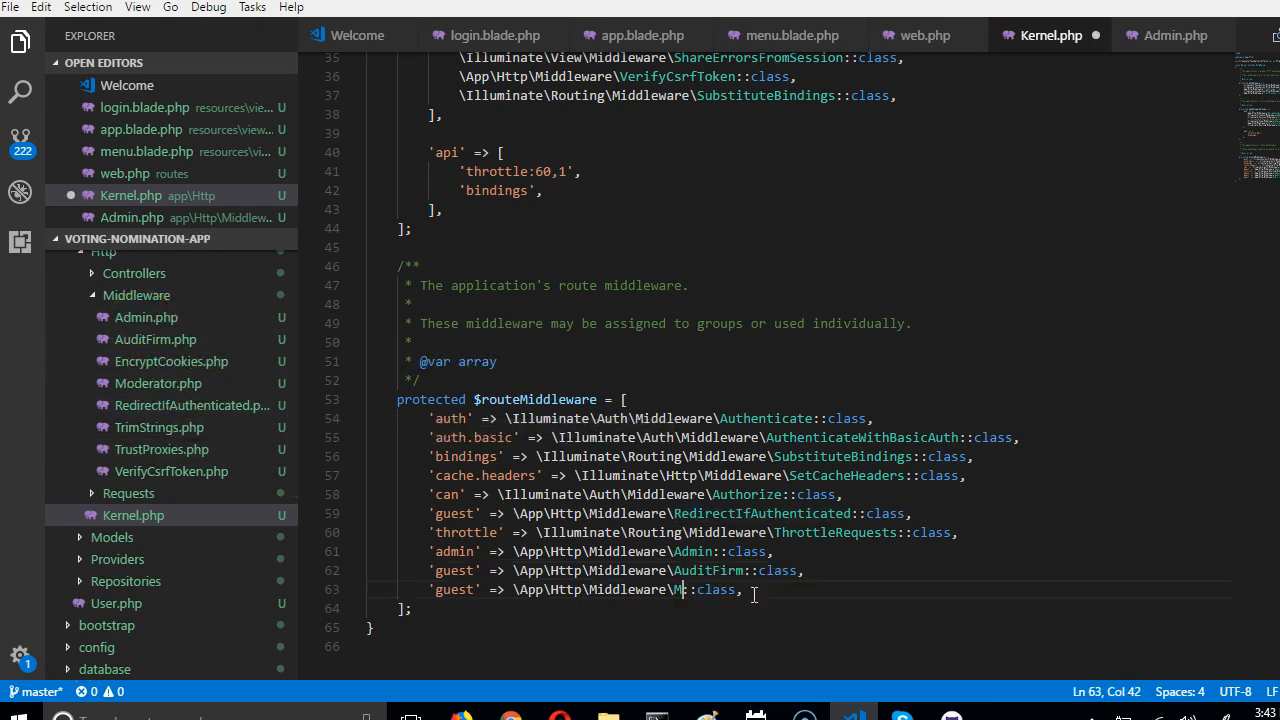
type("oderator")
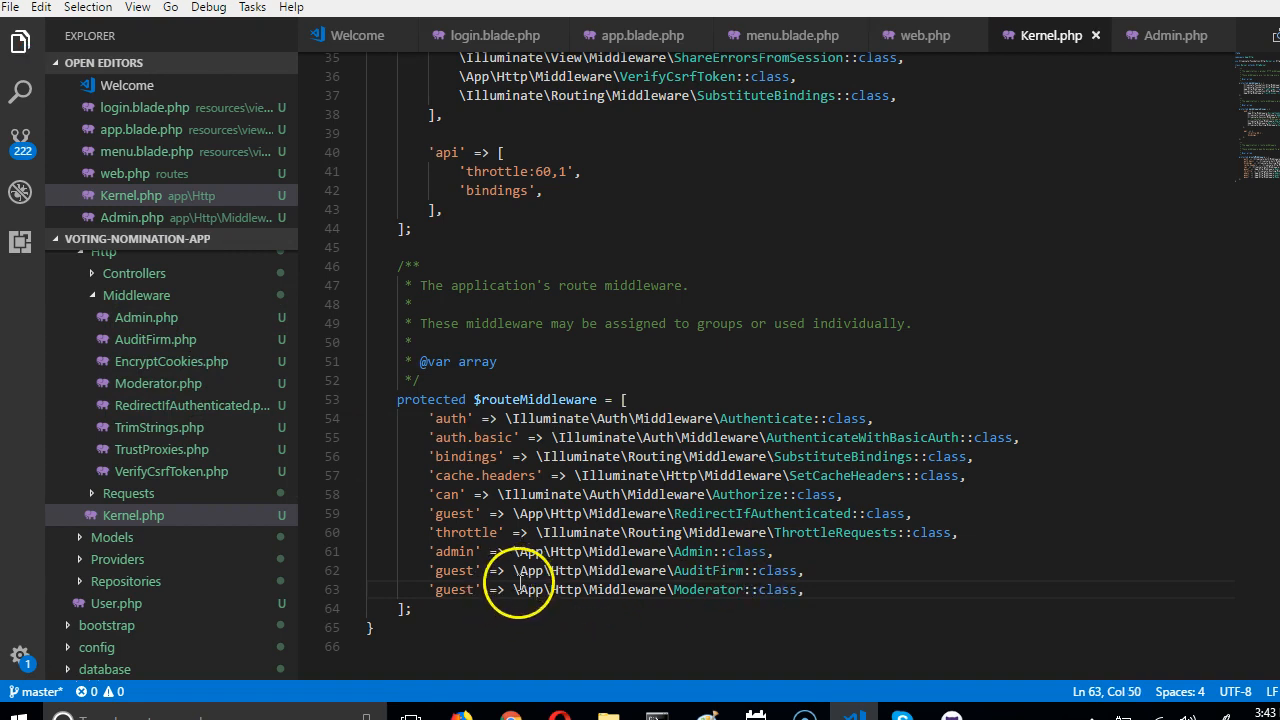
double_click(530, 588)
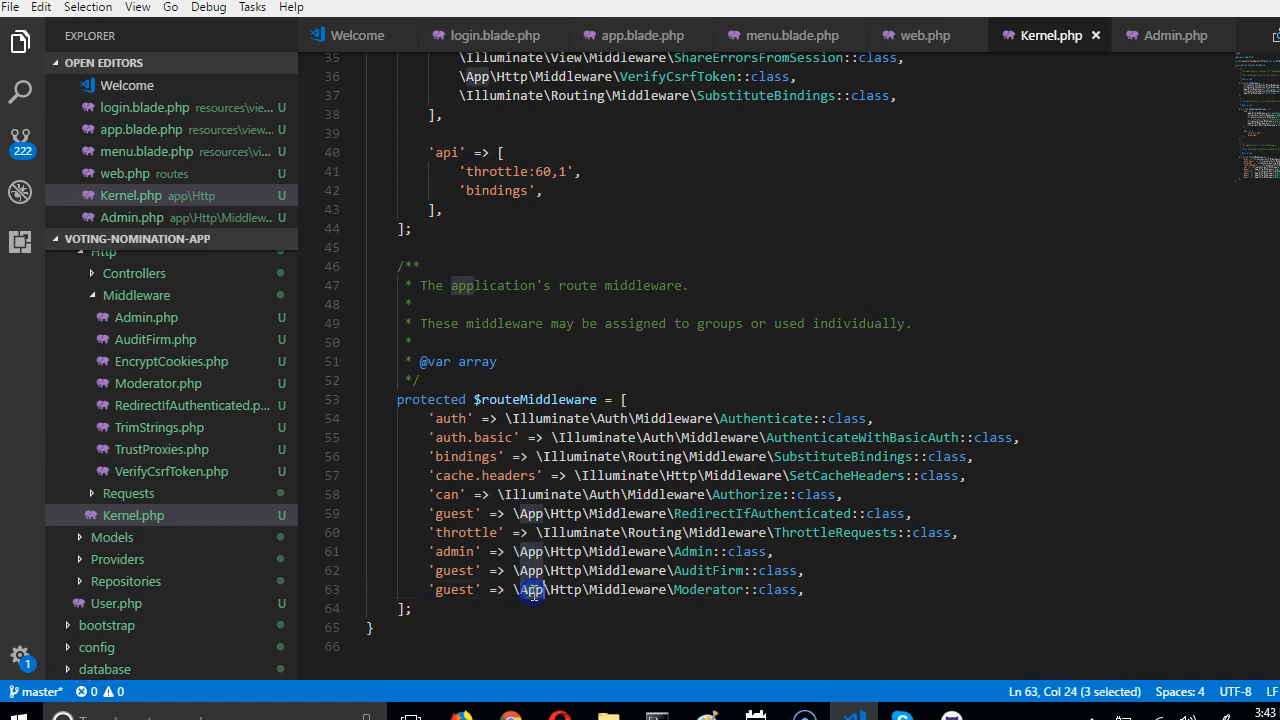
left_click(88, 260)
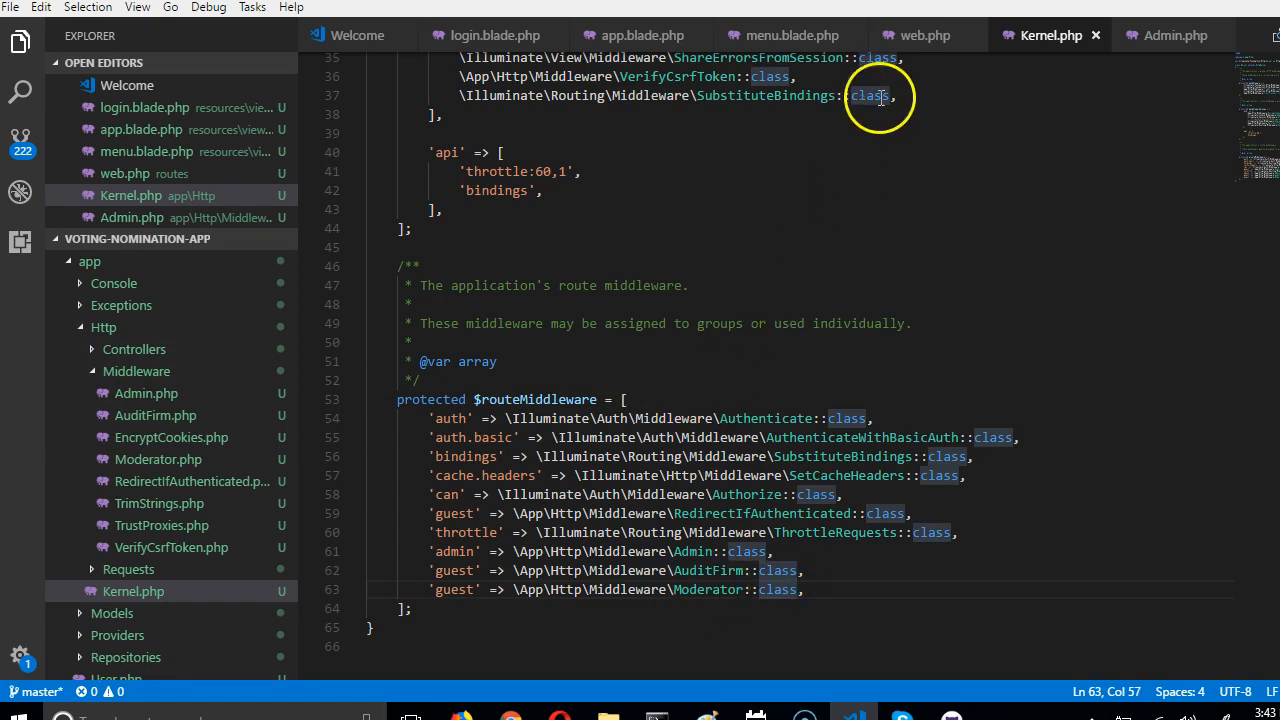
Step: Request localhost:8000/roles as a non-admin and get redirected to /home
left_click(924, 36)
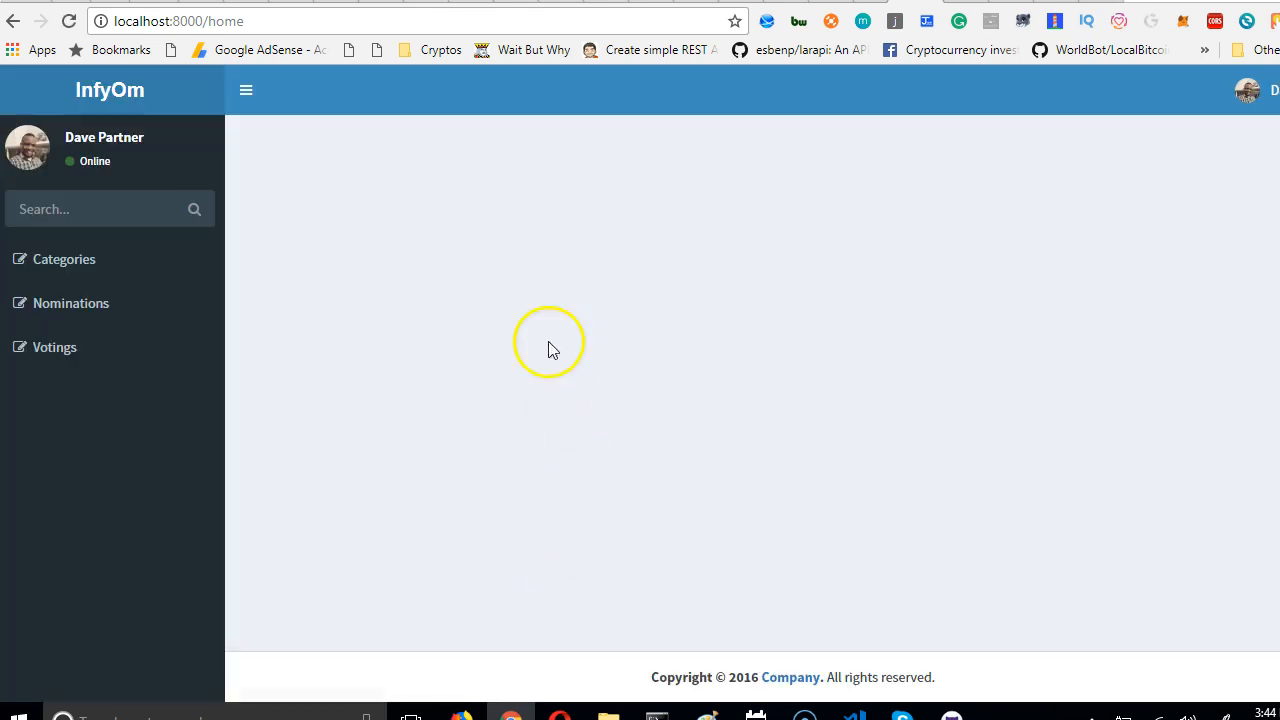
left_click(208, 20)
type("r")
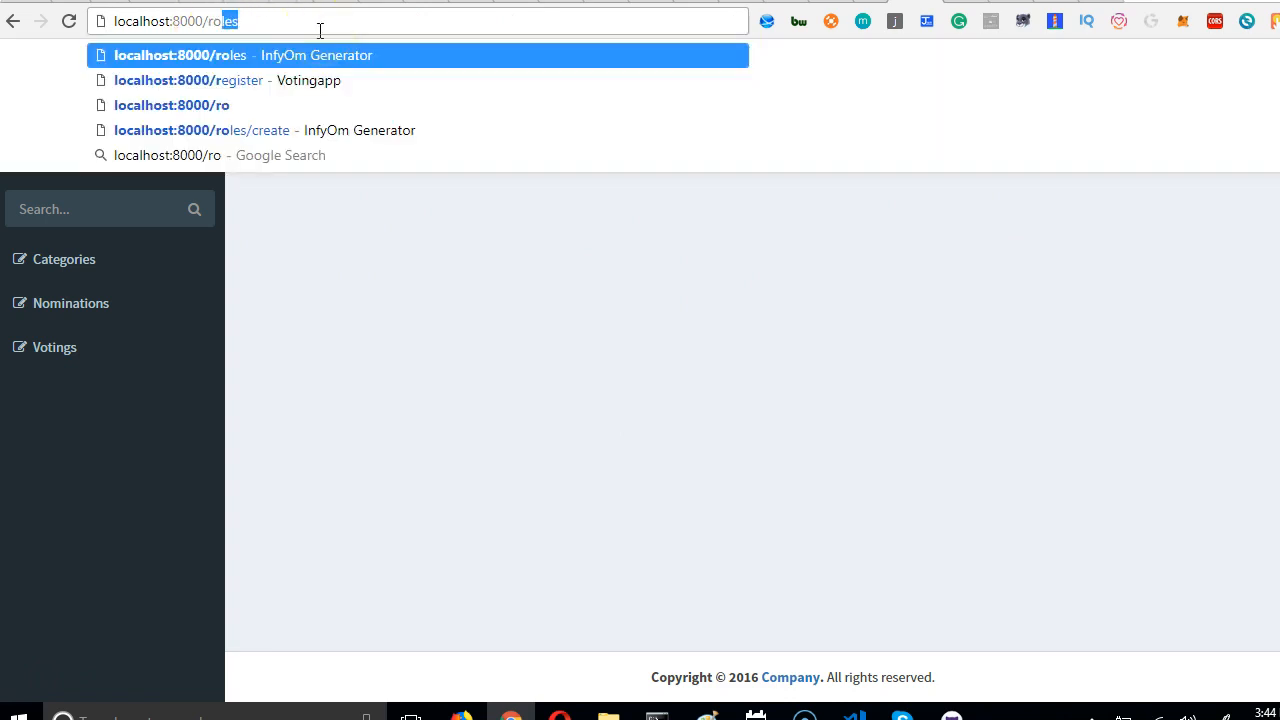
key("Enter")
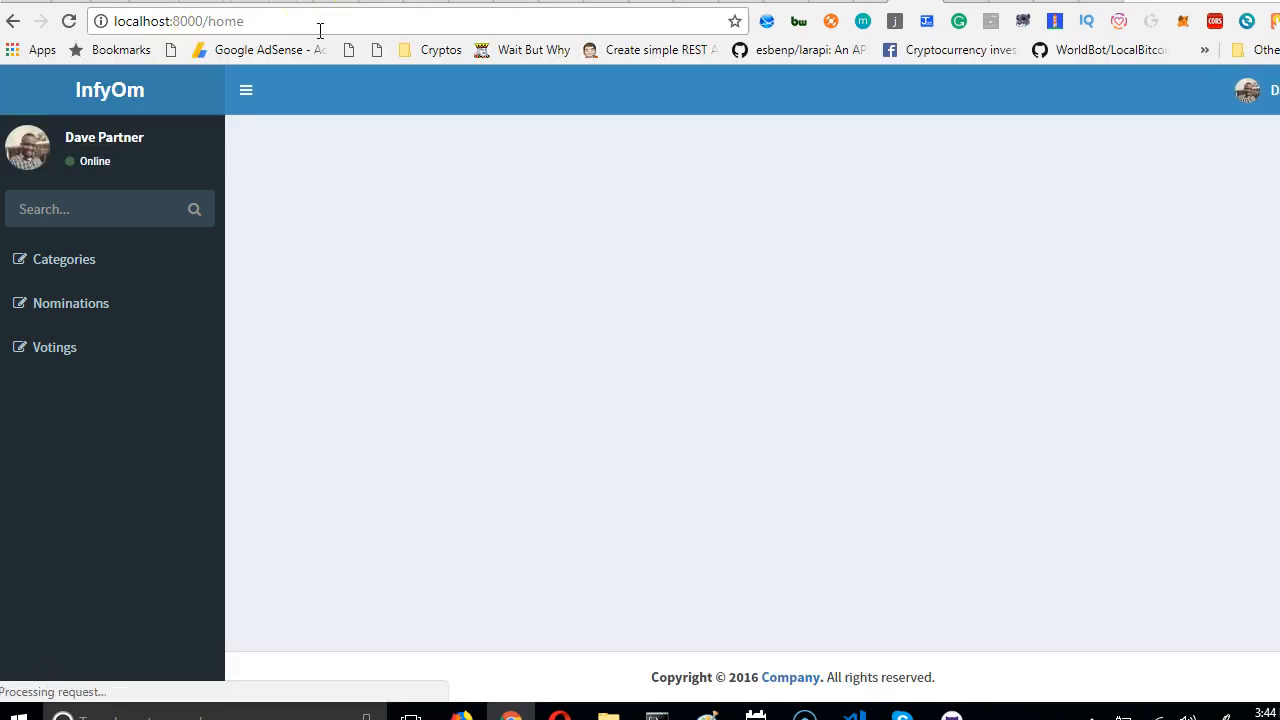